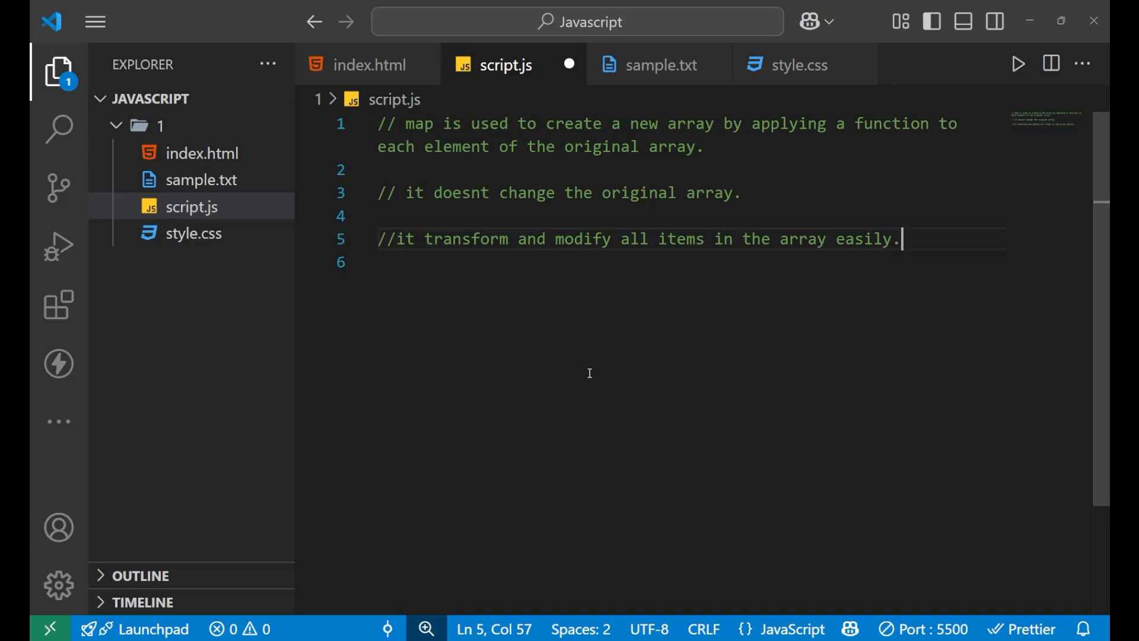
# Step: Review the three notes about map and place the cursor after the last one to start a new section
pyautogui.doubleClick(418, 123)
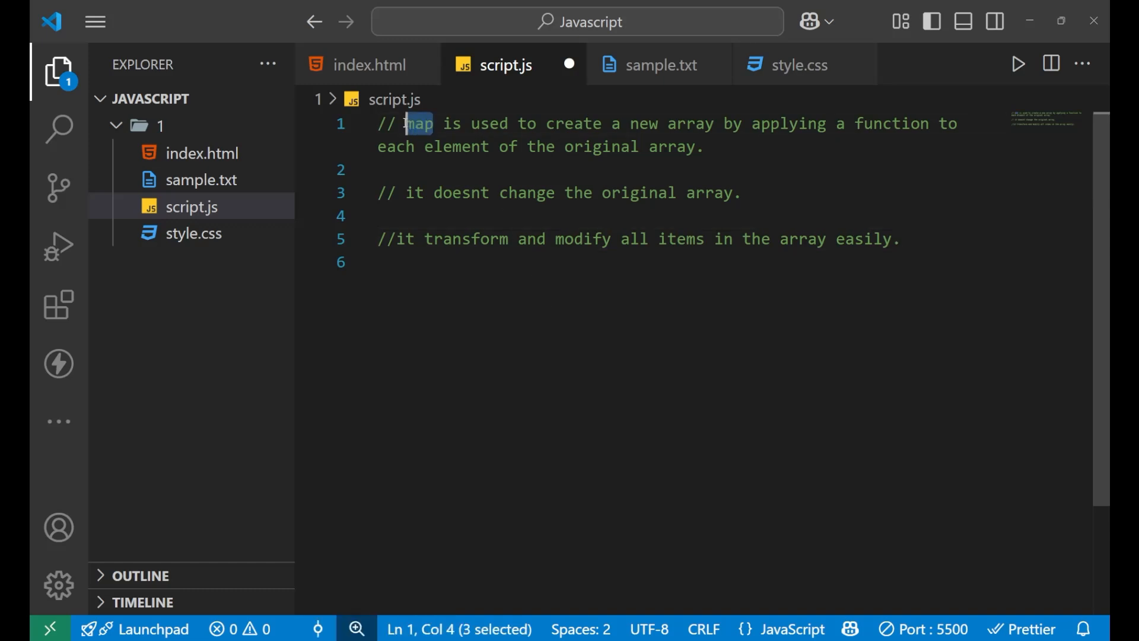
pyautogui.click(473, 216)
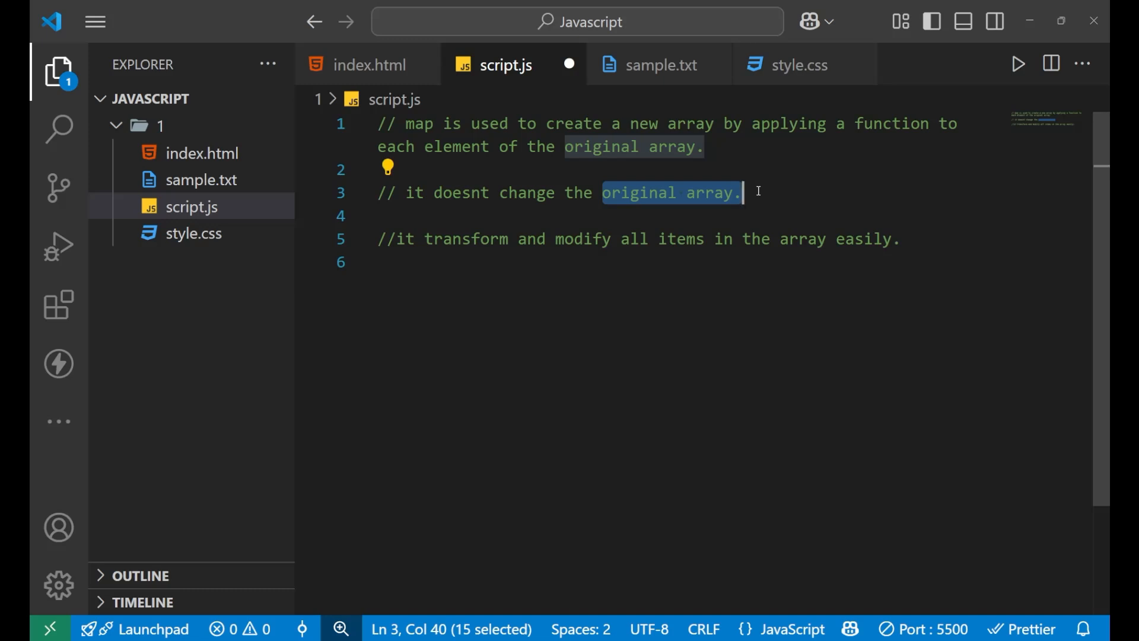
pyautogui.moveTo(617, 292)
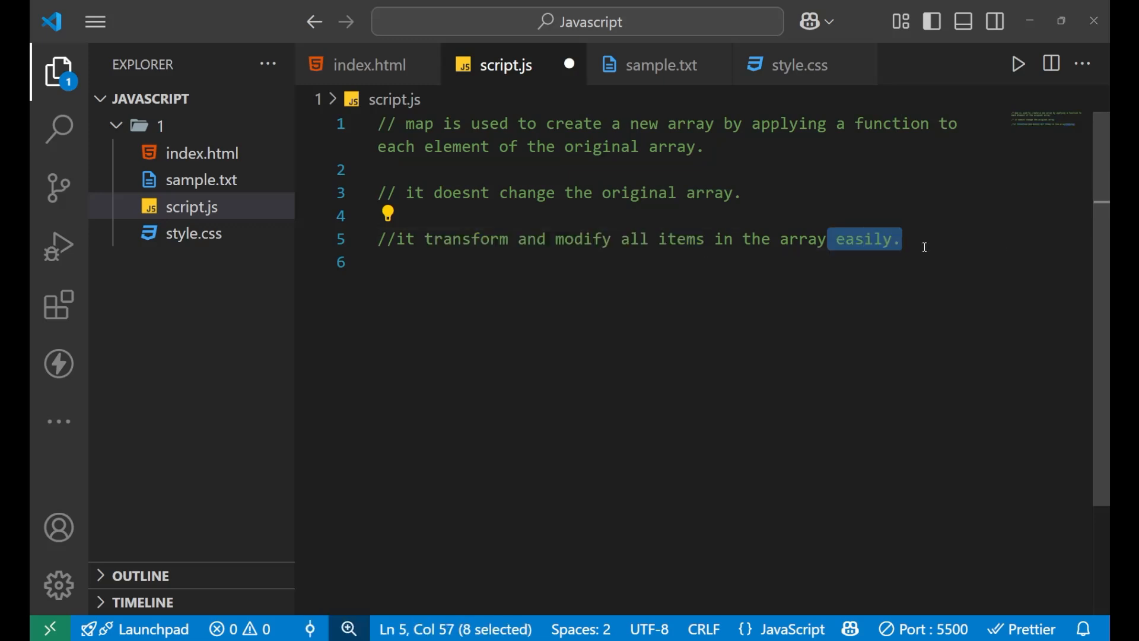
pyautogui.click(904, 238)
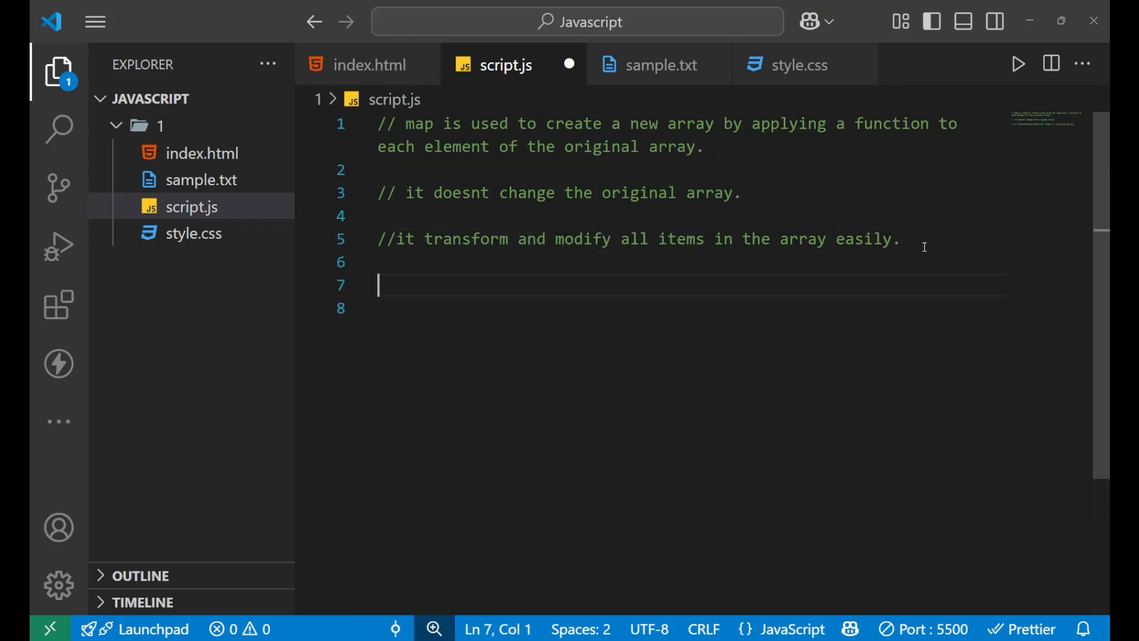
# Step: Add a //syntax heading below the notes and begin the template with 'array'
pyautogui.write('//syn')
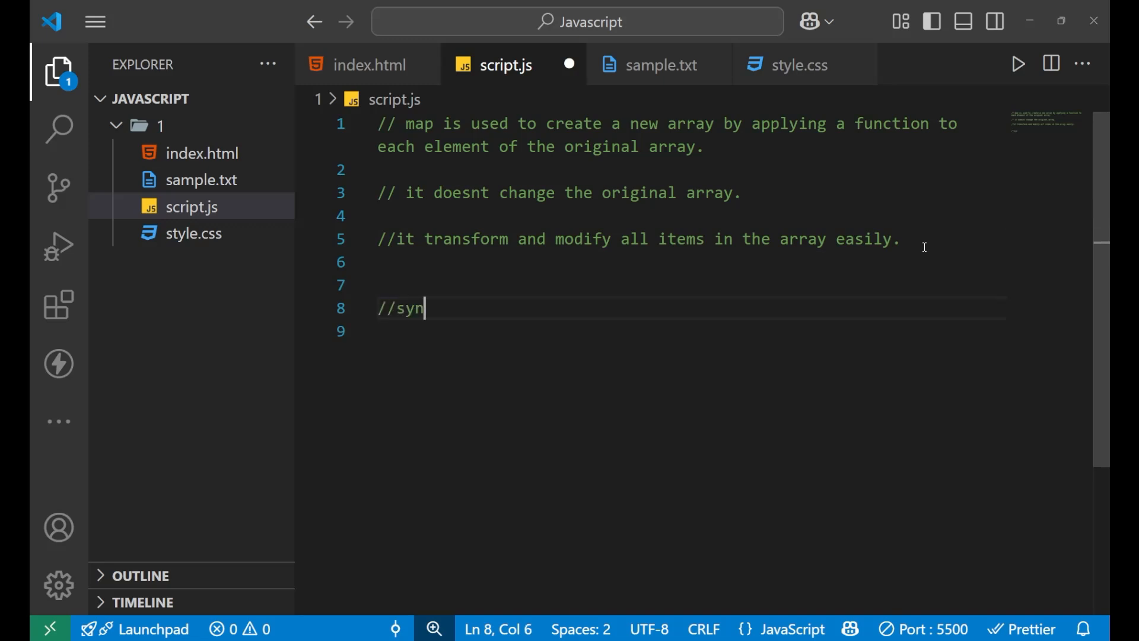
pyautogui.write('xtax')
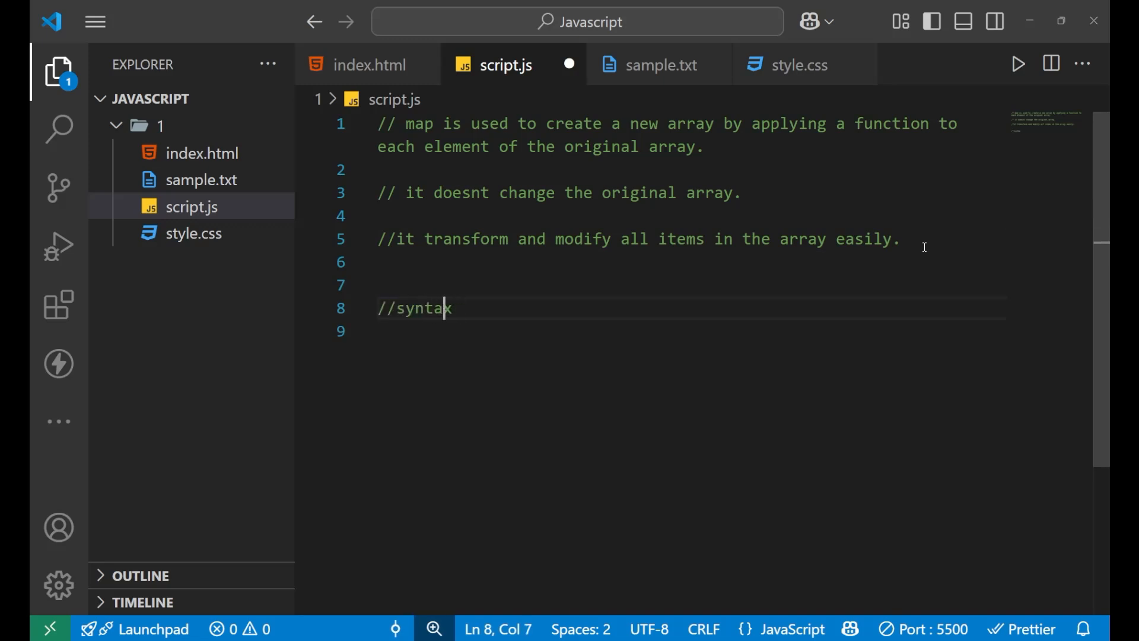
pyautogui.press('enter')
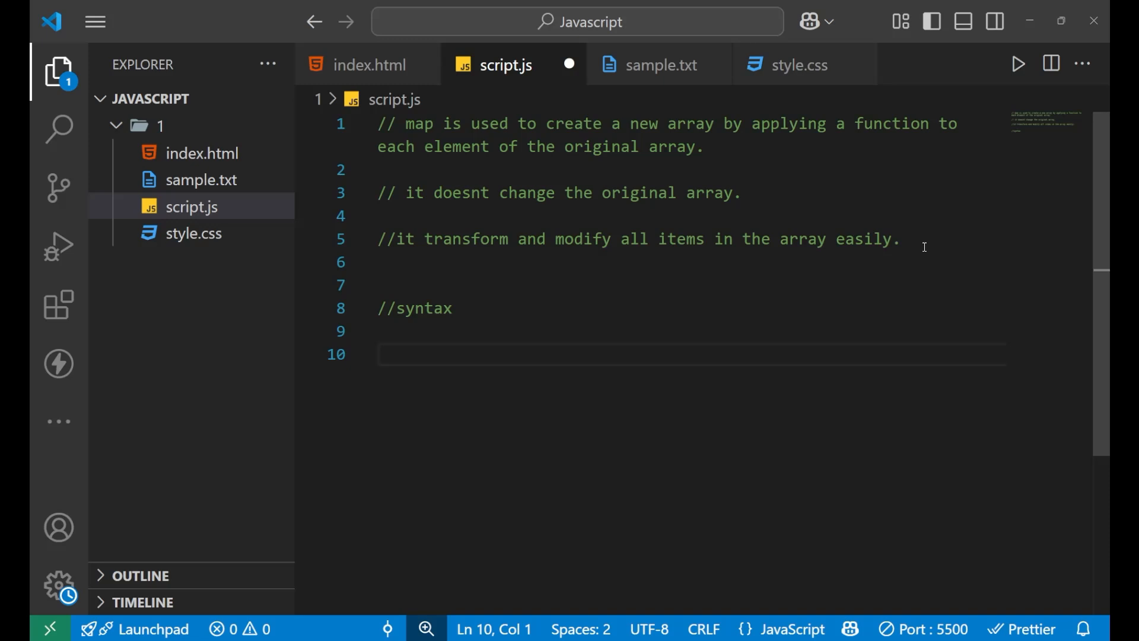
pyautogui.write('array')
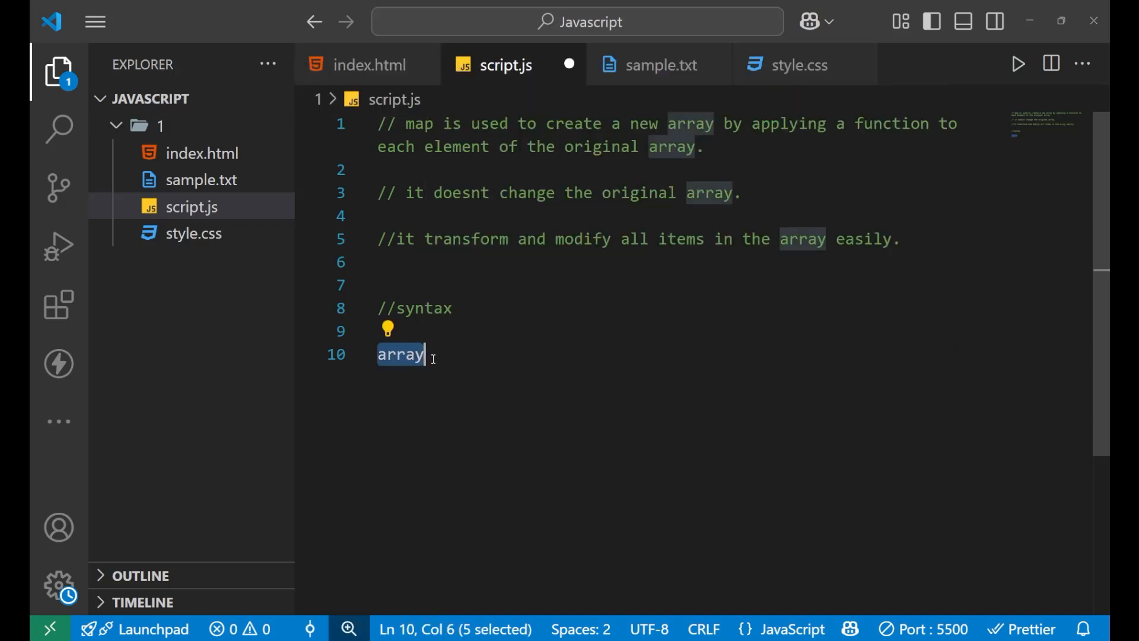
# Step: Extend the template to array.map(()=>{}); with an empty arrow callback
pyautogui.write('.')
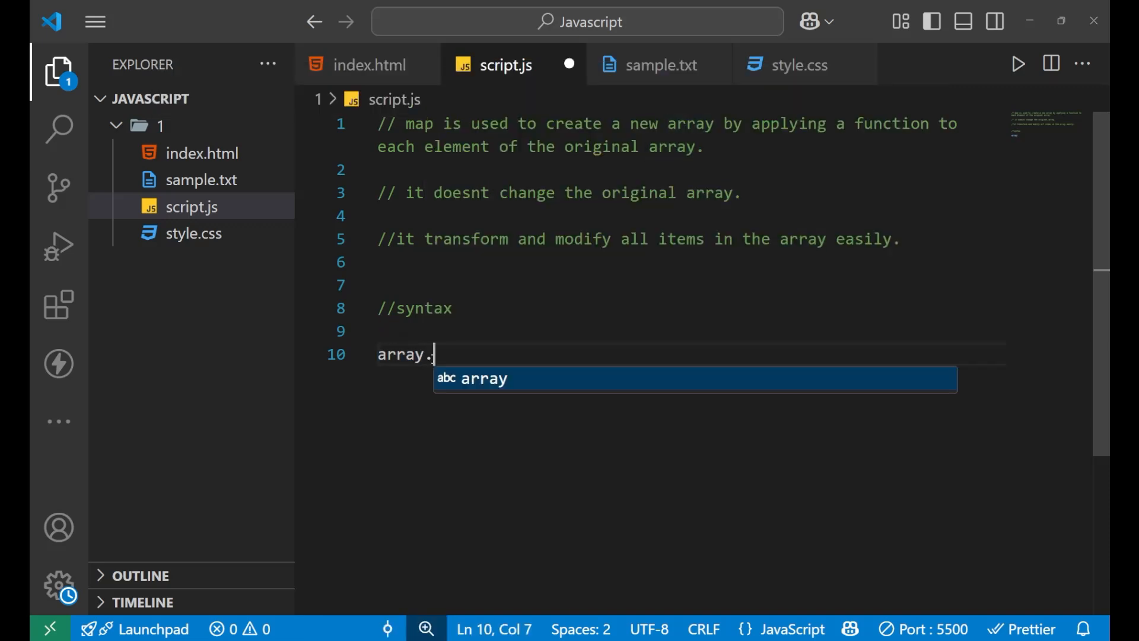
pyautogui.write('map(')
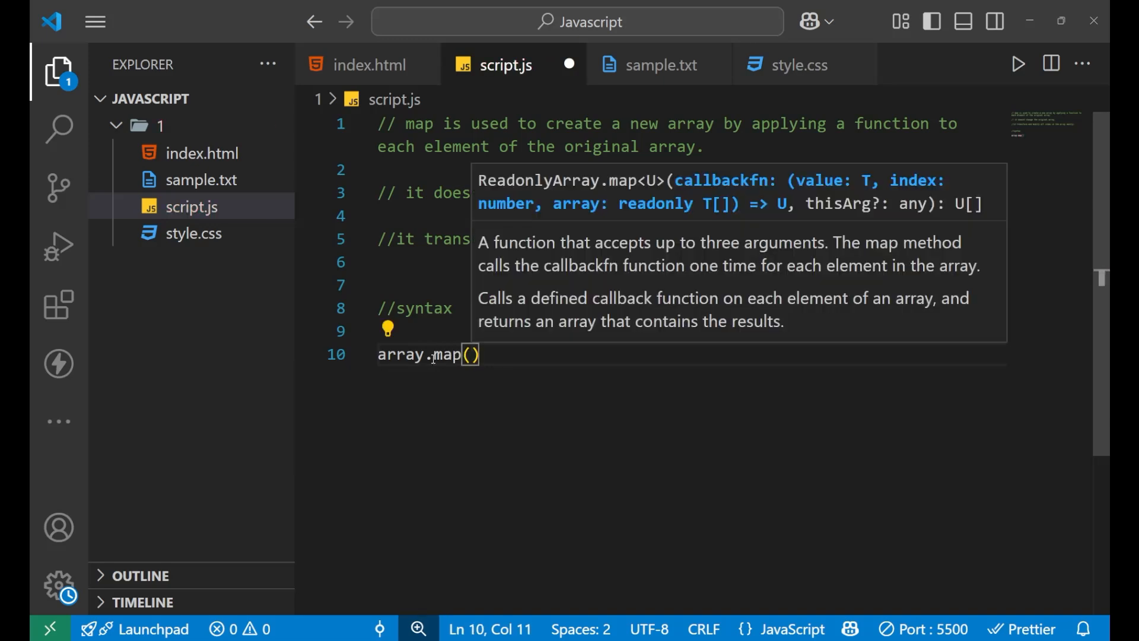
pyautogui.write('(')
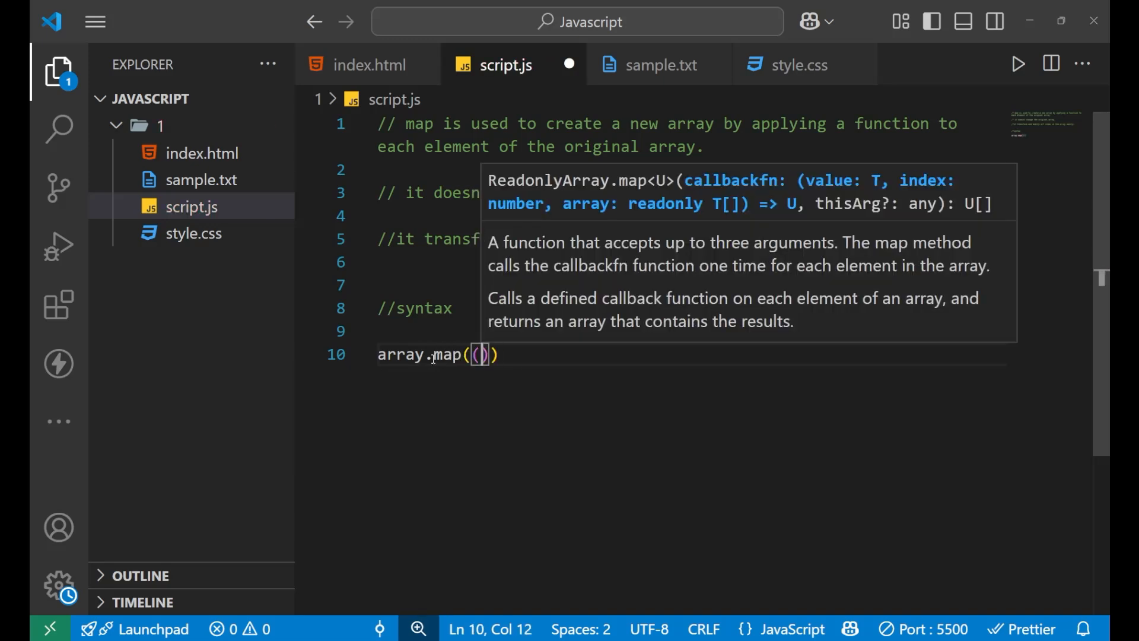
pyautogui.write('=>')
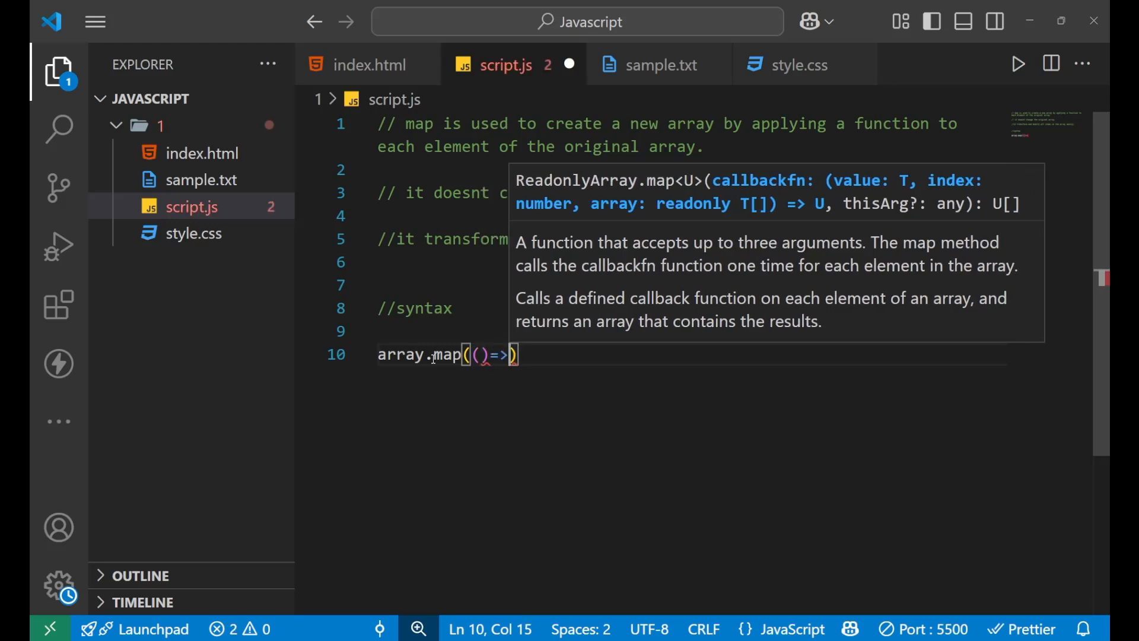
pyautogui.write('{')
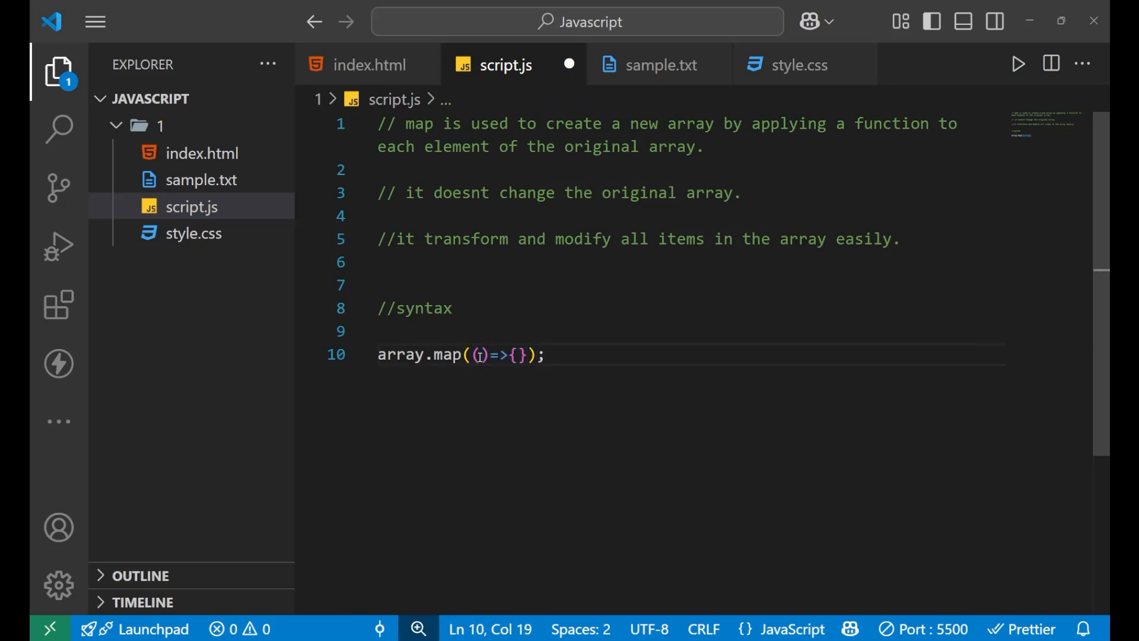
# Step: Add element and index parameters to the callback and open its body onto a new line
pyautogui.click(478, 355)
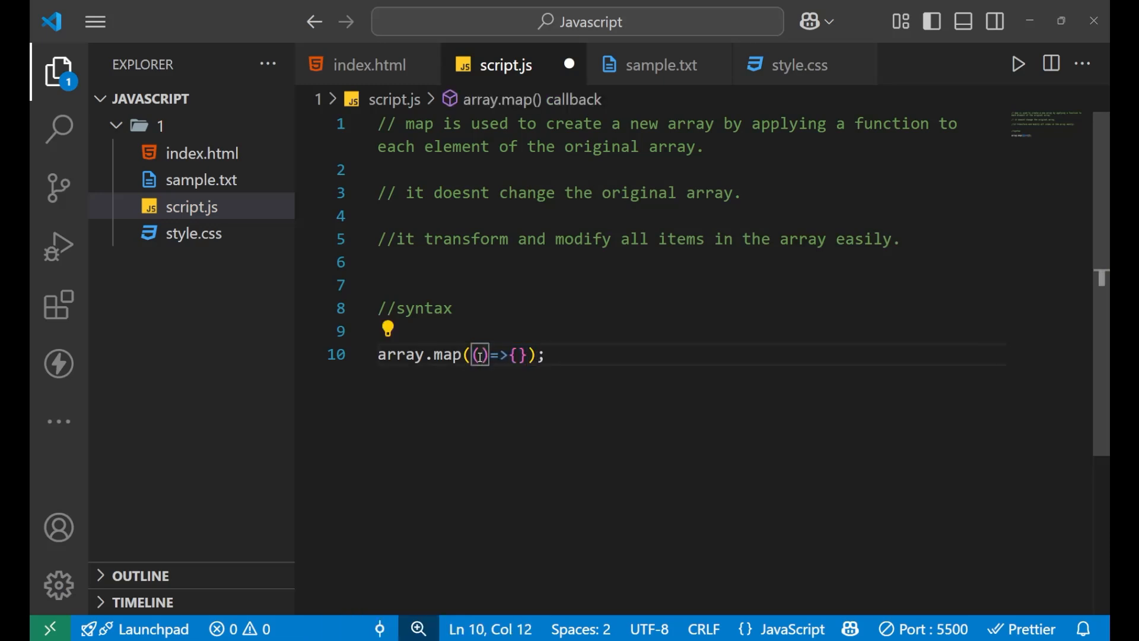
pyautogui.write('element')
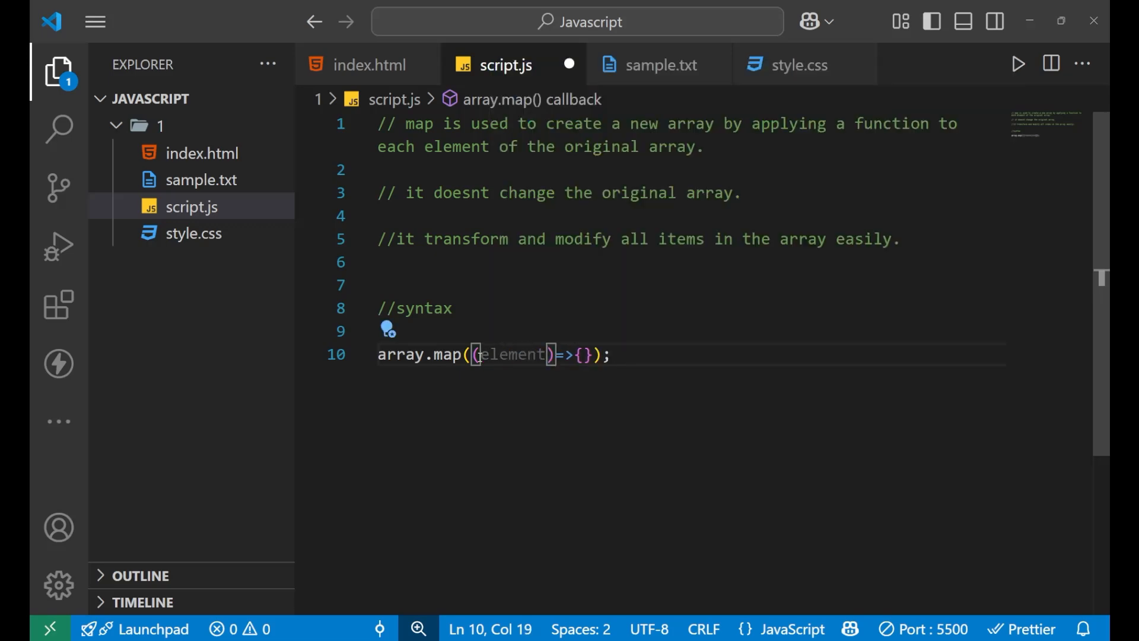
pyautogui.write(',index')
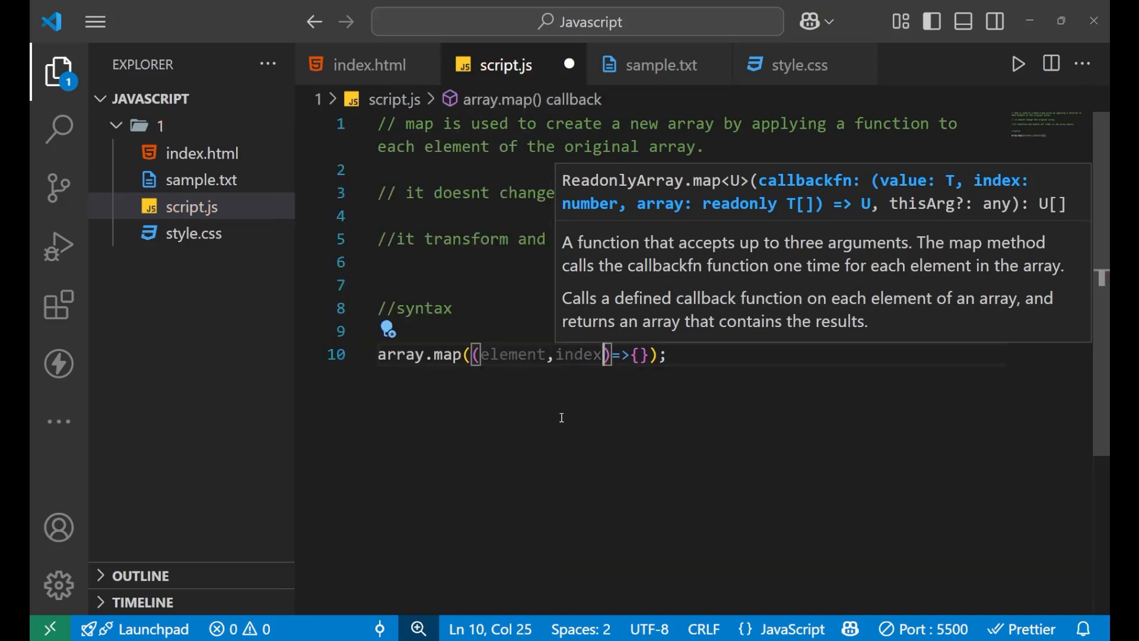
pyautogui.doubleClick(513, 355)
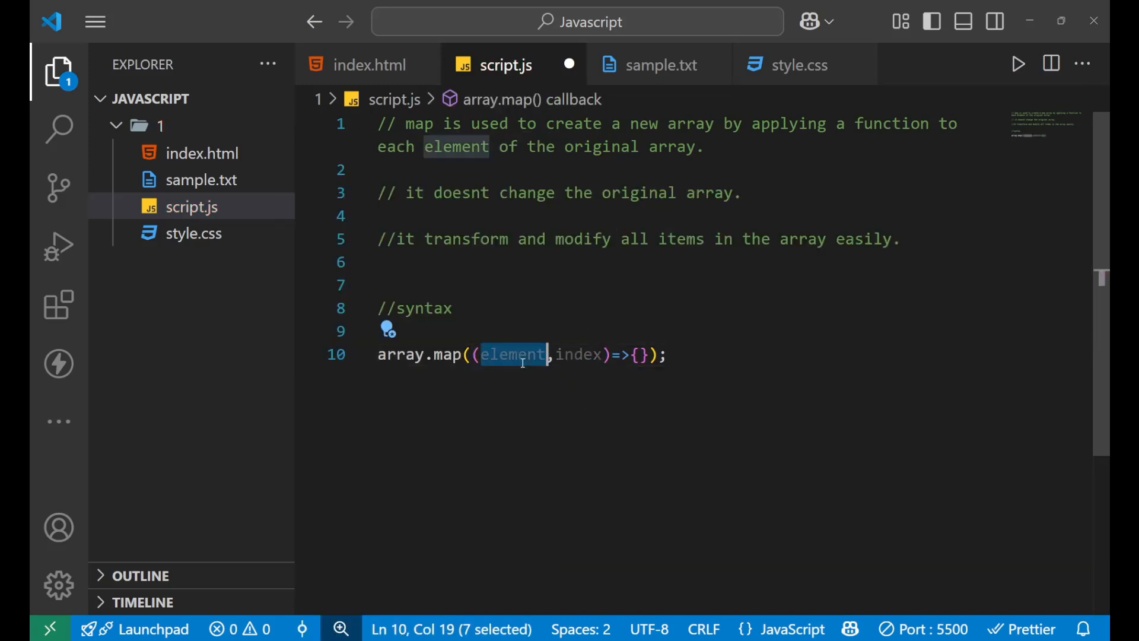
pyautogui.click(406, 355)
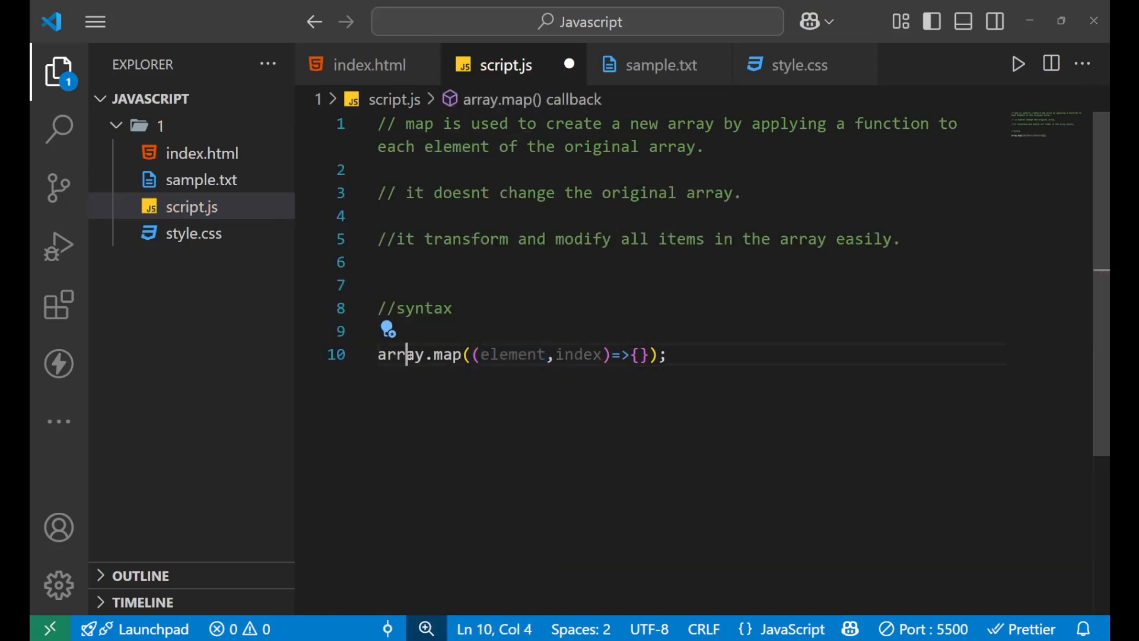
pyautogui.doubleClick(577, 355)
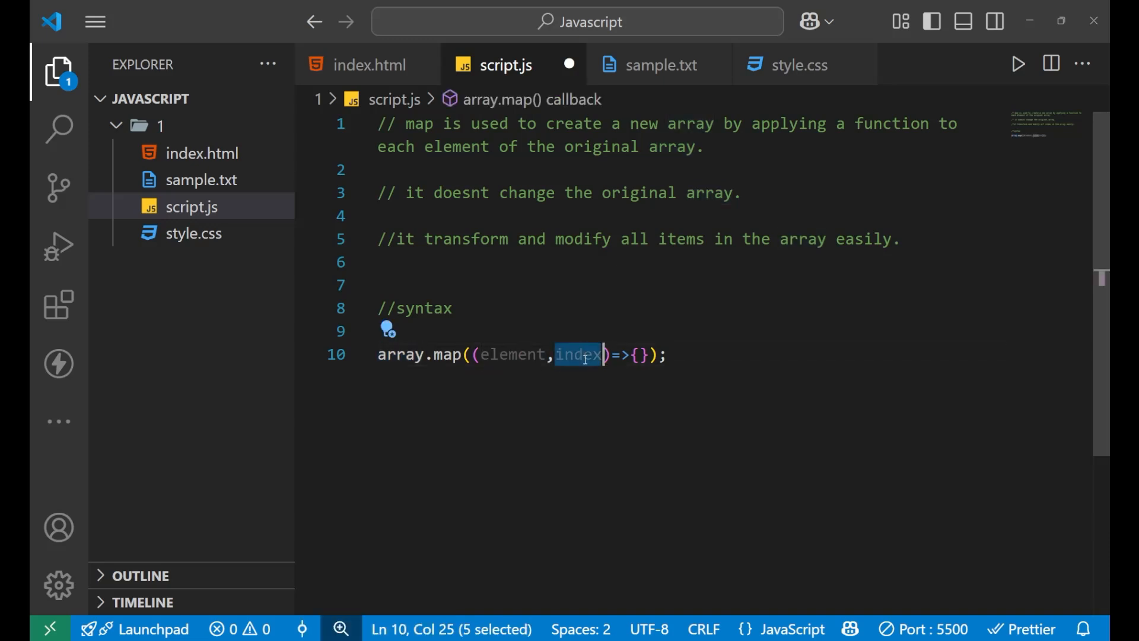
pyautogui.moveTo(514, 355)
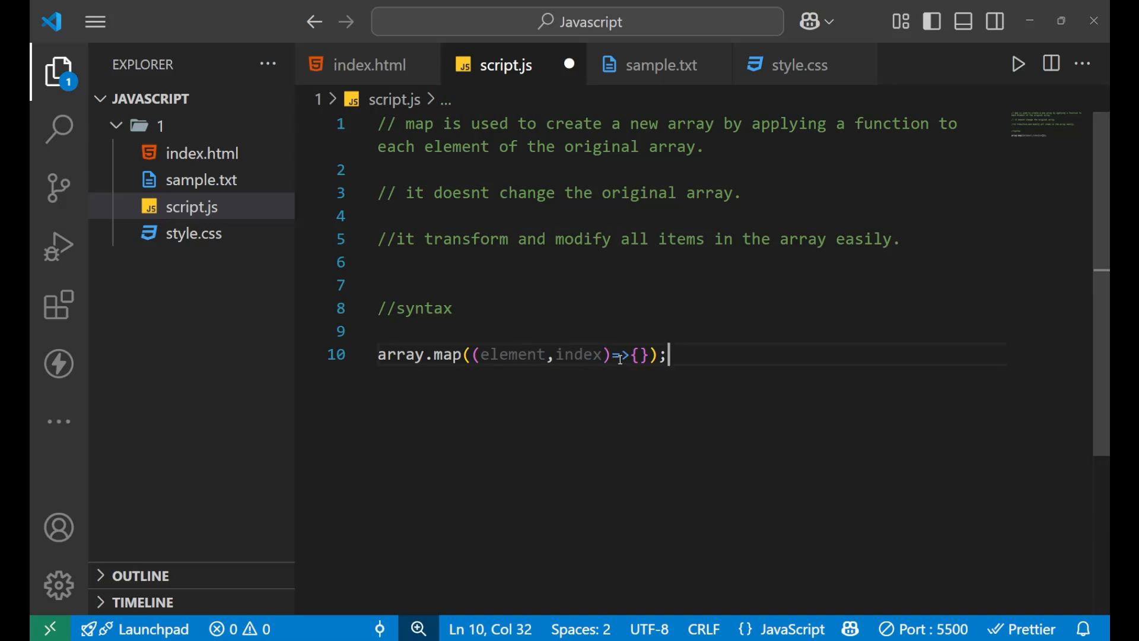
pyautogui.press('Enter')
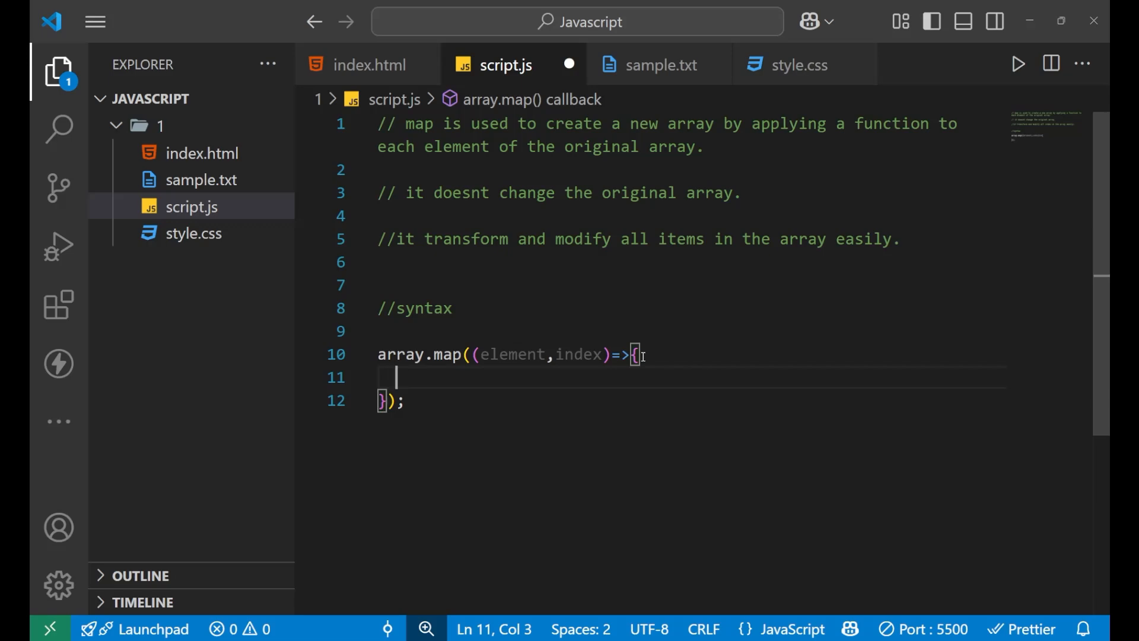
# Step: Write return //logic in the body and comment out the whole array.map template
pyautogui.write('ret')
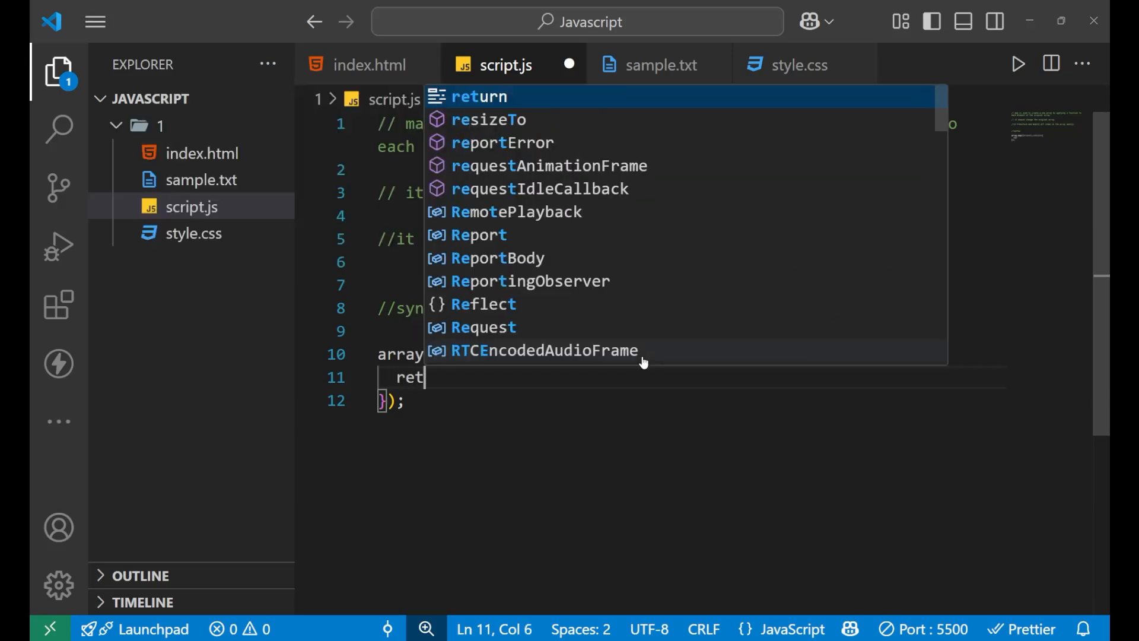
pyautogui.write('urn //')
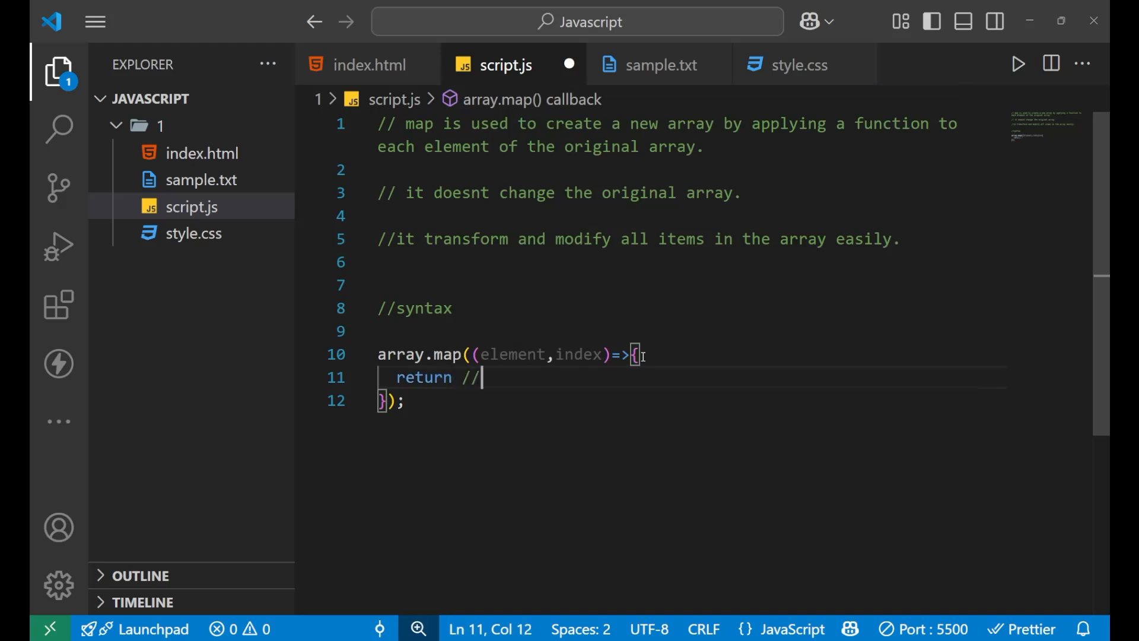
pyautogui.write('logic')
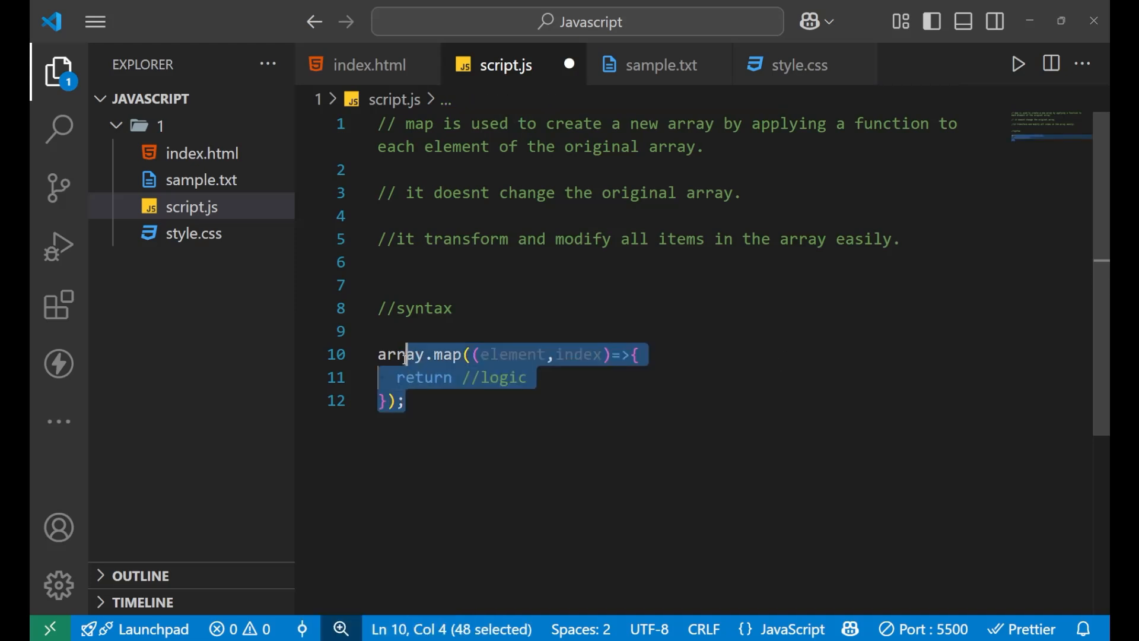
pyautogui.press('ctrl+/')
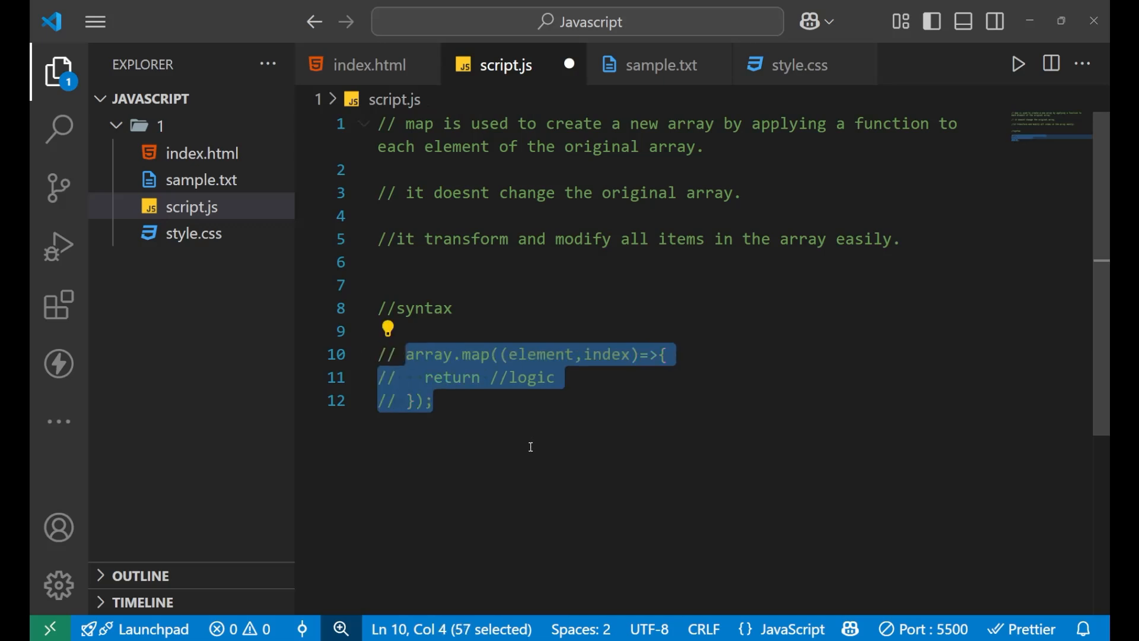
pyautogui.click(529, 447)
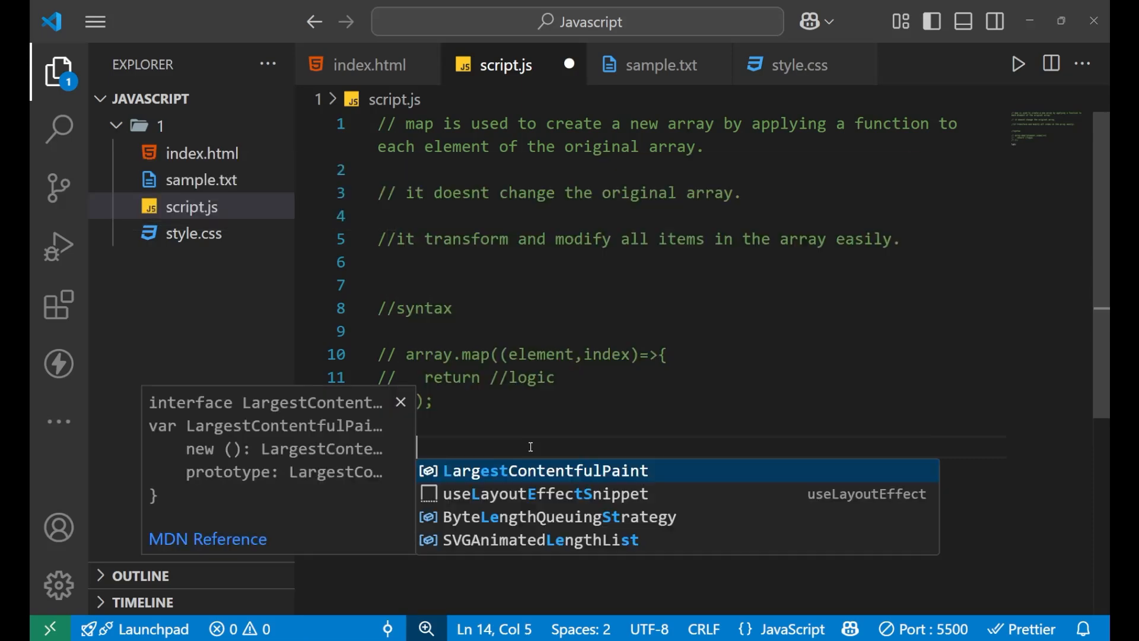
# Step: Declare let number = [1,2,3,4,5] below the commented template
pyautogui.write('lets array =')
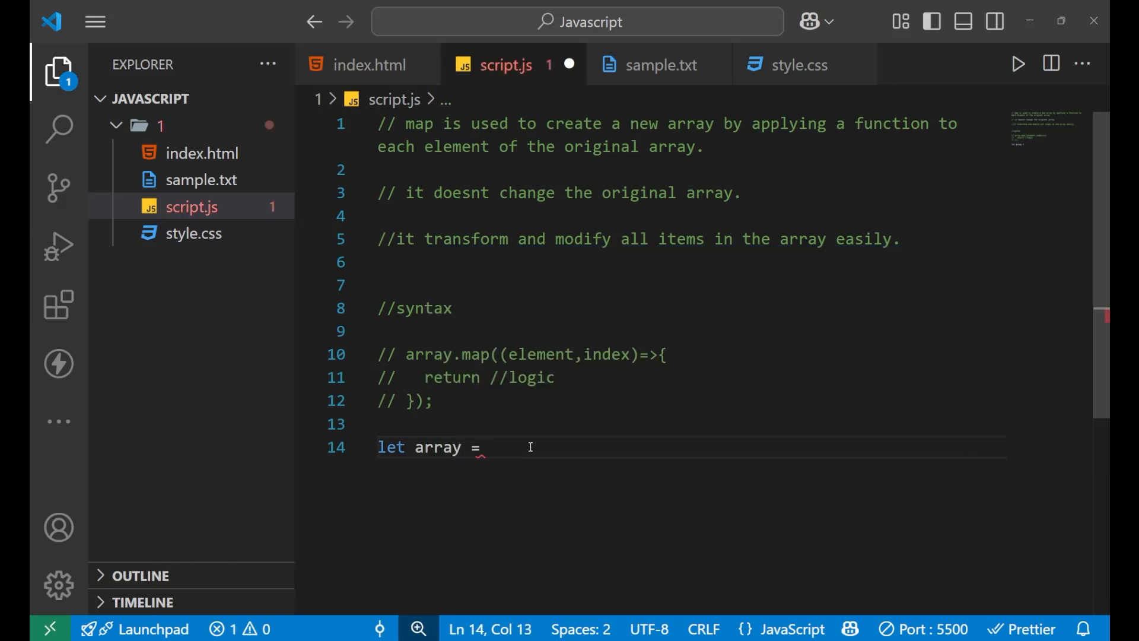
pyautogui.write('num')
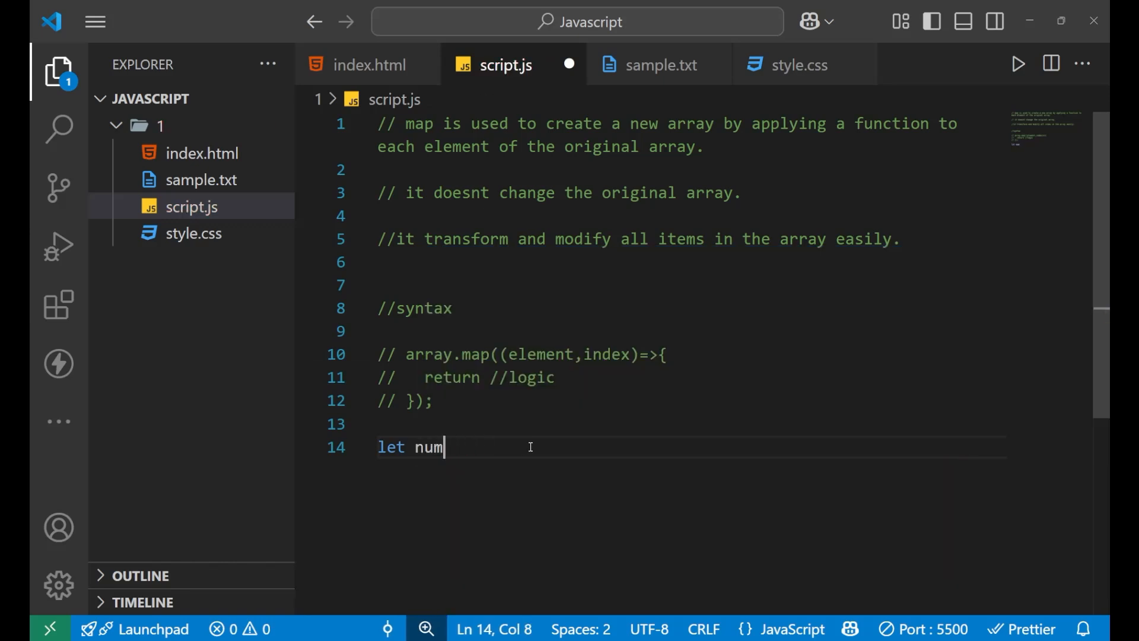
pyautogui.write('ber = []')
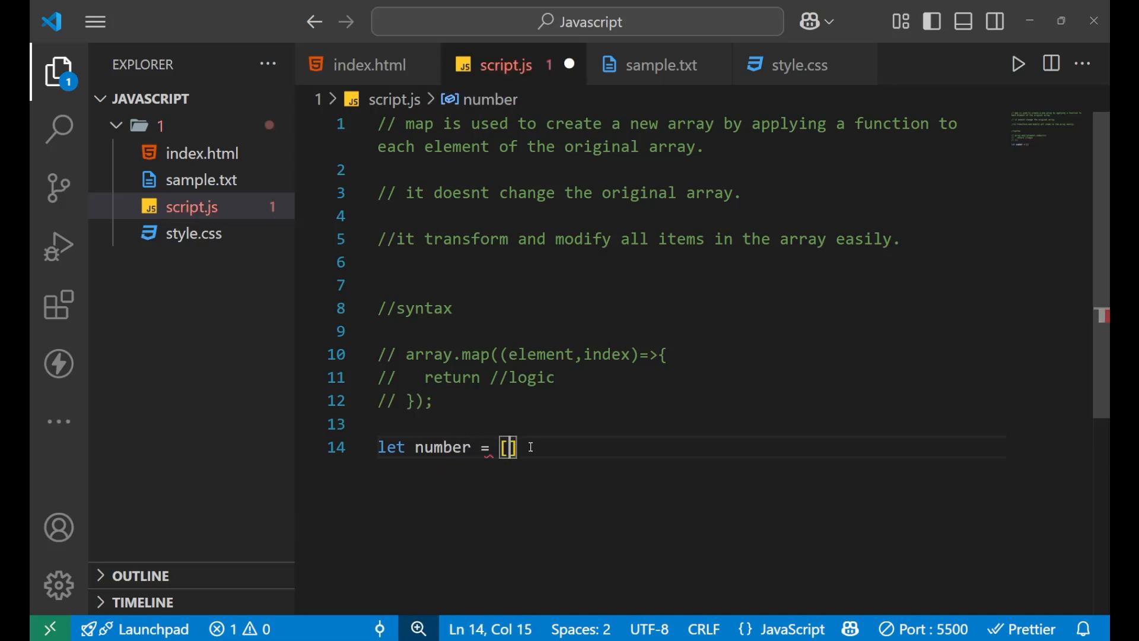
pyautogui.write('1,2,3,4,5')
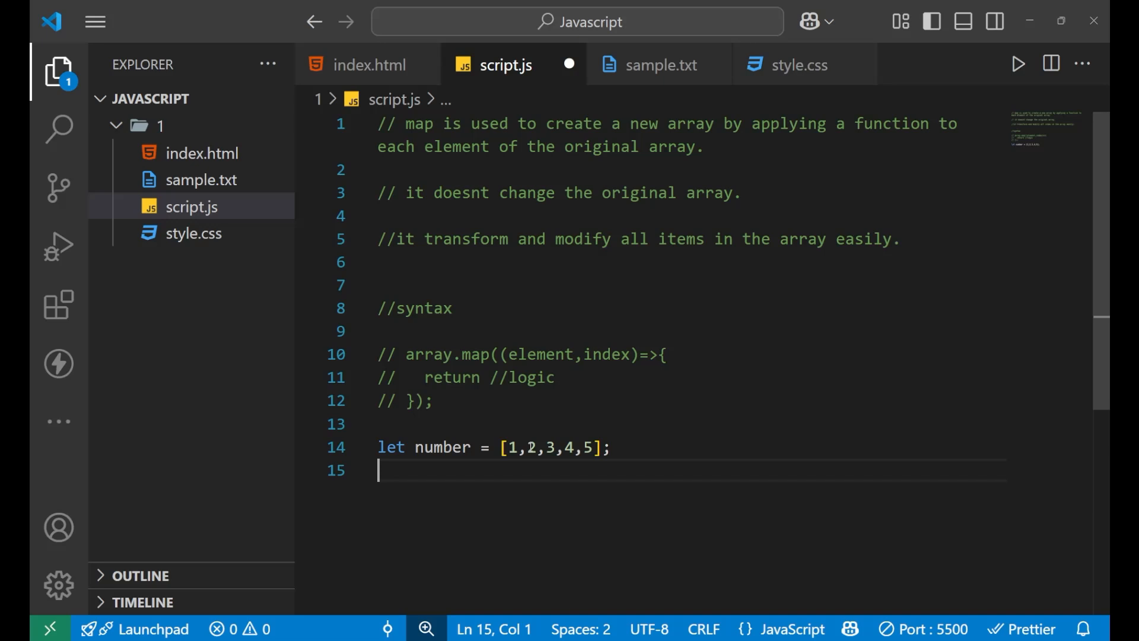
# Step: Write the expected doubled array [2,4,6,8,10] beneath the number array
pyautogui.doubleClick(511, 447)
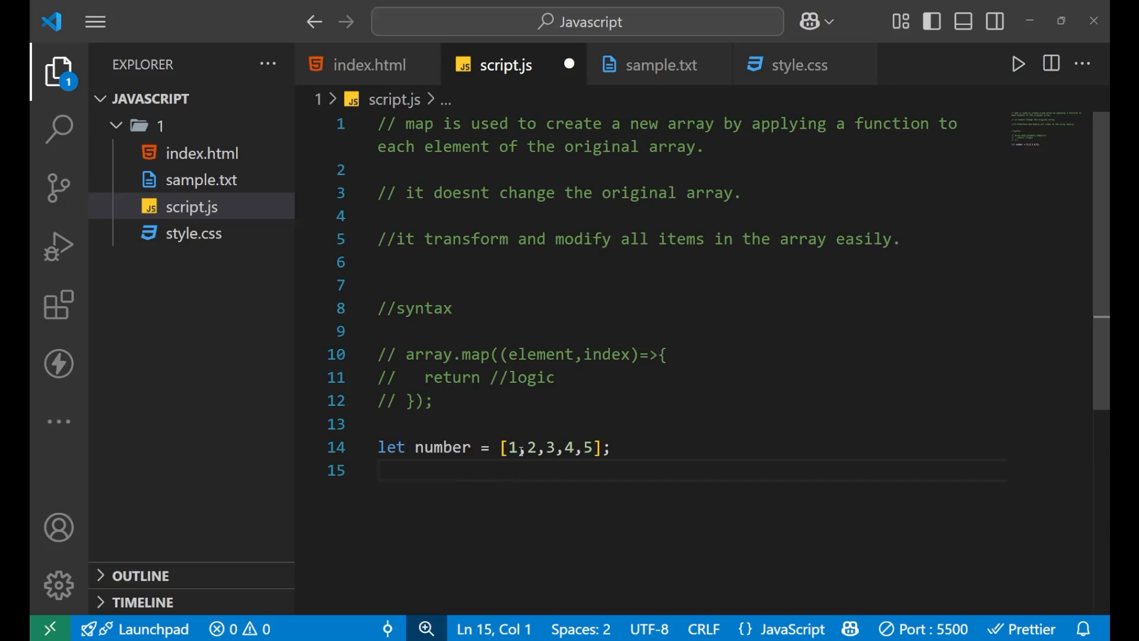
pyautogui.write('[2,]')
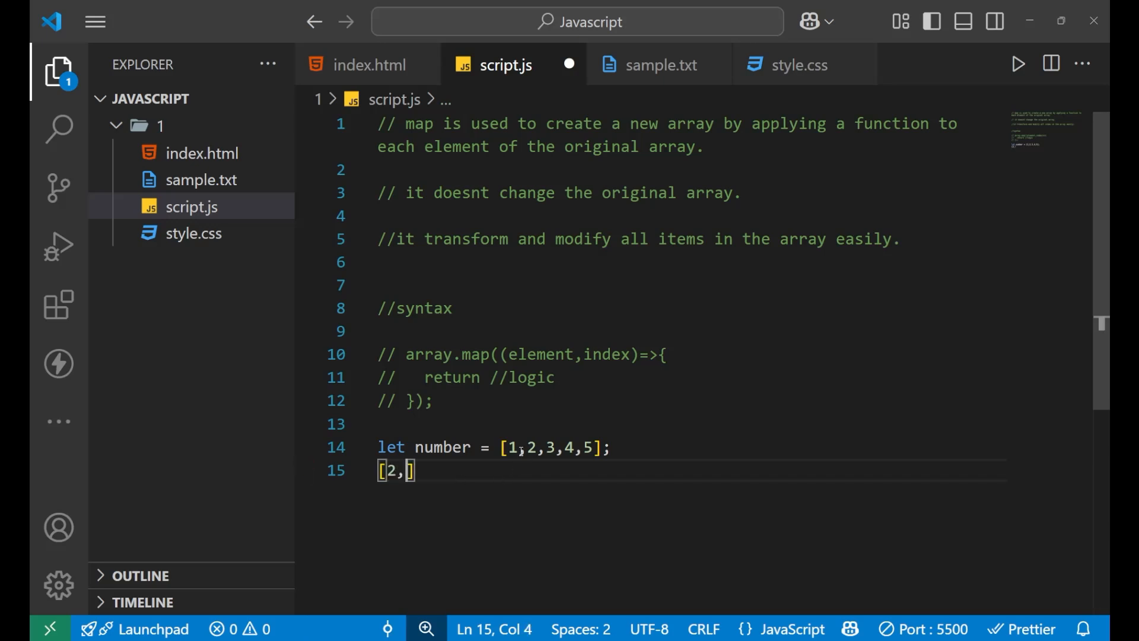
pyautogui.write(',')
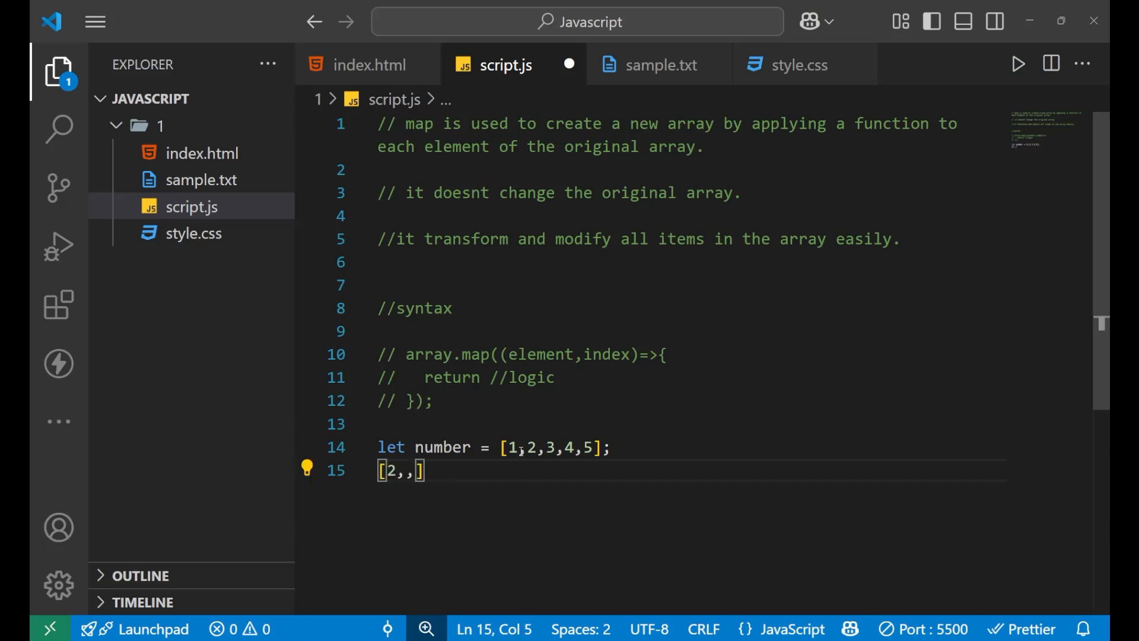
pyautogui.write('4,6,')
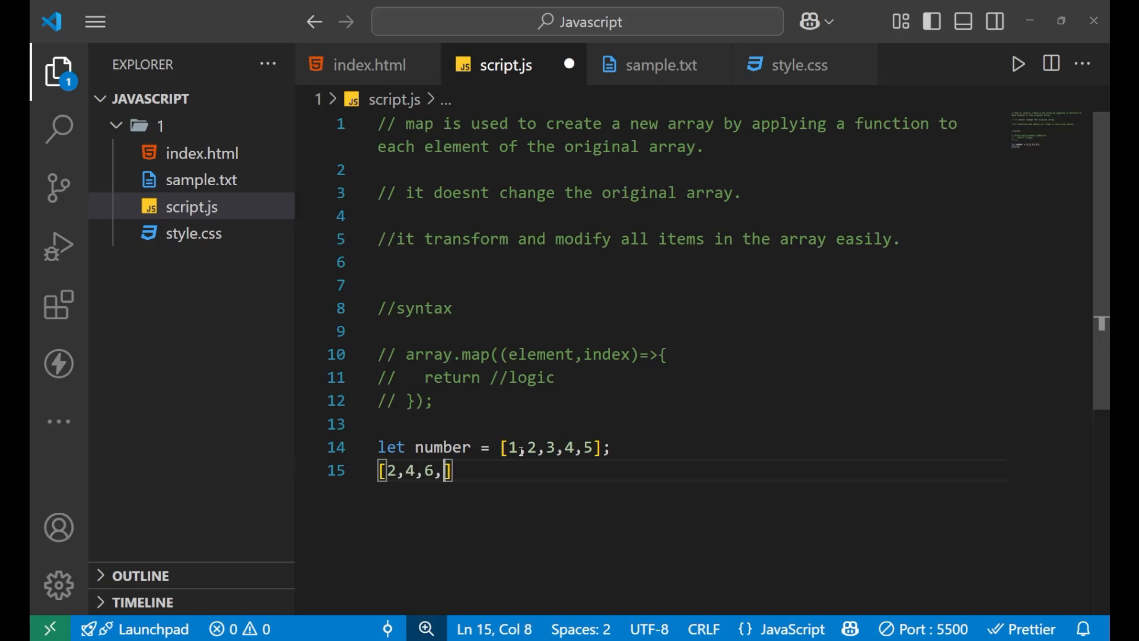
pyautogui.write('8,10')
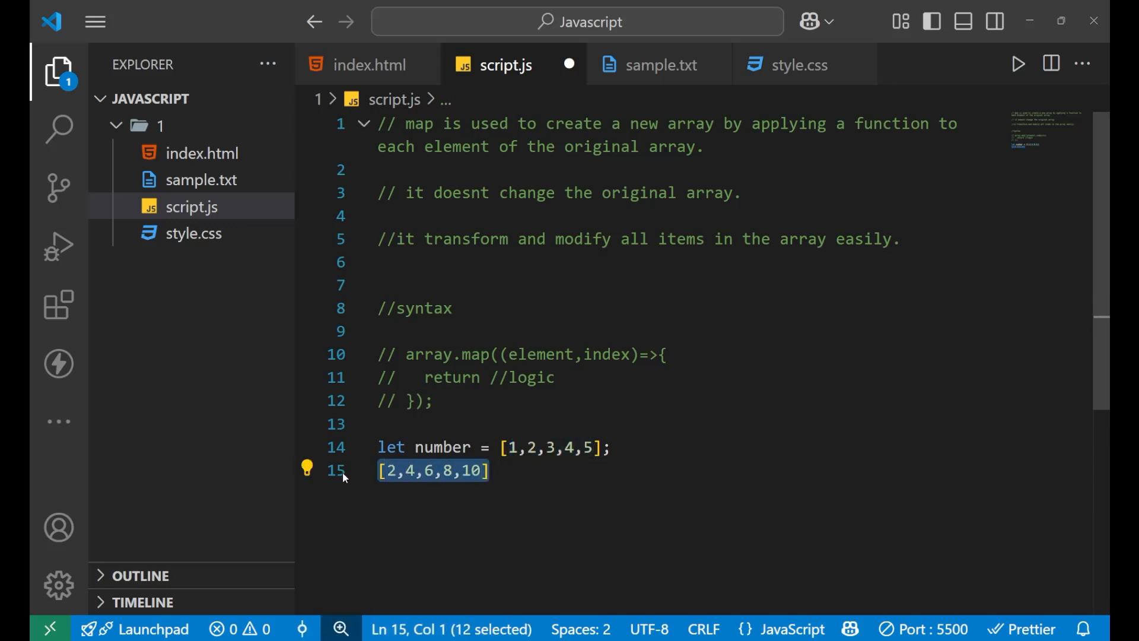
# Step: Replace the illustration with let result = number.map((element, index)=>{ })
pyautogui.press('Delete')
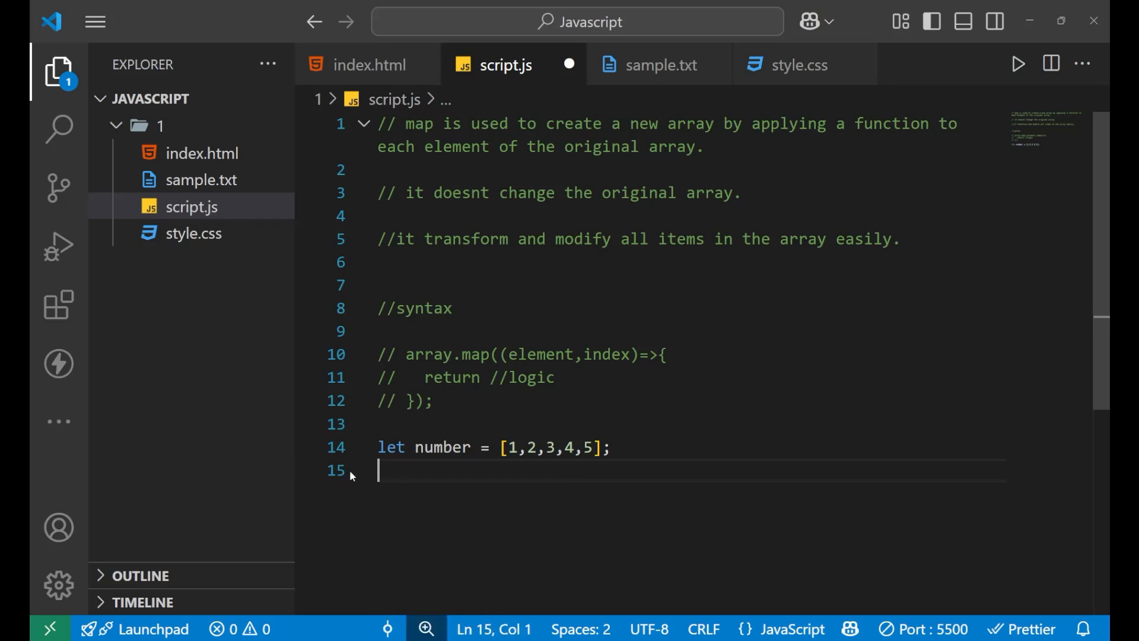
pyautogui.moveTo(426, 464)
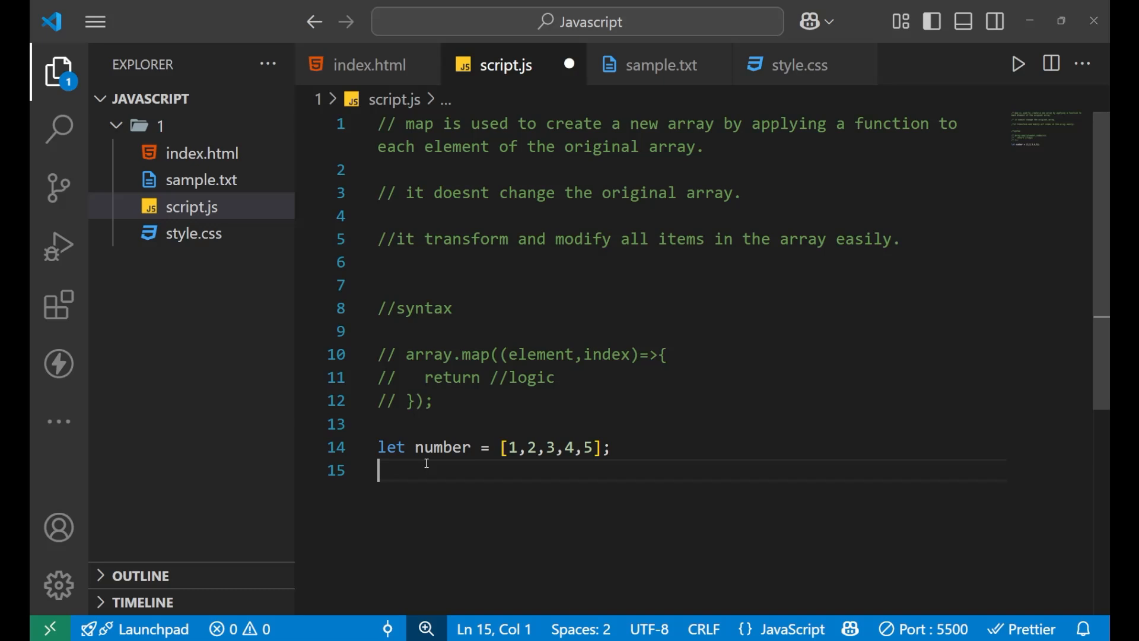
pyautogui.write('let result')
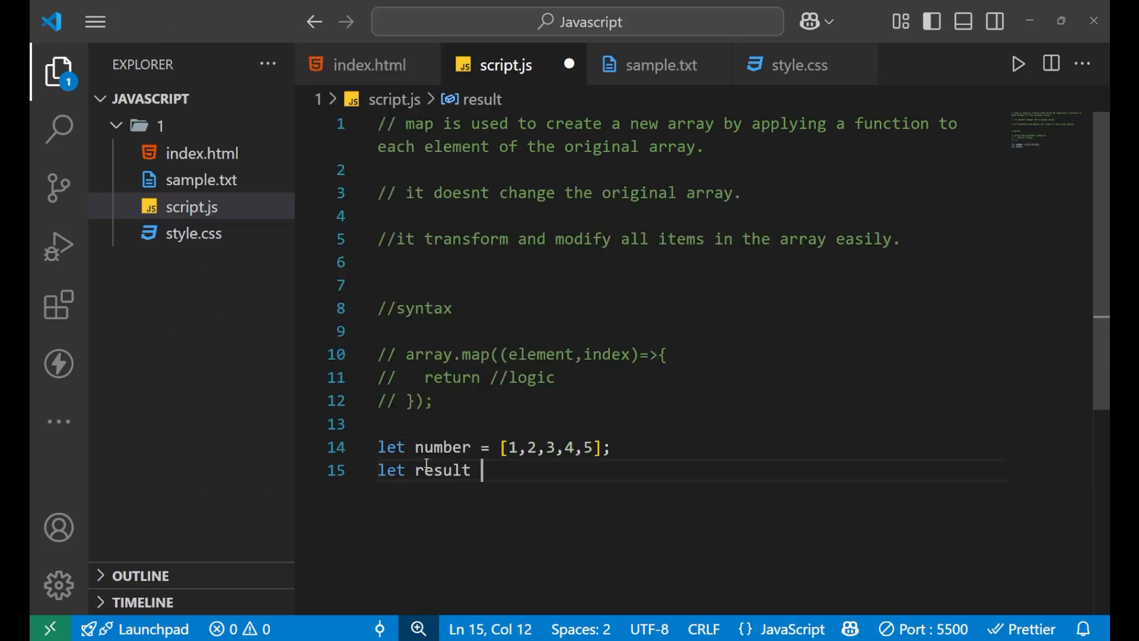
pyautogui.write('=')
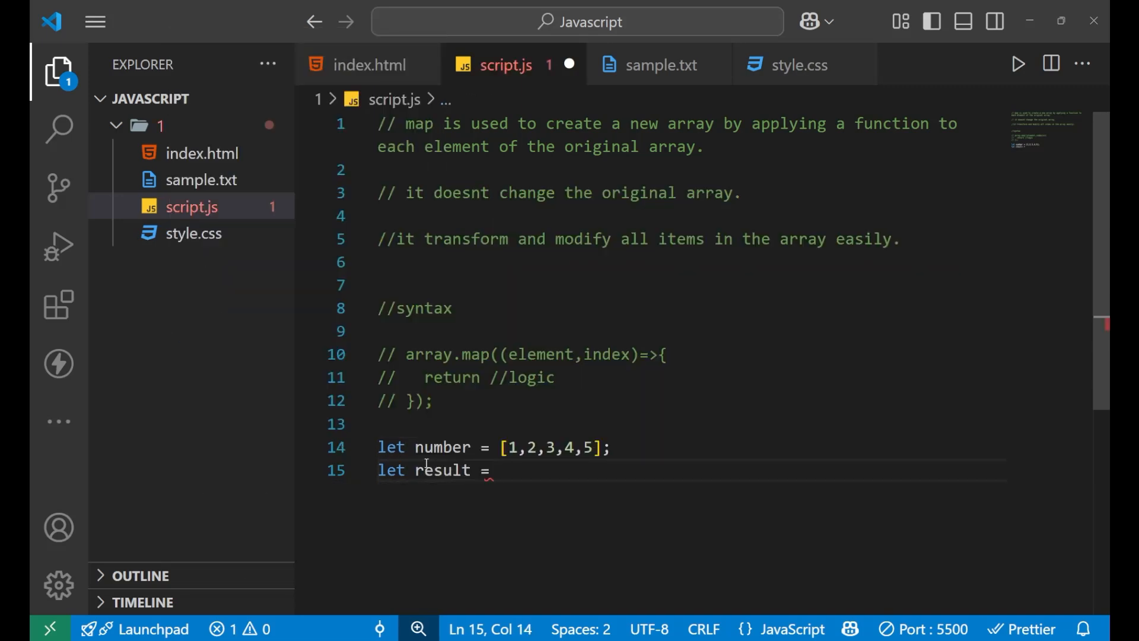
pyautogui.write('number')
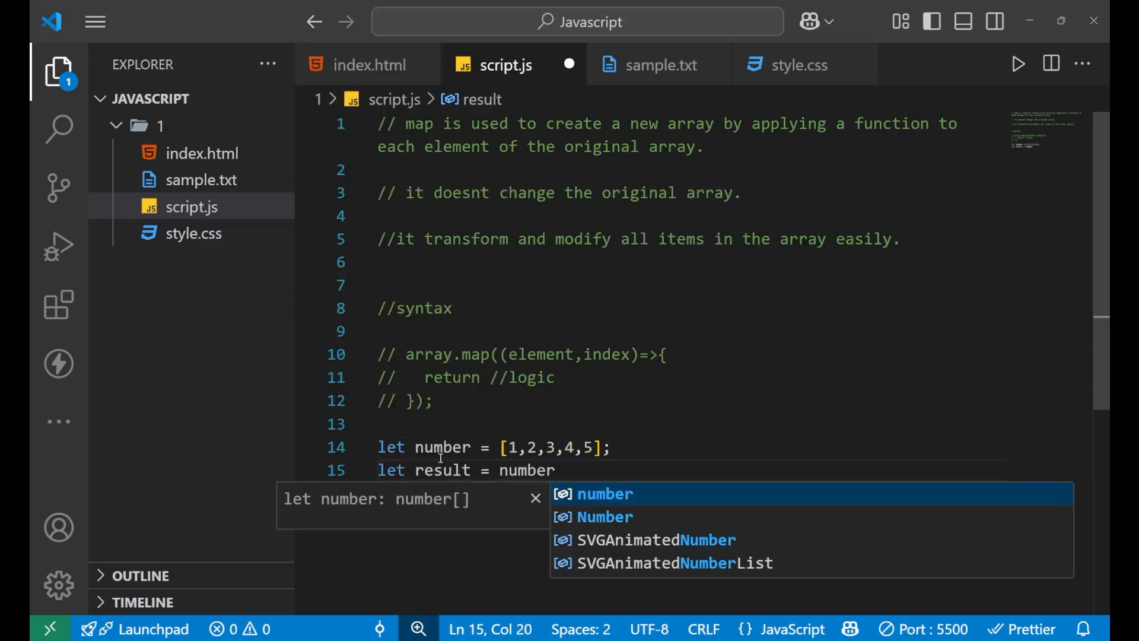
pyautogui.write('.map((')
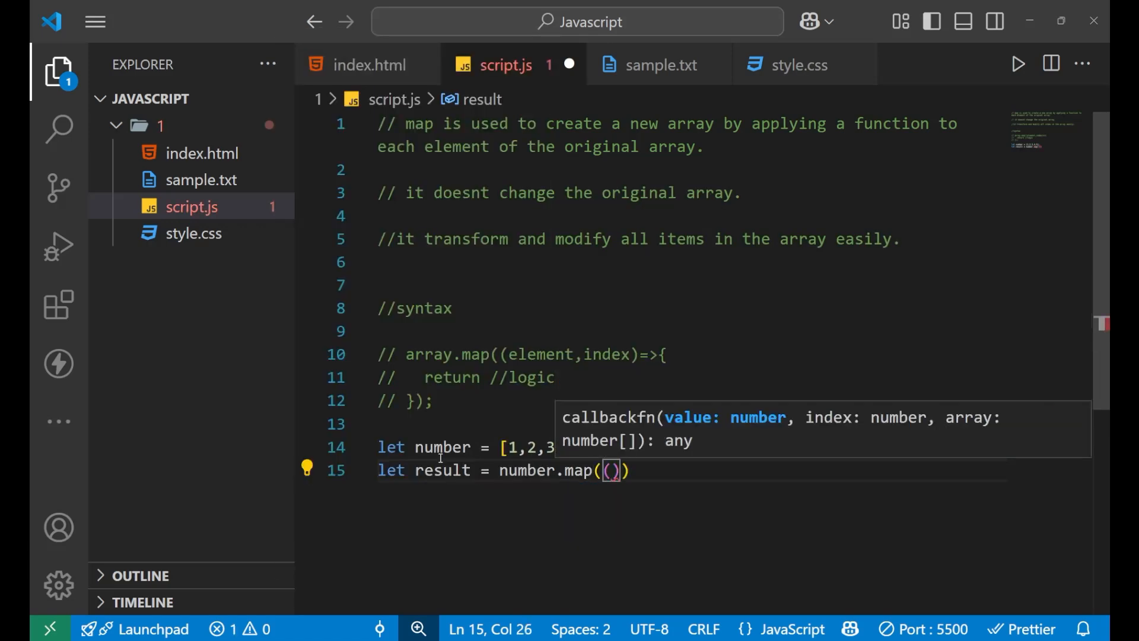
pyautogui.write('elem')
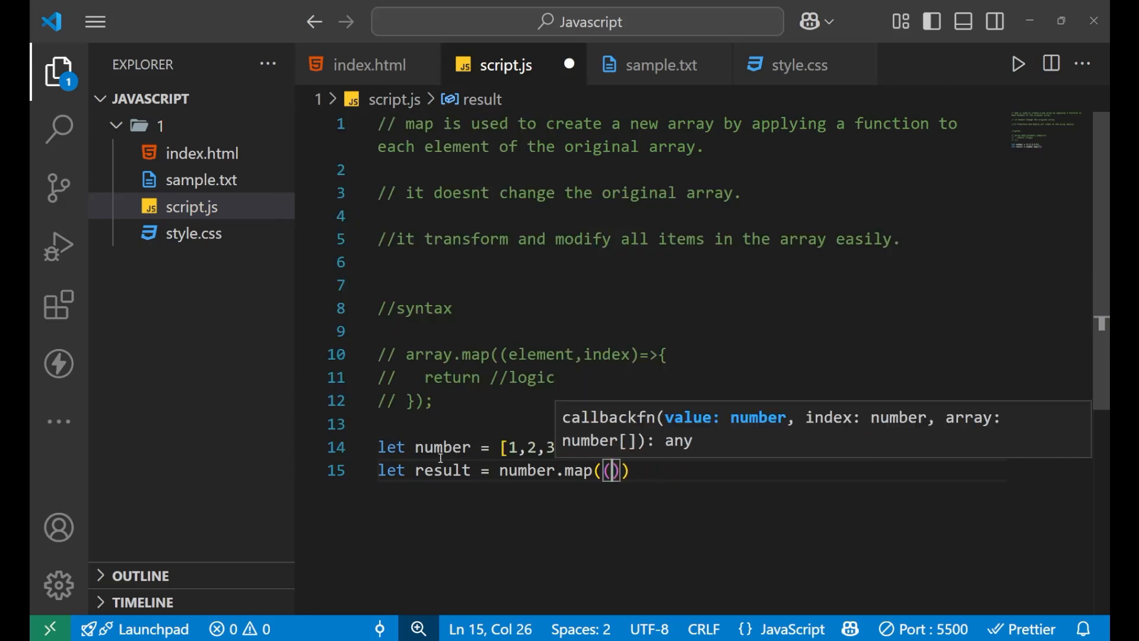
pyautogui.write('elemen')
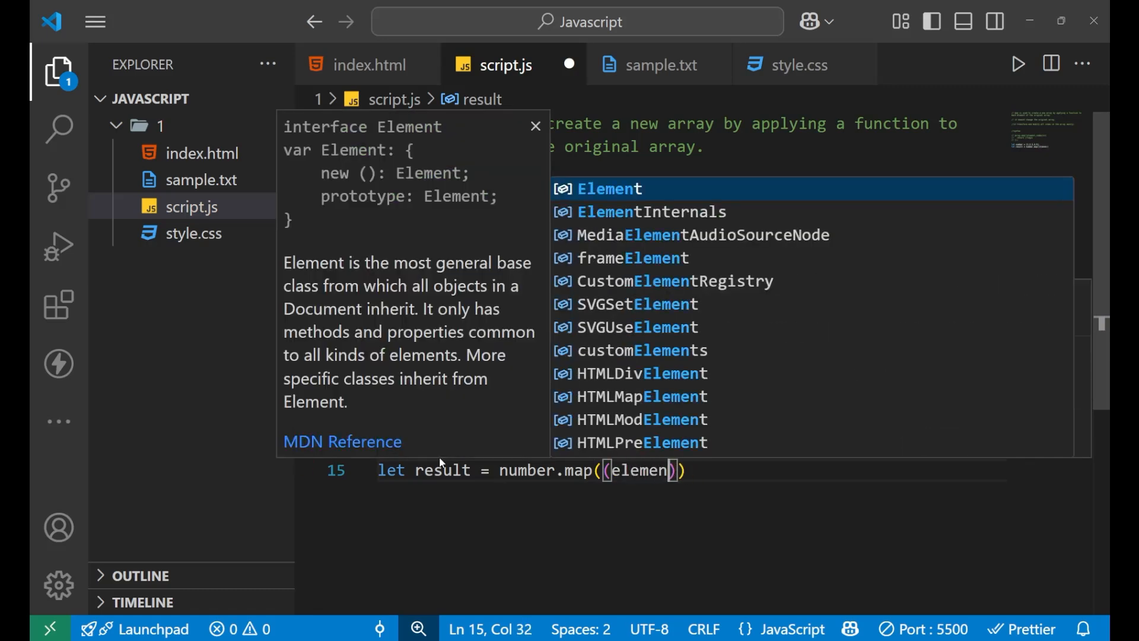
pyautogui.write(', ined')
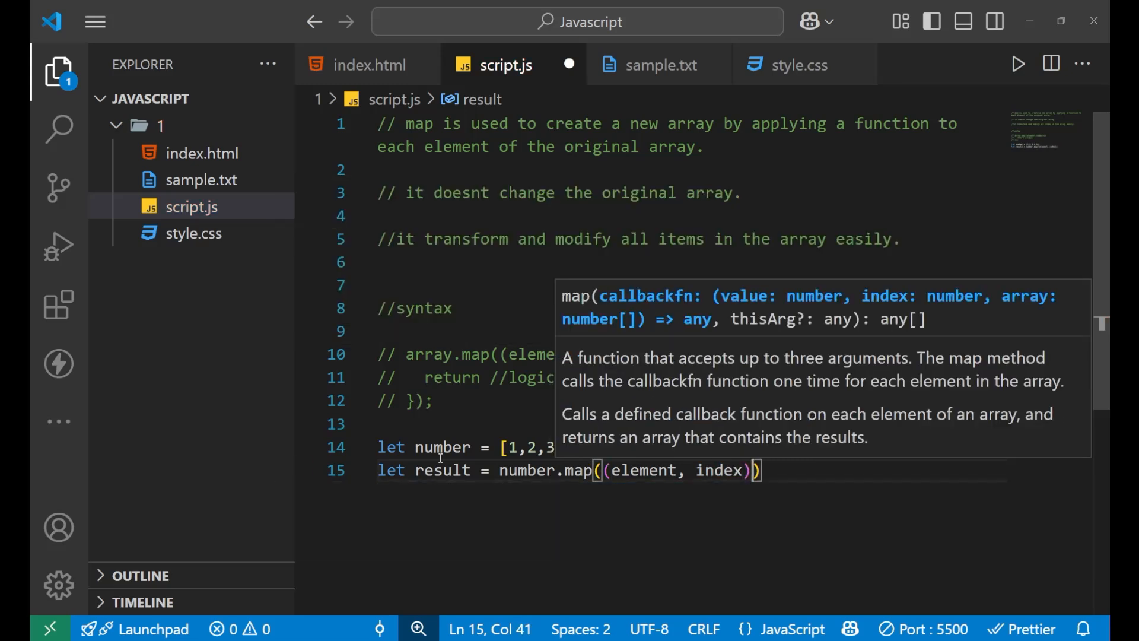
pyautogui.write('=>')
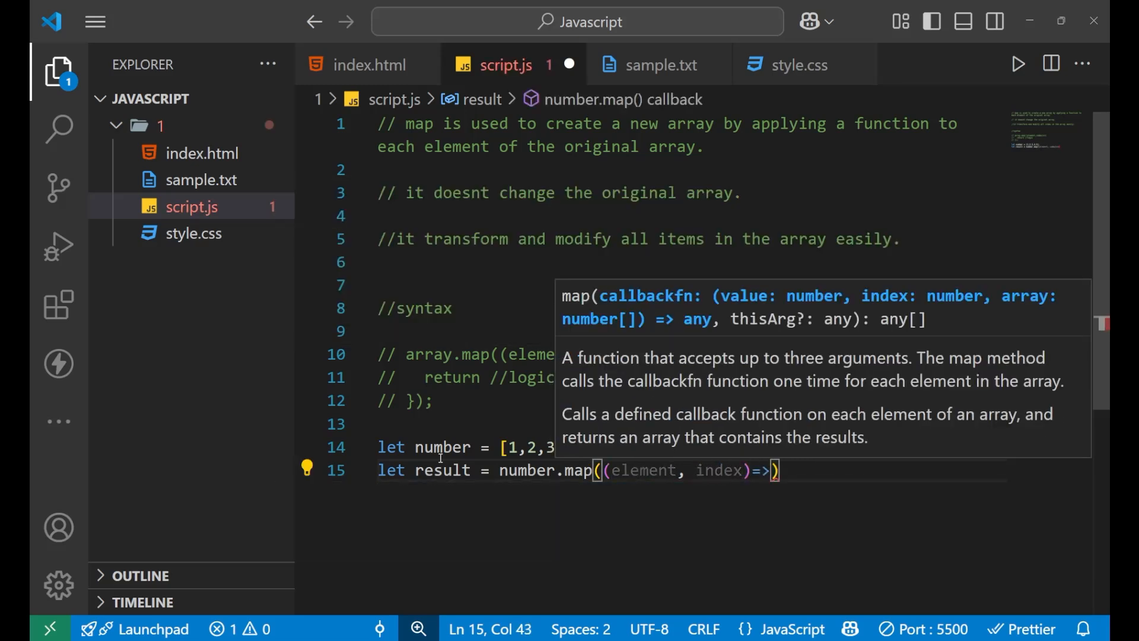
pyautogui.write('{')
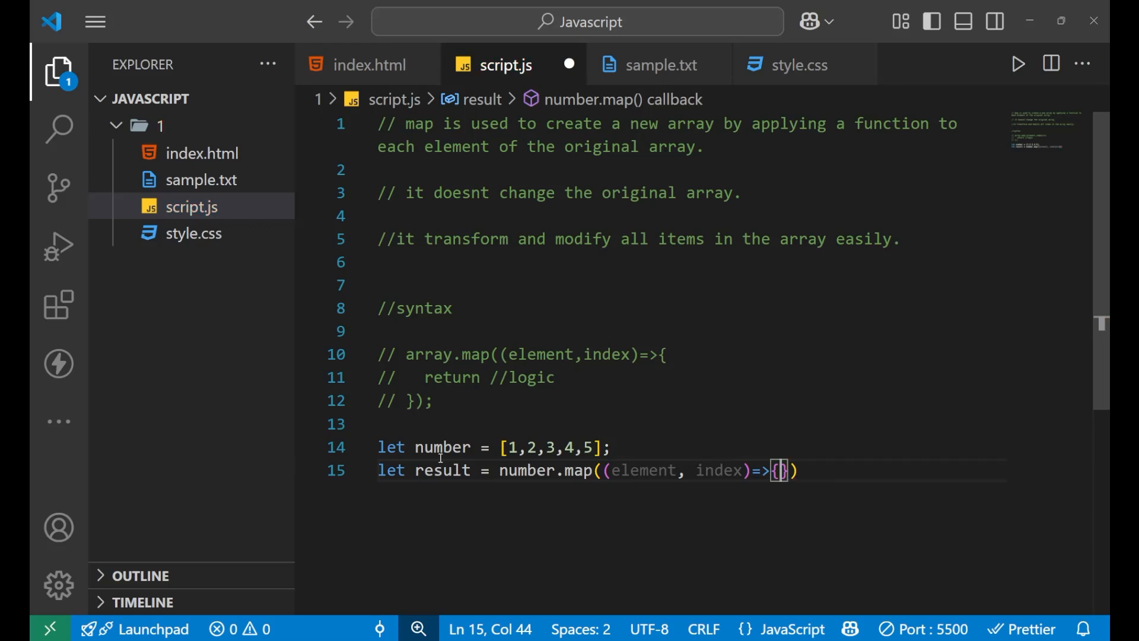
pyautogui.moveTo(659, 470)
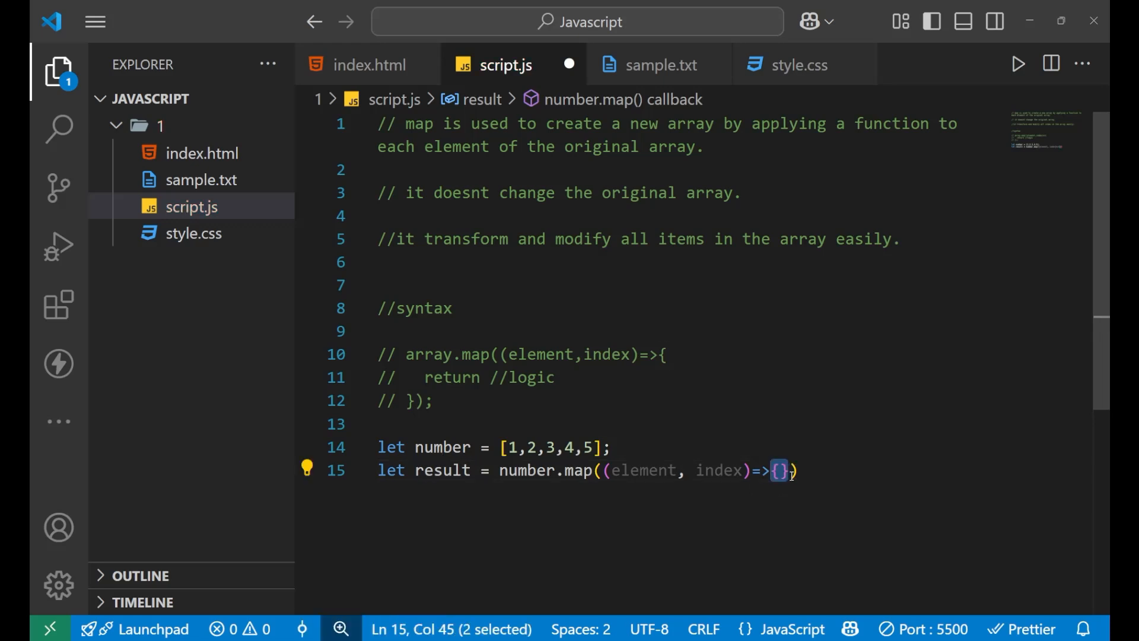
# Step: Make the callback return element*2 and move past the closing line
pyautogui.click(778, 470)
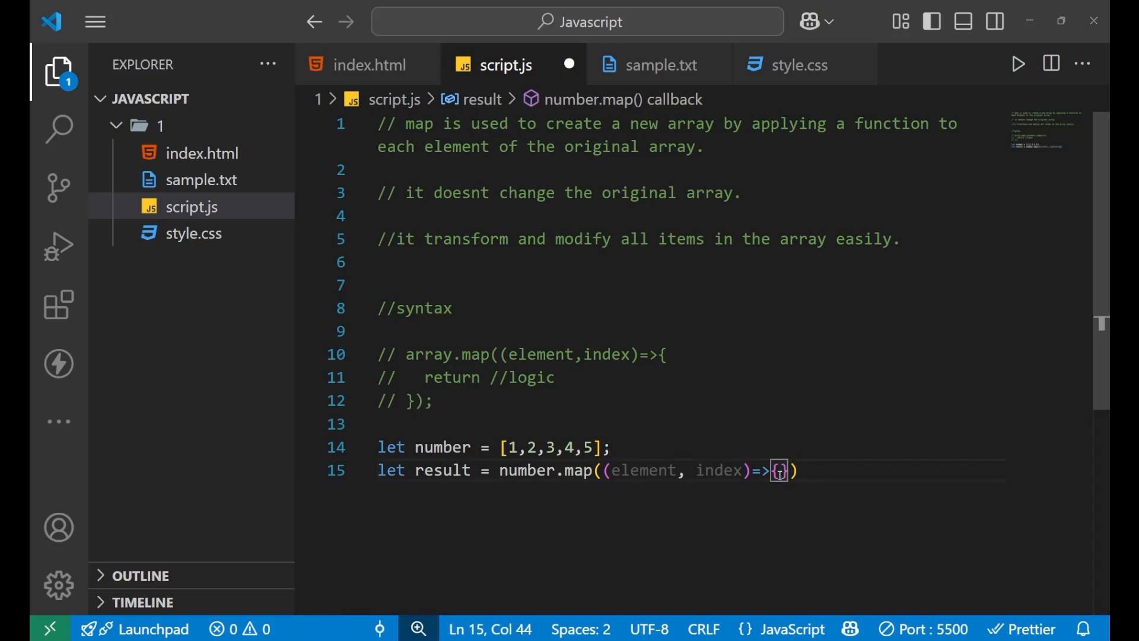
pyautogui.write('return')
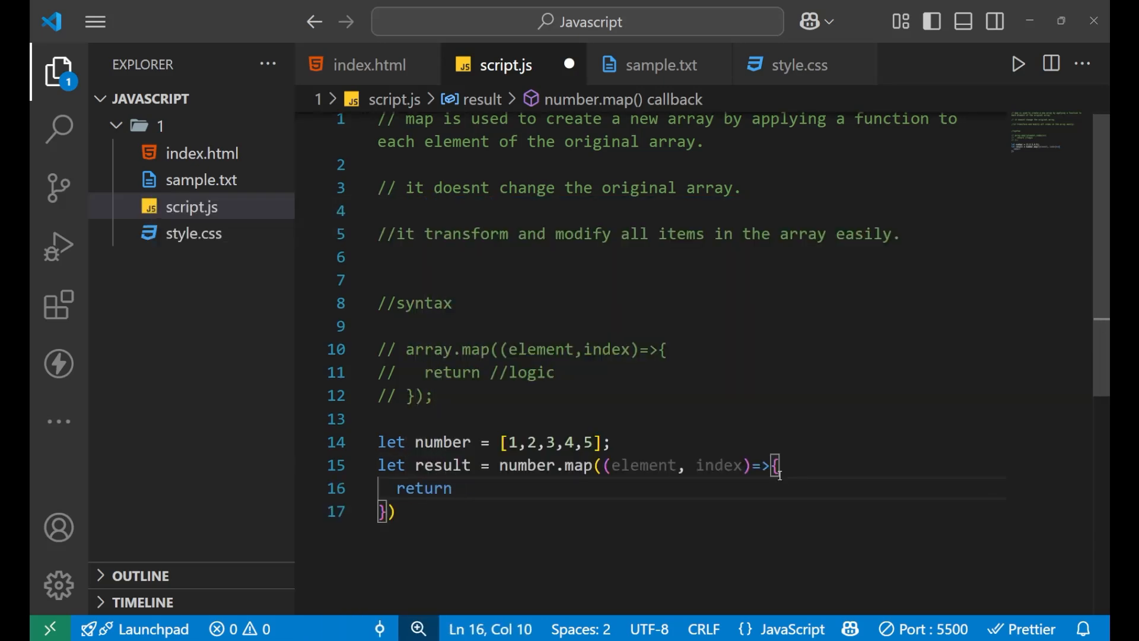
pyautogui.doubleClick(637, 465)
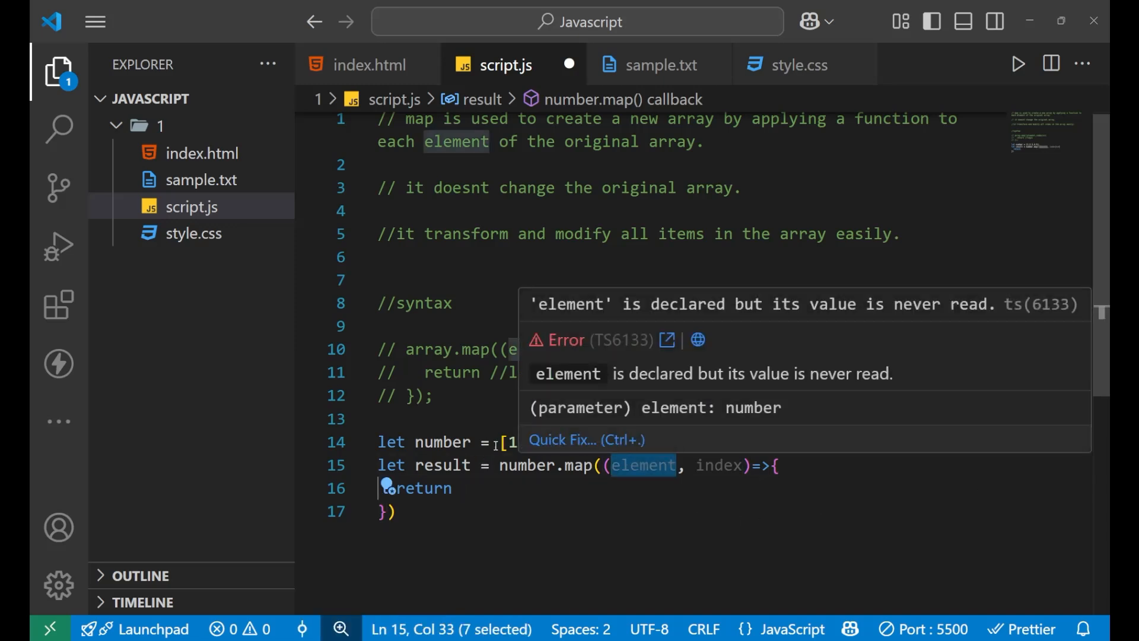
pyautogui.click(517, 441)
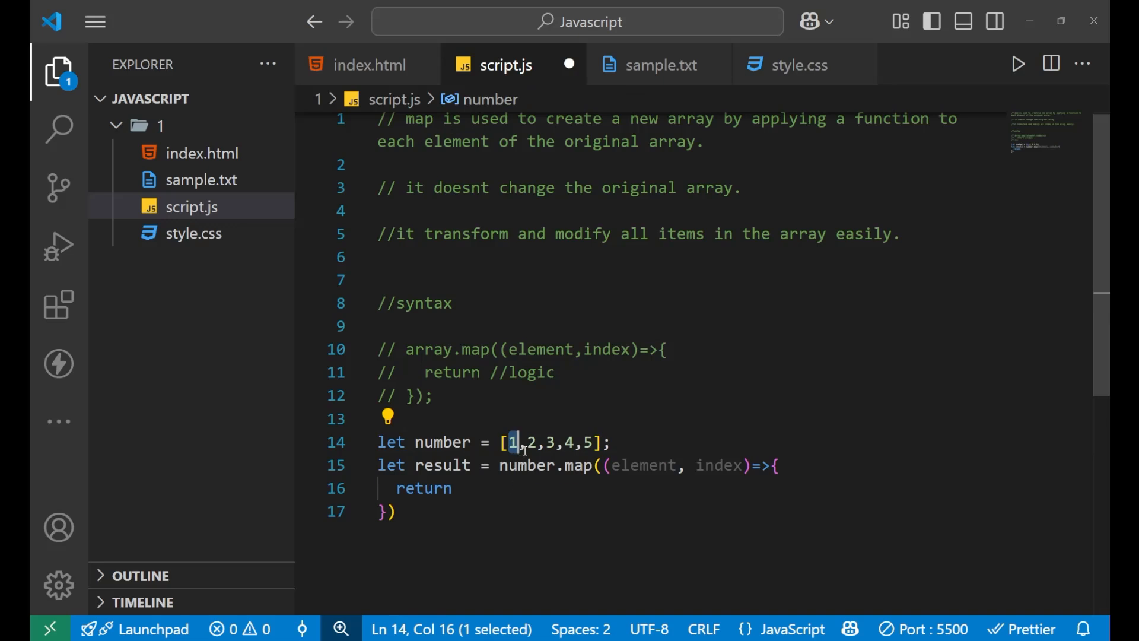
pyautogui.click(551, 441)
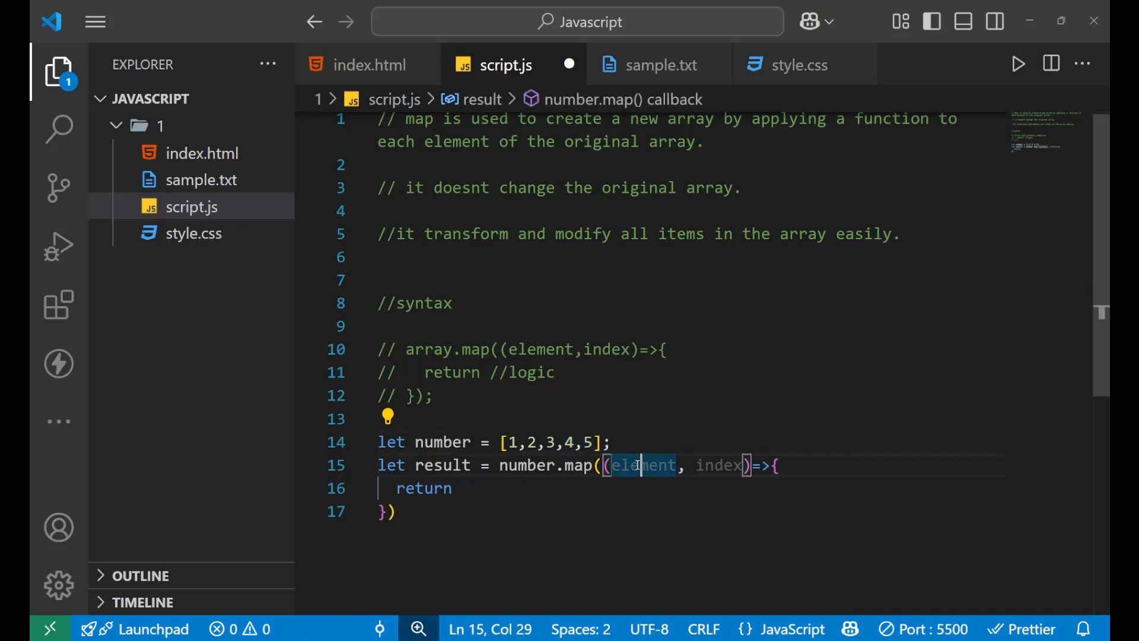
pyautogui.click(513, 443)
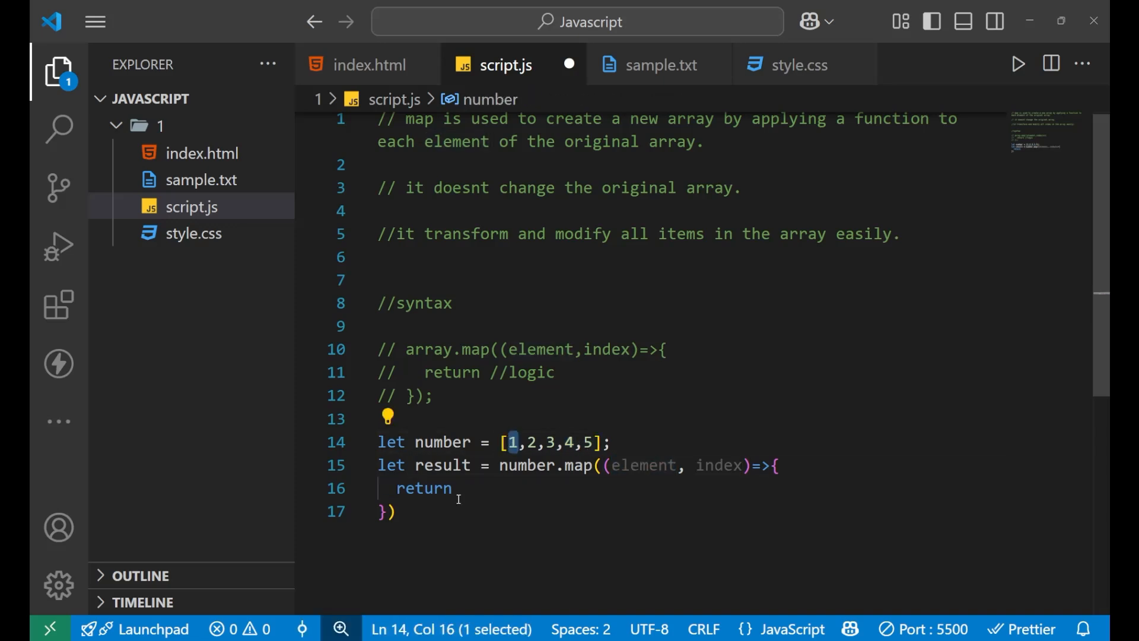
pyautogui.write('element')
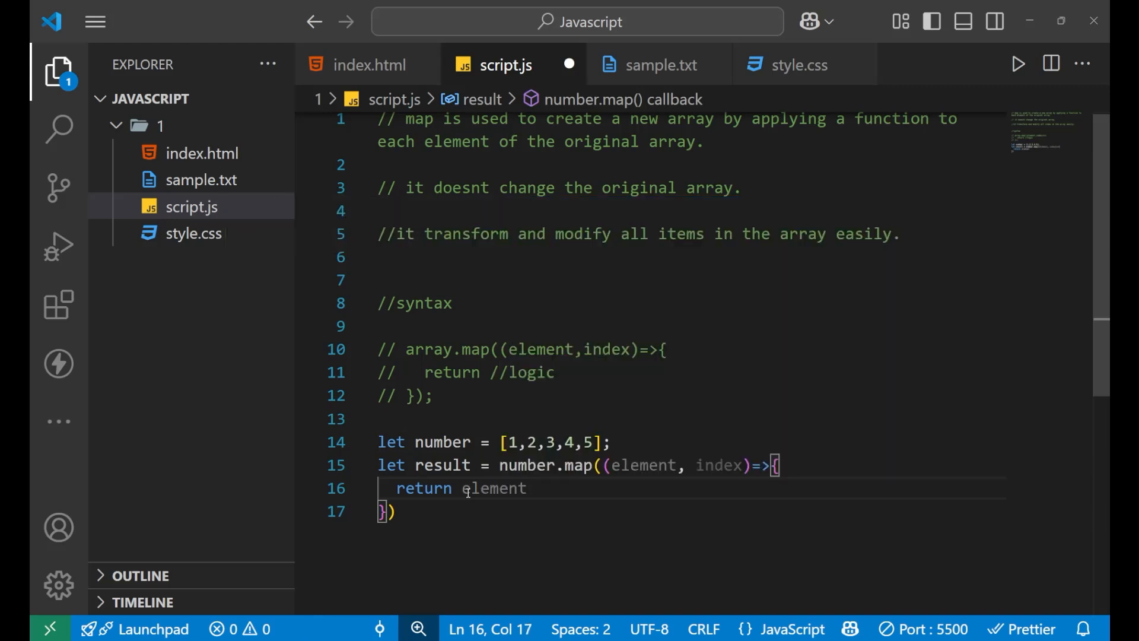
pyautogui.write('*2 ;')
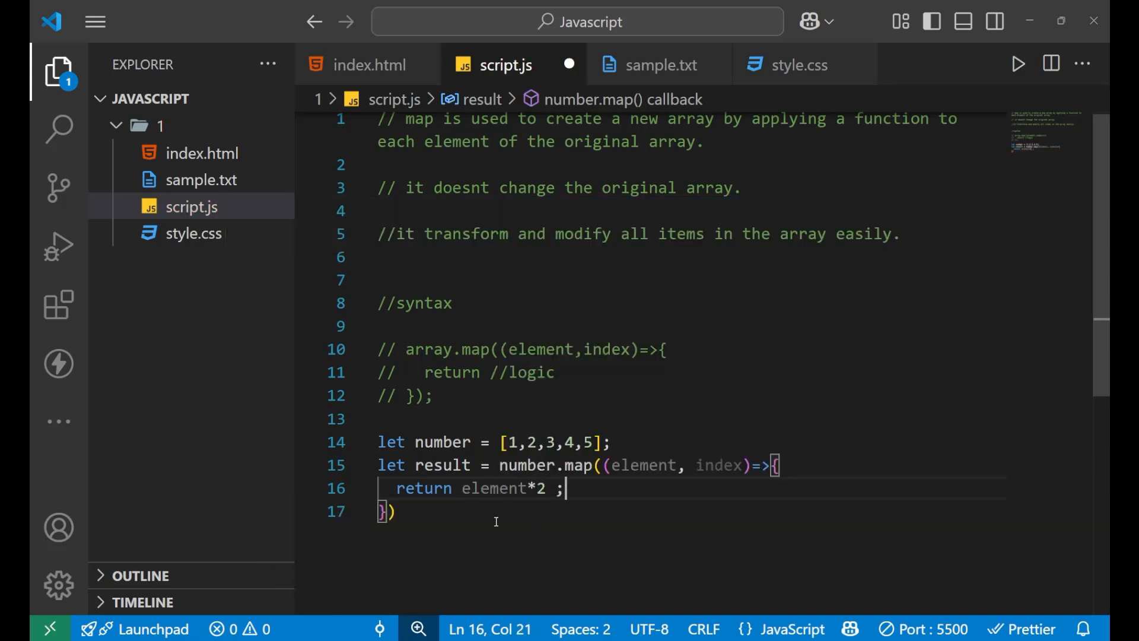
pyautogui.click(393, 510)
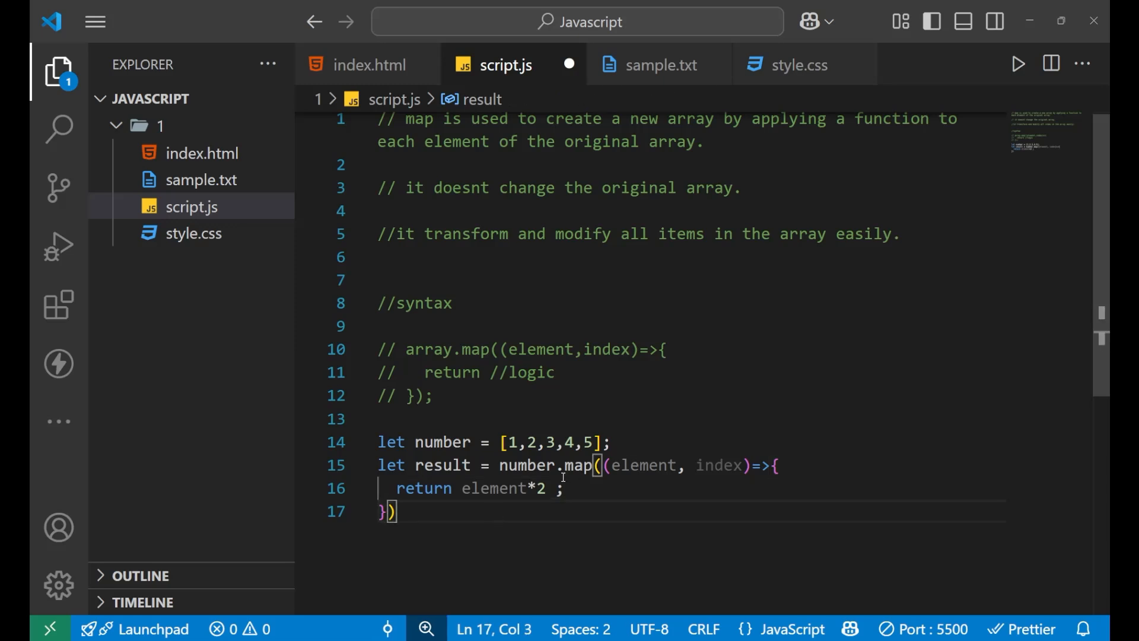
pyautogui.moveTo(442, 465)
pyautogui.write(';')
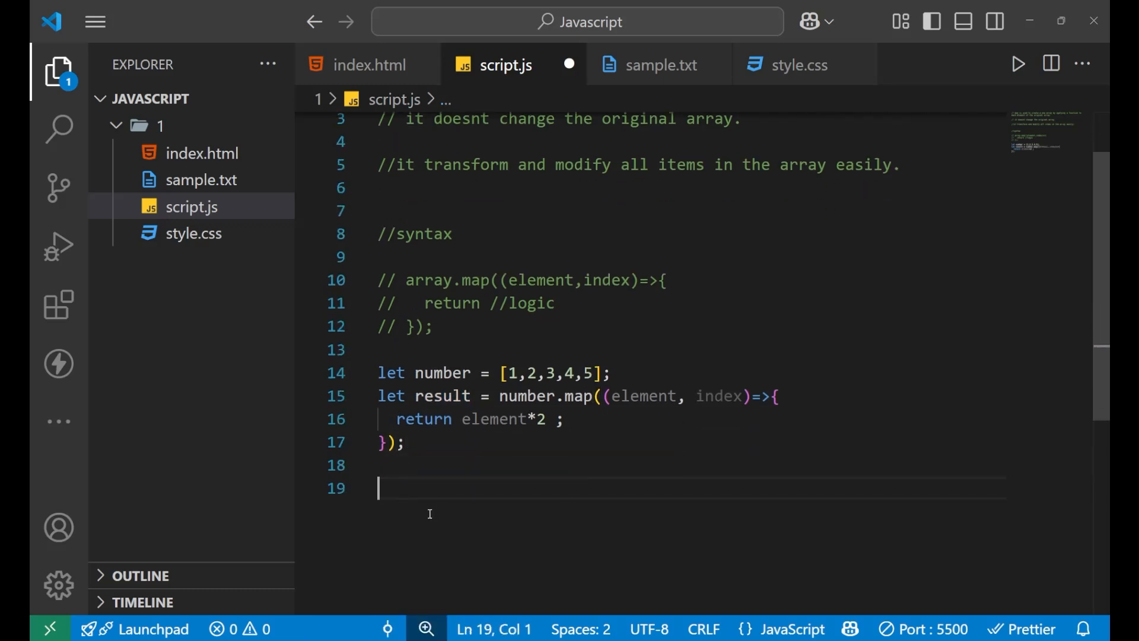
# Step: Log result with console.log(result); and save script.js
pyautogui.write("log('');")
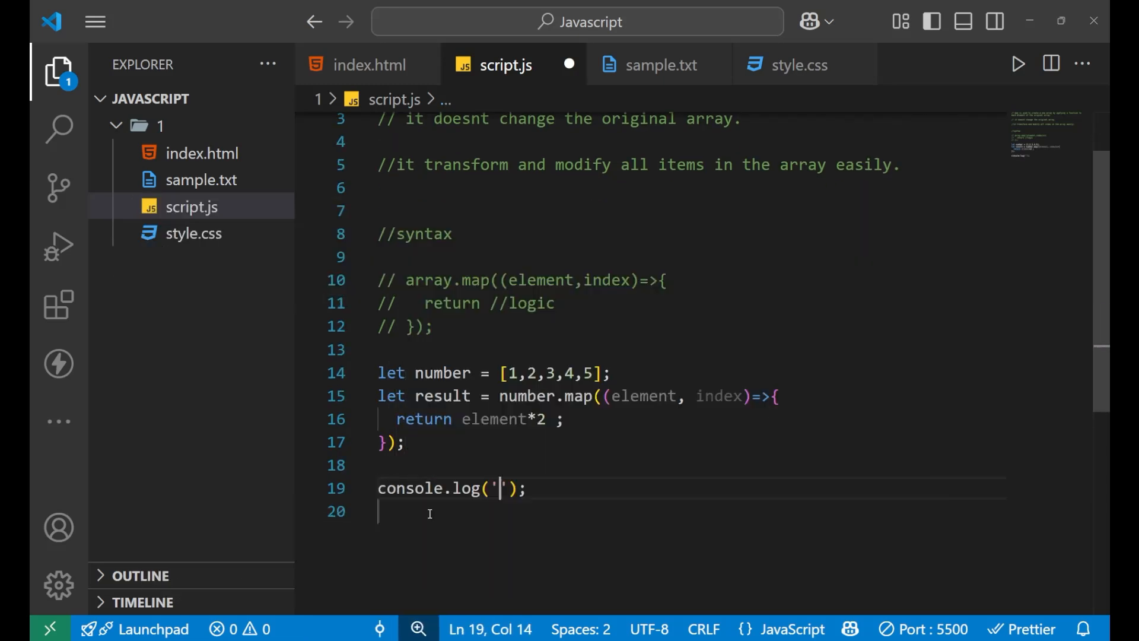
pyautogui.press('Backspace')
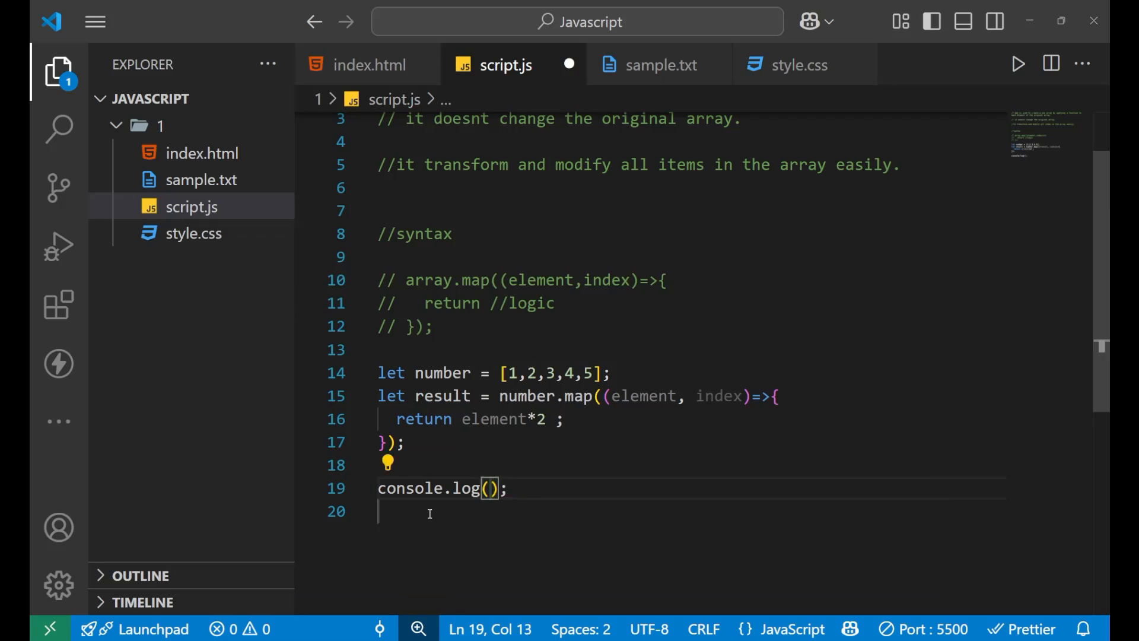
pyautogui.write('result')
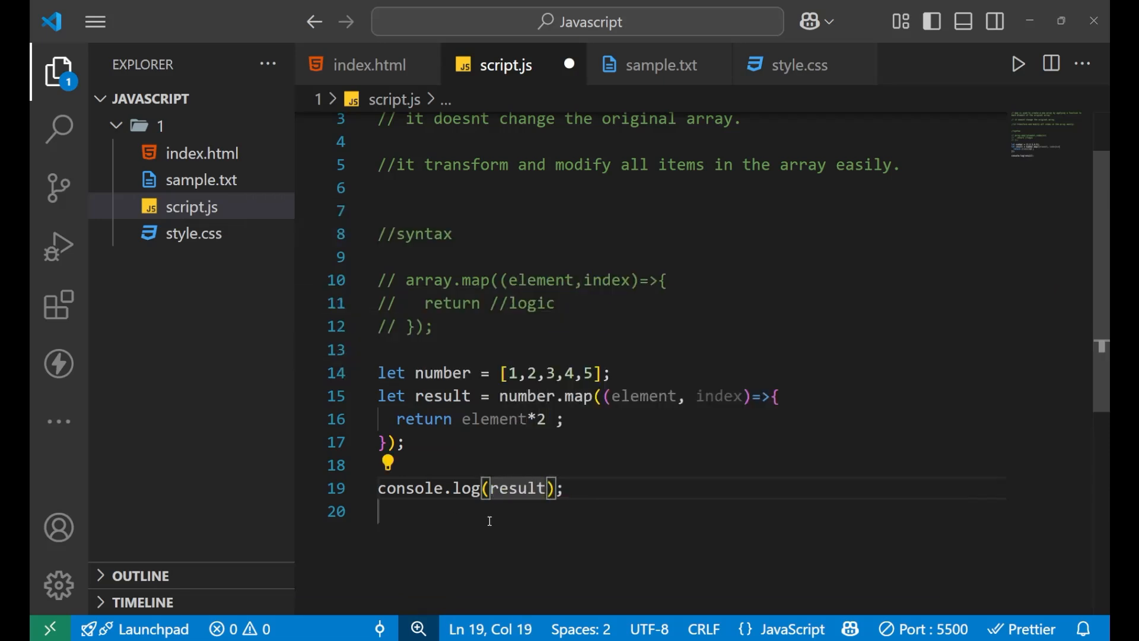
pyautogui.press('alt+tab')
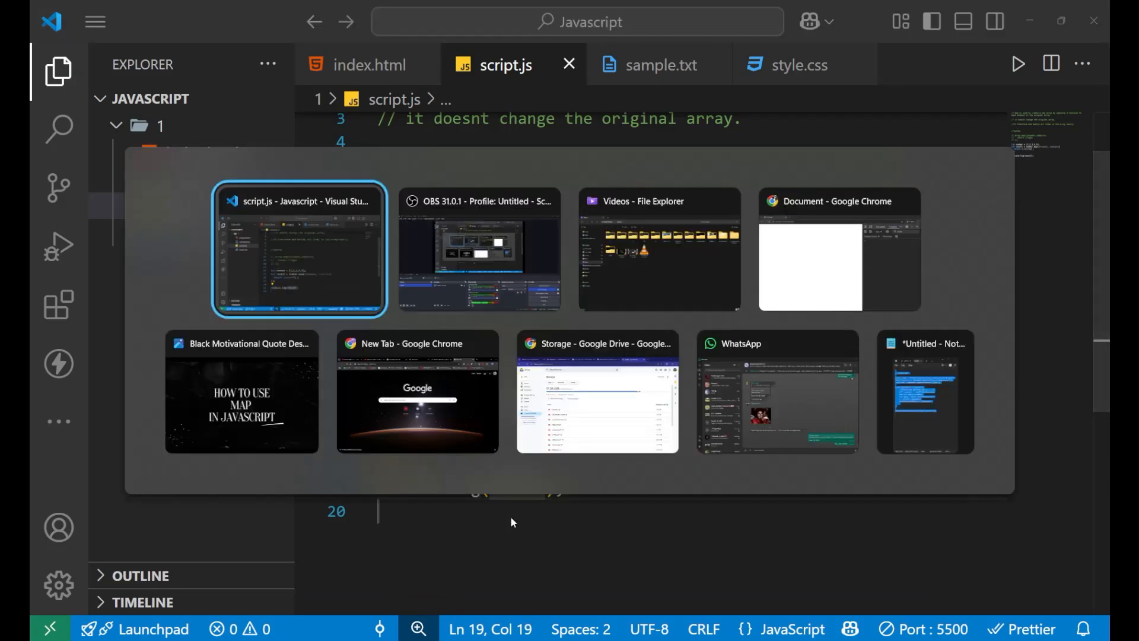
# Step: Switch to Chrome to see the console log the doubled array [2, 4, 6, 8, 10]
pyautogui.click(836, 249)
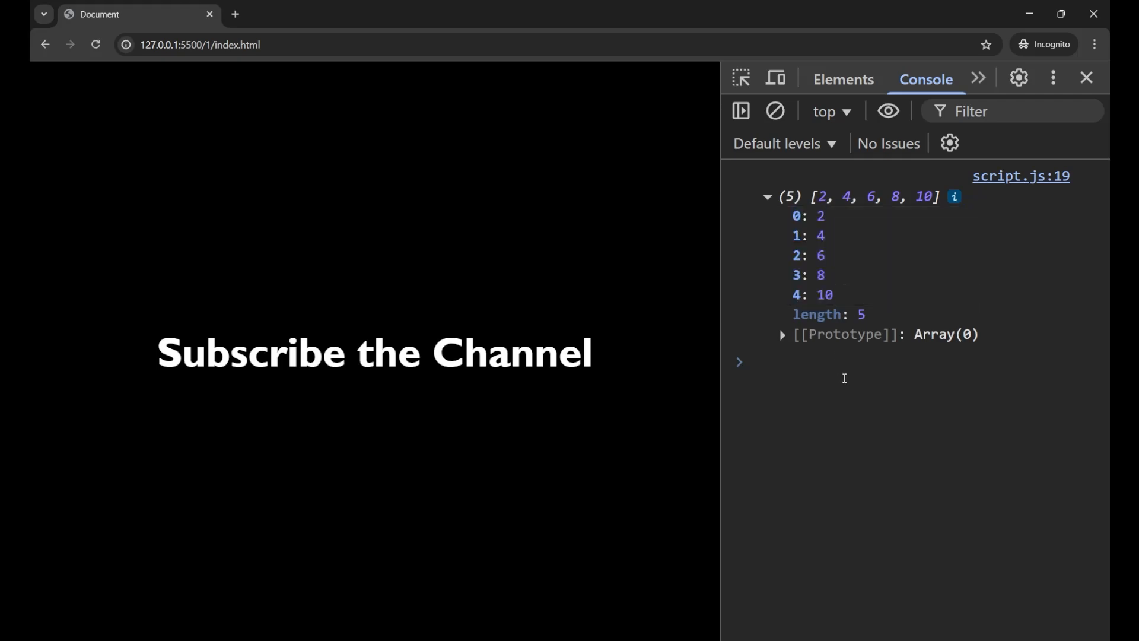
pyautogui.moveTo(844, 433)
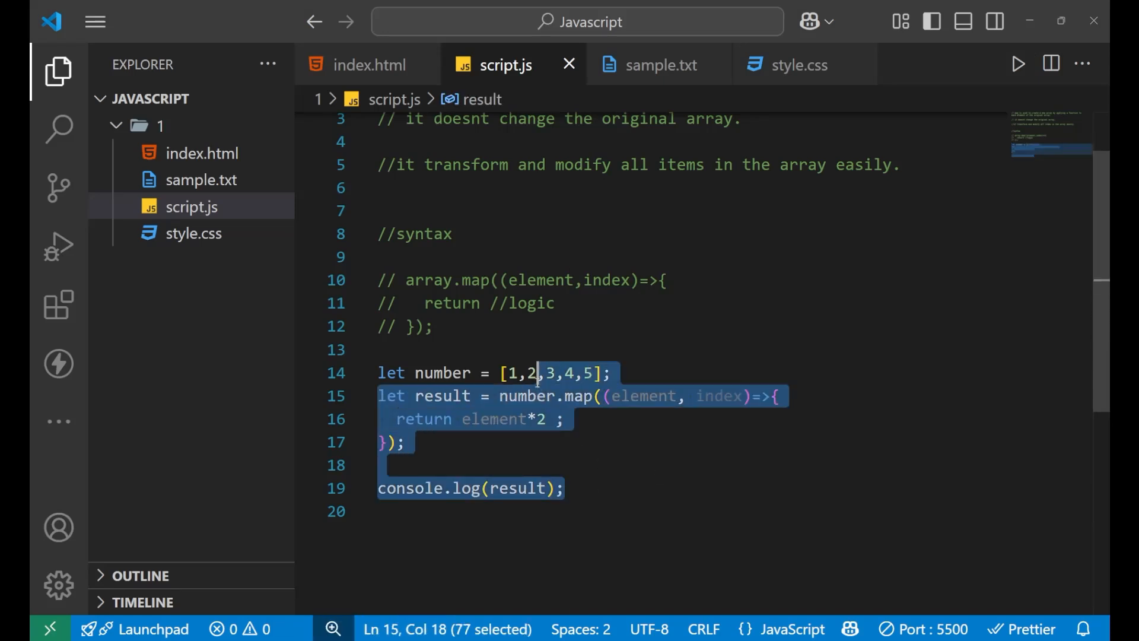
# Step: Comment out the doubled-numbers example and add a '// map() with objects' heading
pyautogui.press('ctrl+/')
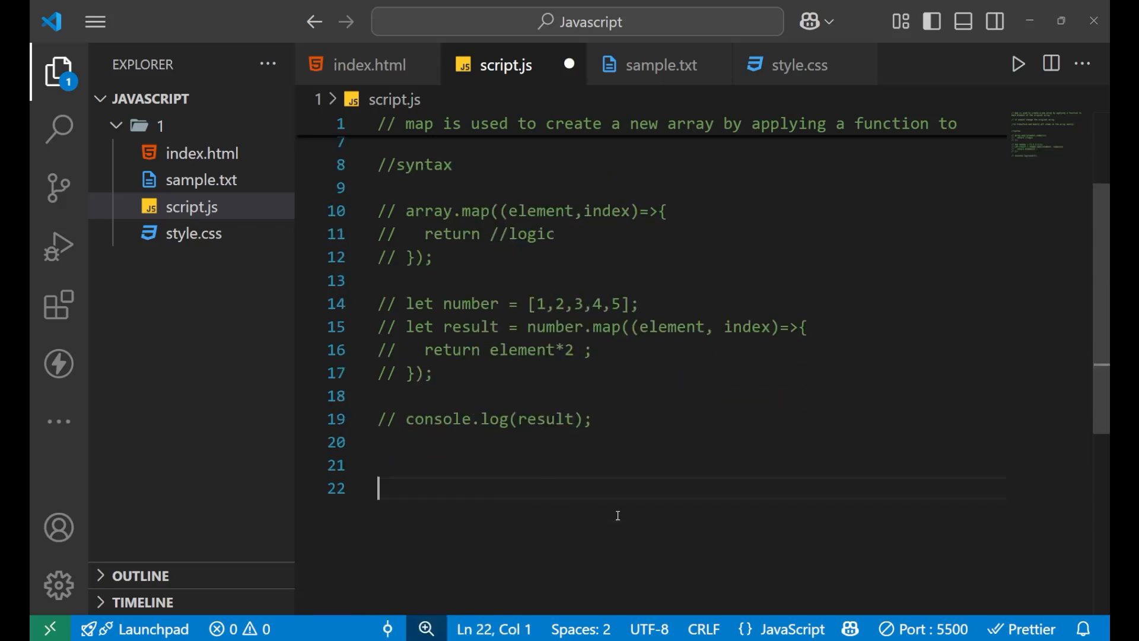
pyautogui.write('mp')
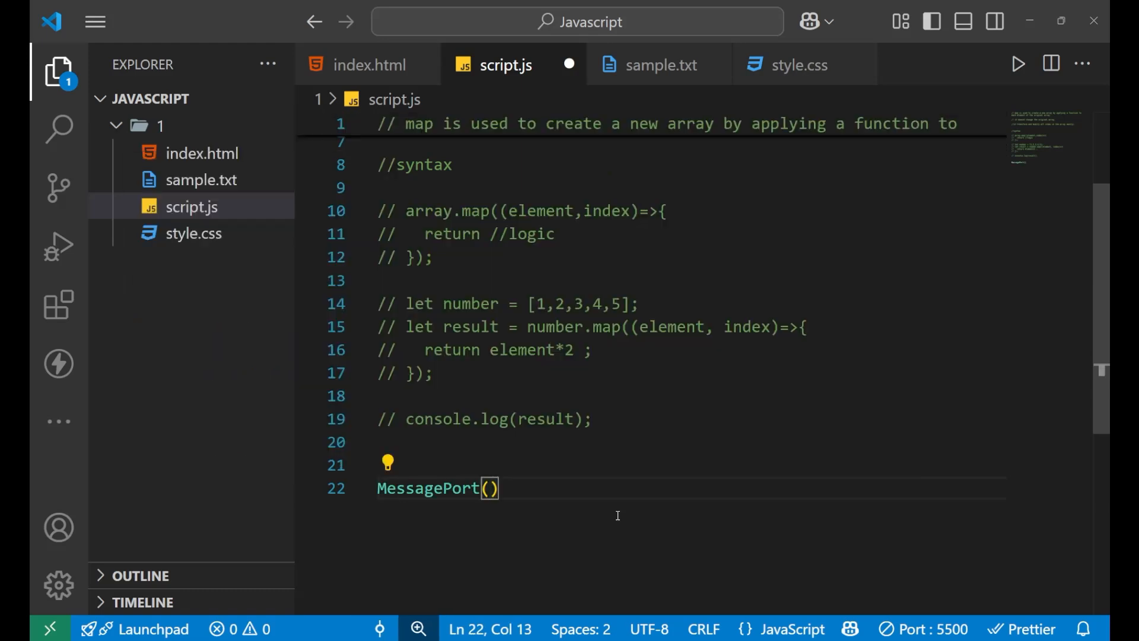
pyautogui.write('m')
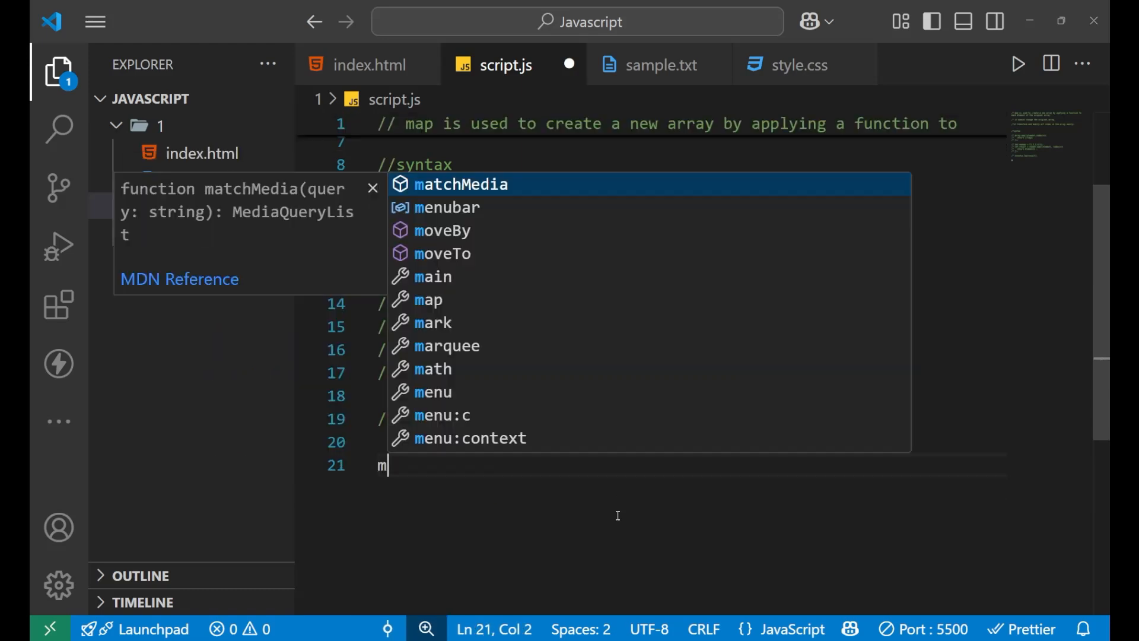
pyautogui.write('ap(')
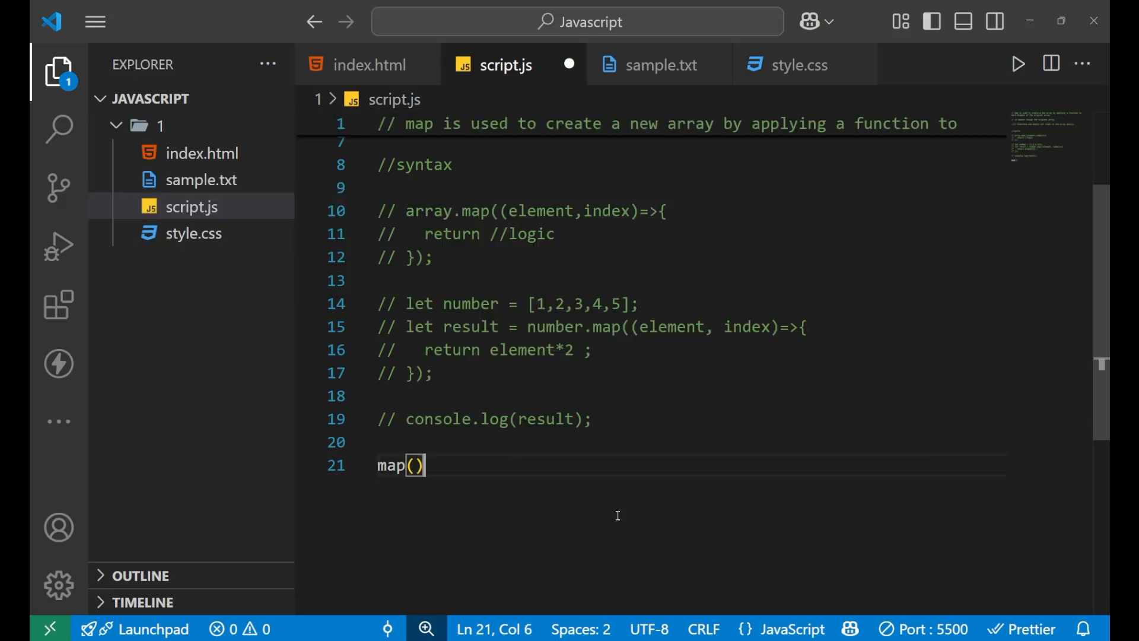
pyautogui.write('with o')
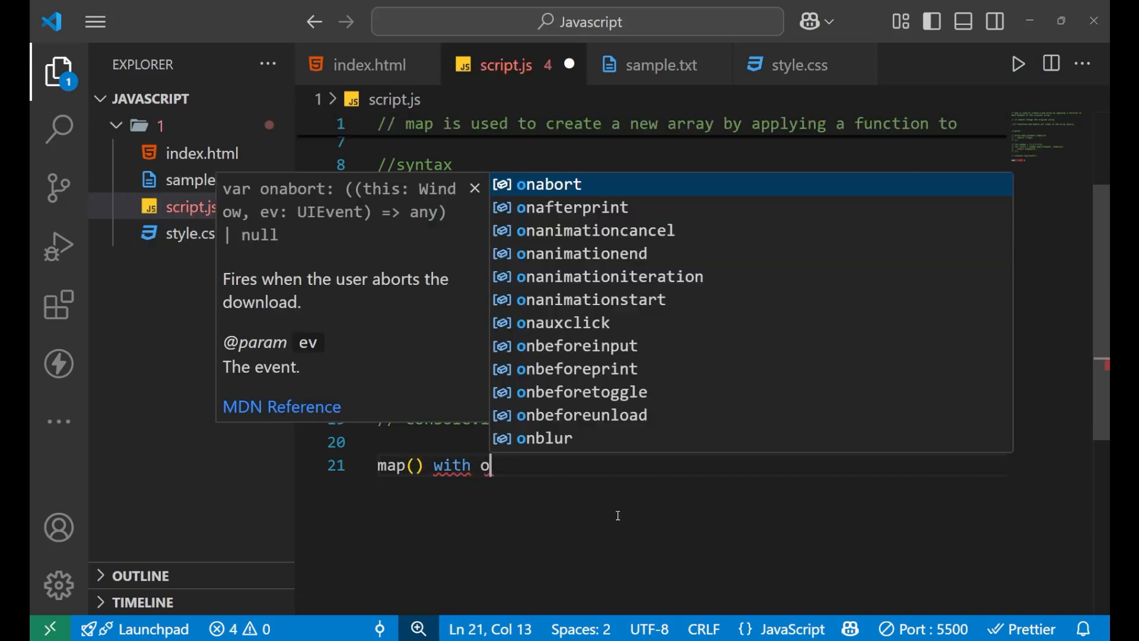
pyautogui.write('objects')
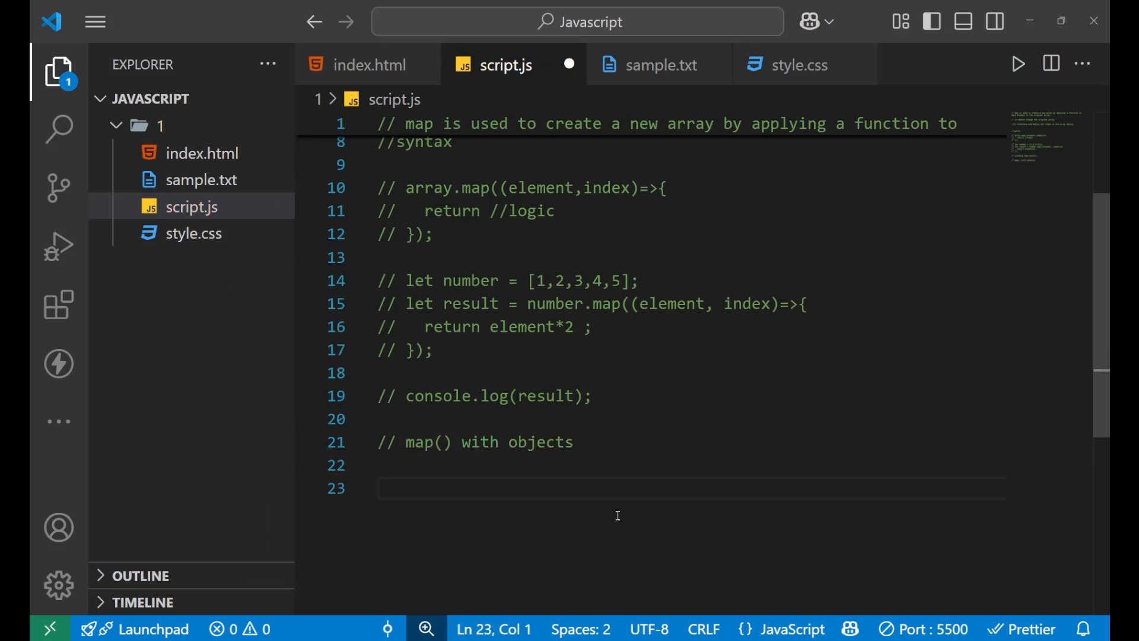
# Step: Declare let student = [ ] with a first object {name:"Aman", marks:80}
pyautogui.write('l')
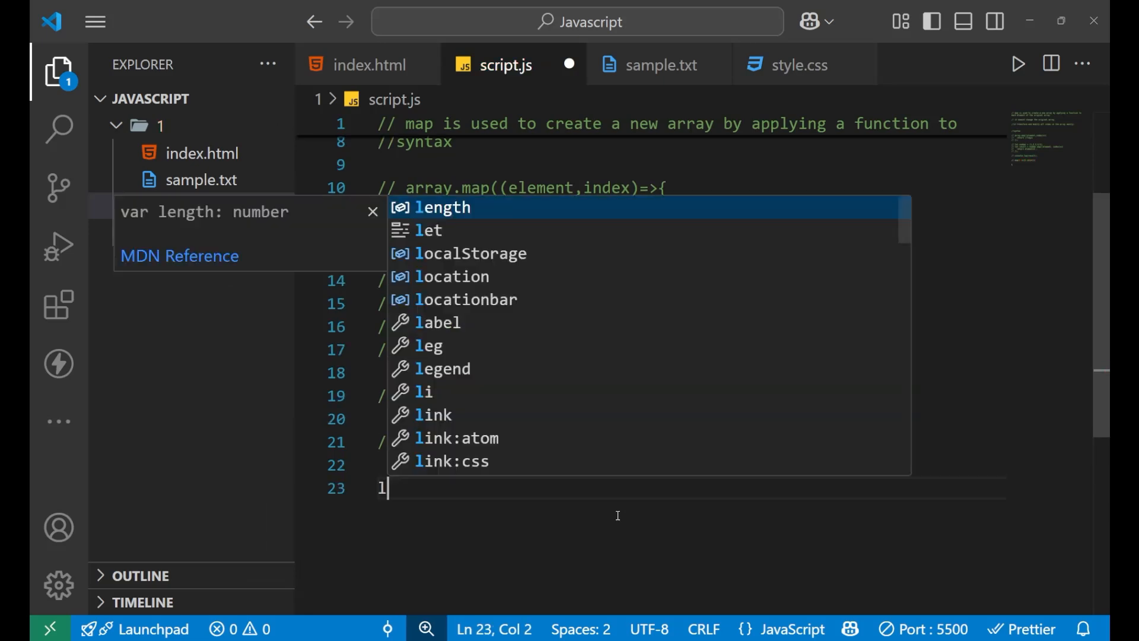
pyautogui.write('et studen')
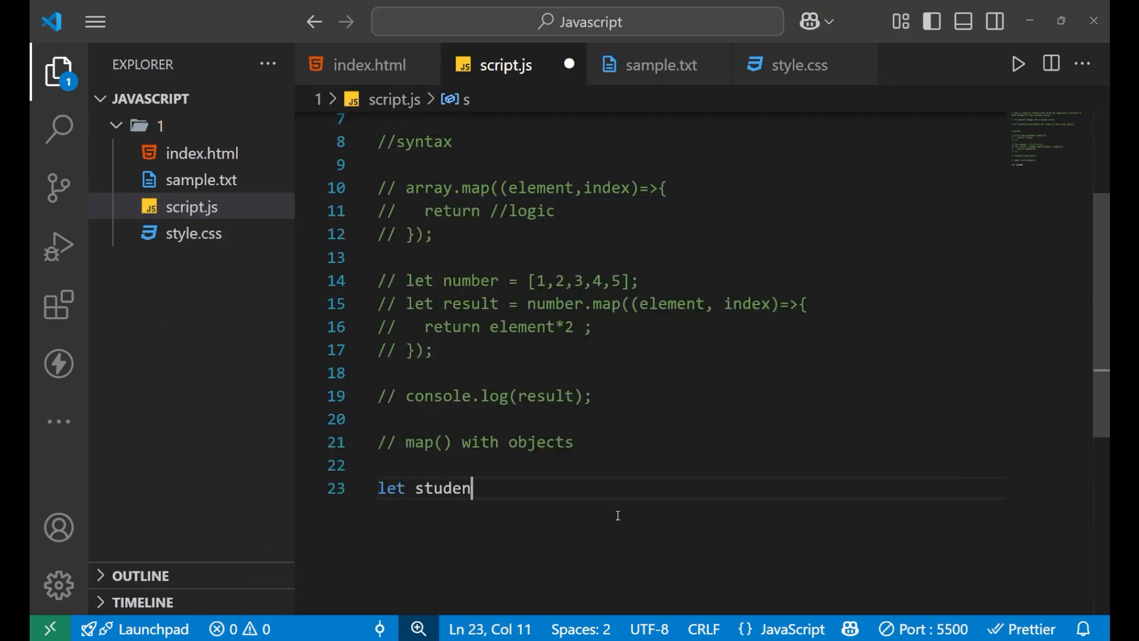
pyautogui.write('t =')
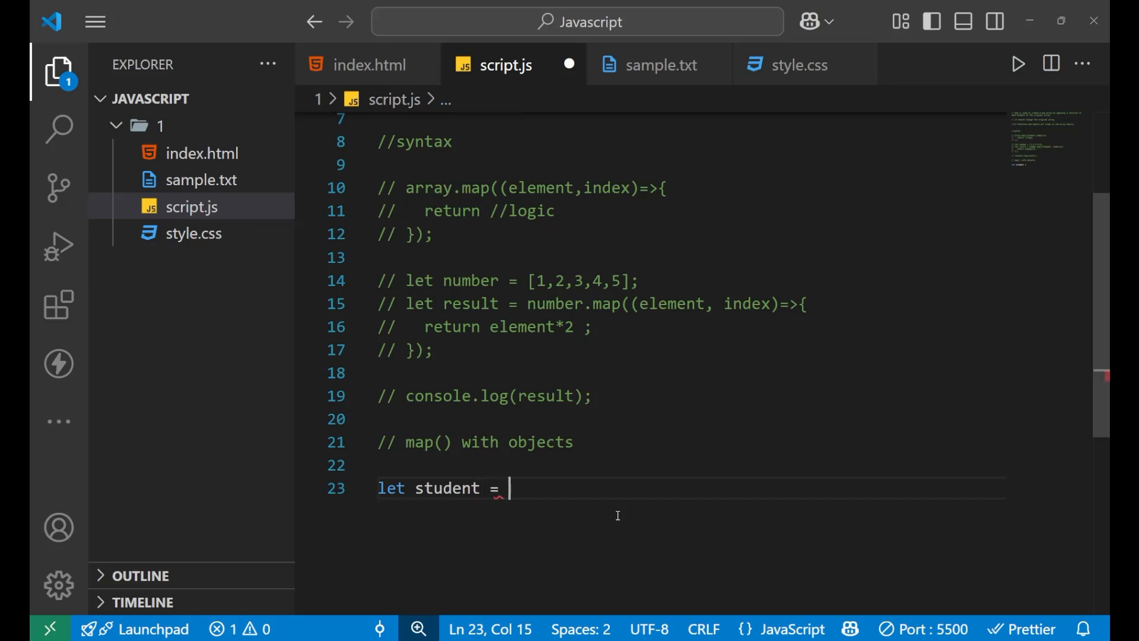
pyautogui.write('[]')
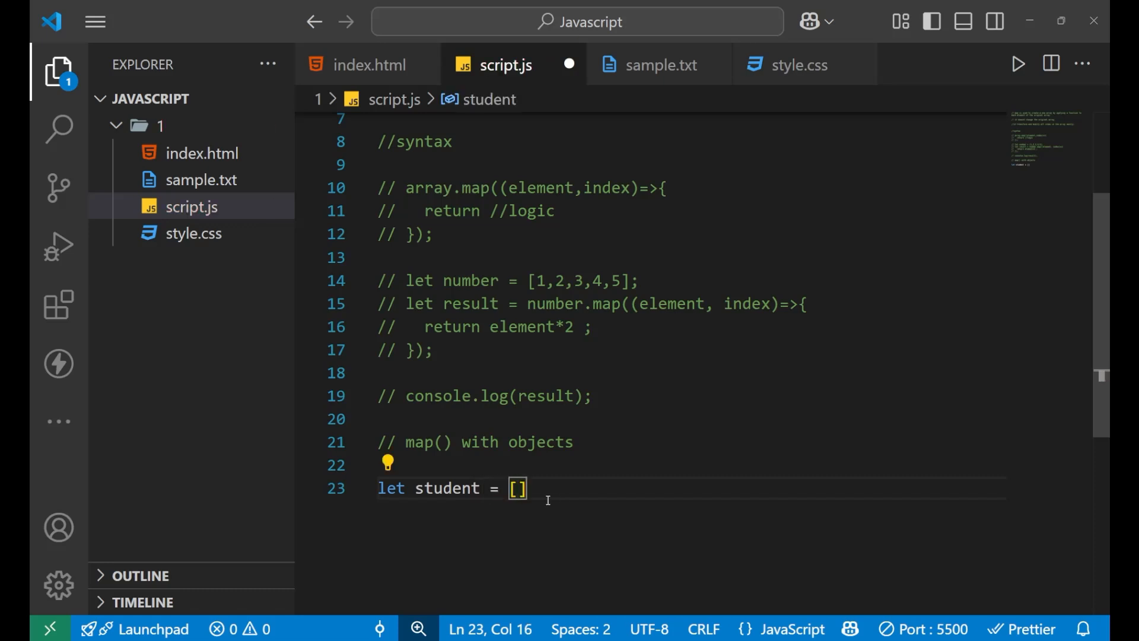
pyautogui.press('Enter')
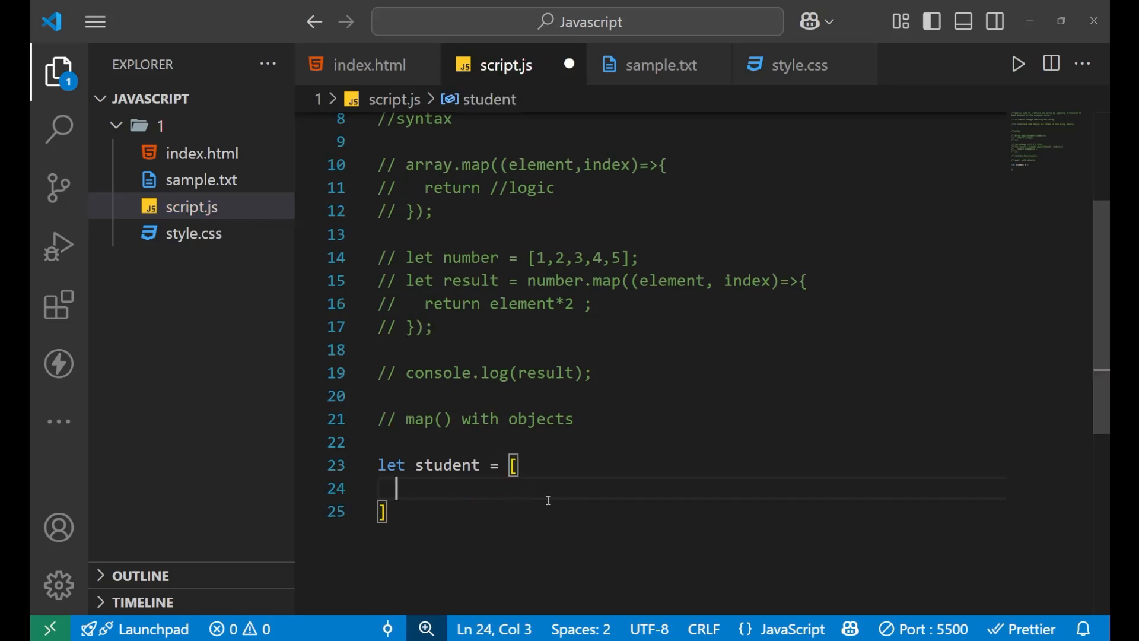
pyautogui.write('{')
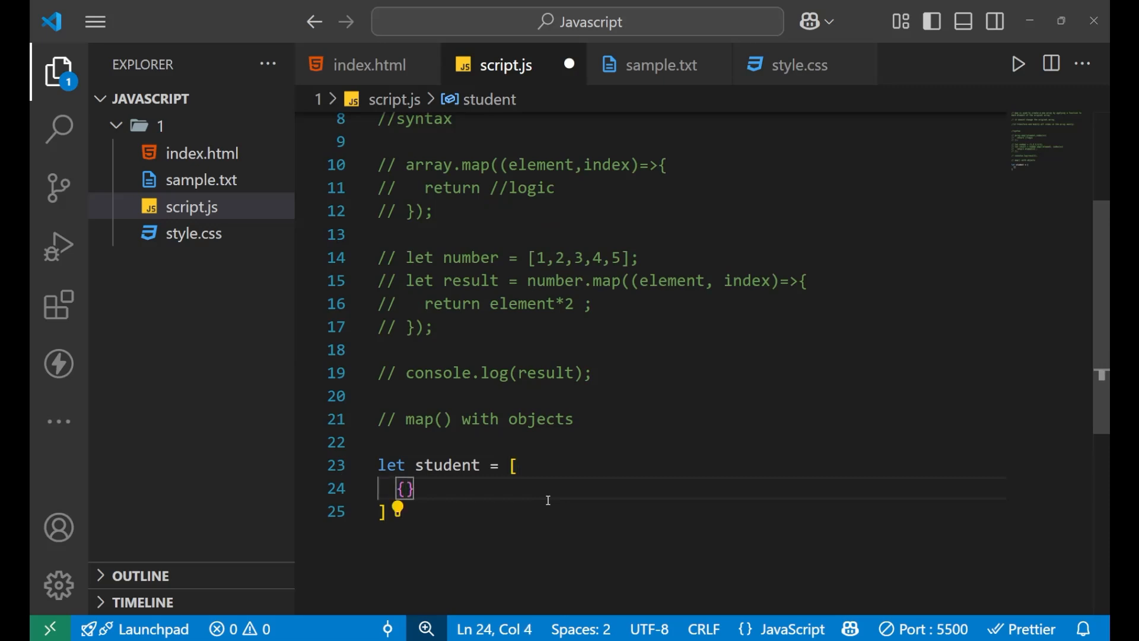
pyautogui.write('name:"Aman",')
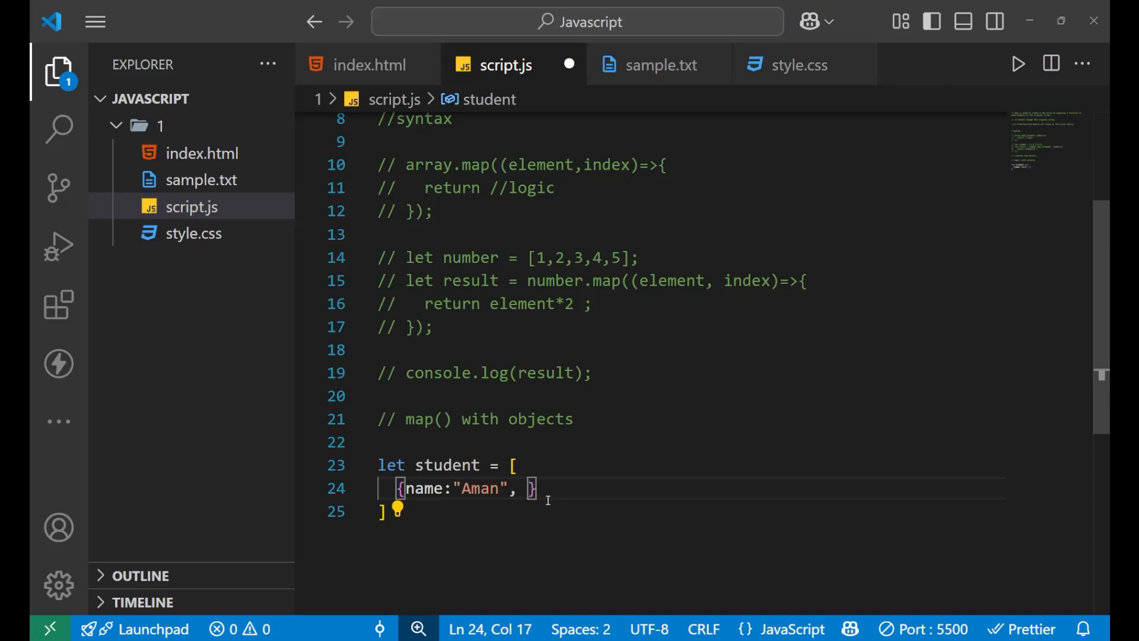
pyautogui.write('marks:')
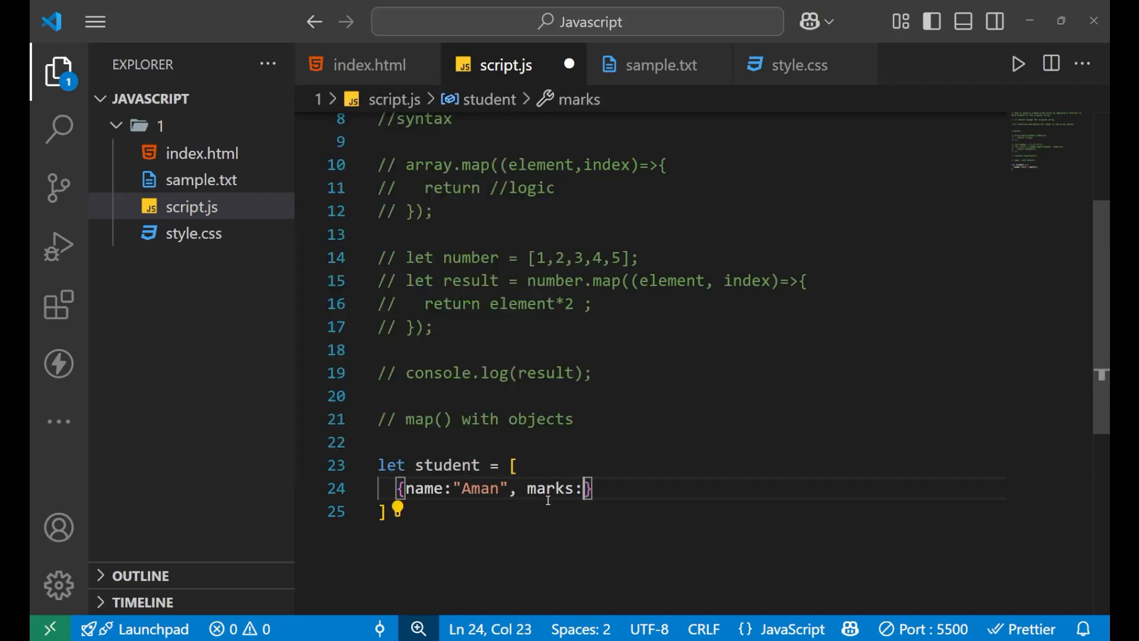
pyautogui.write('80')
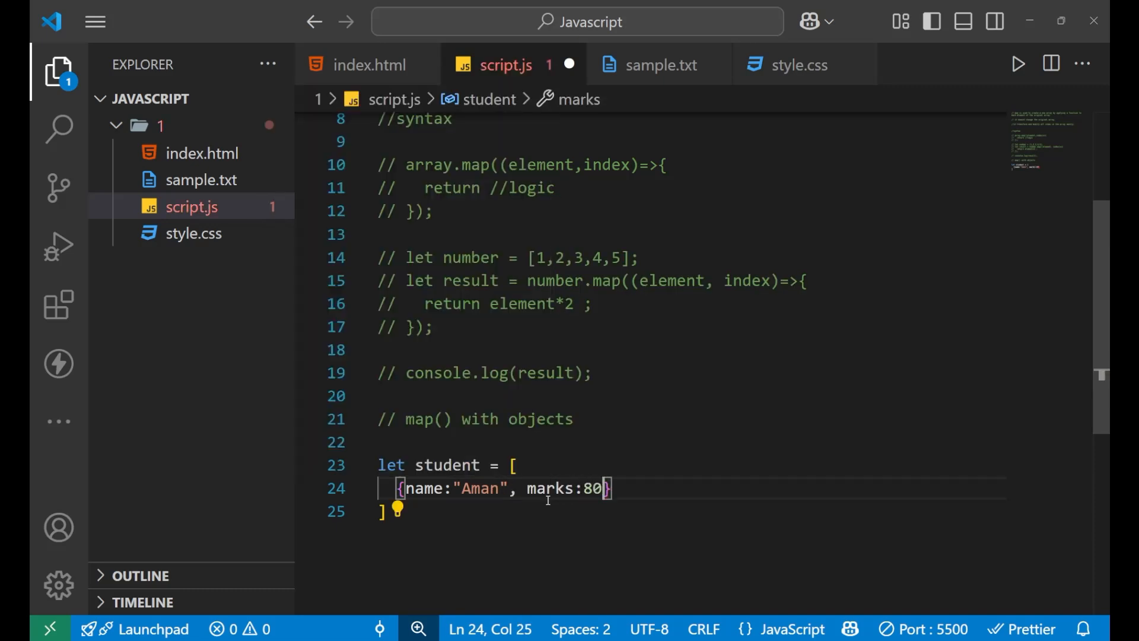
# Step: Add a second object {name:"Sara", marks:20}, save, and move below the array
pyautogui.press('Enter')
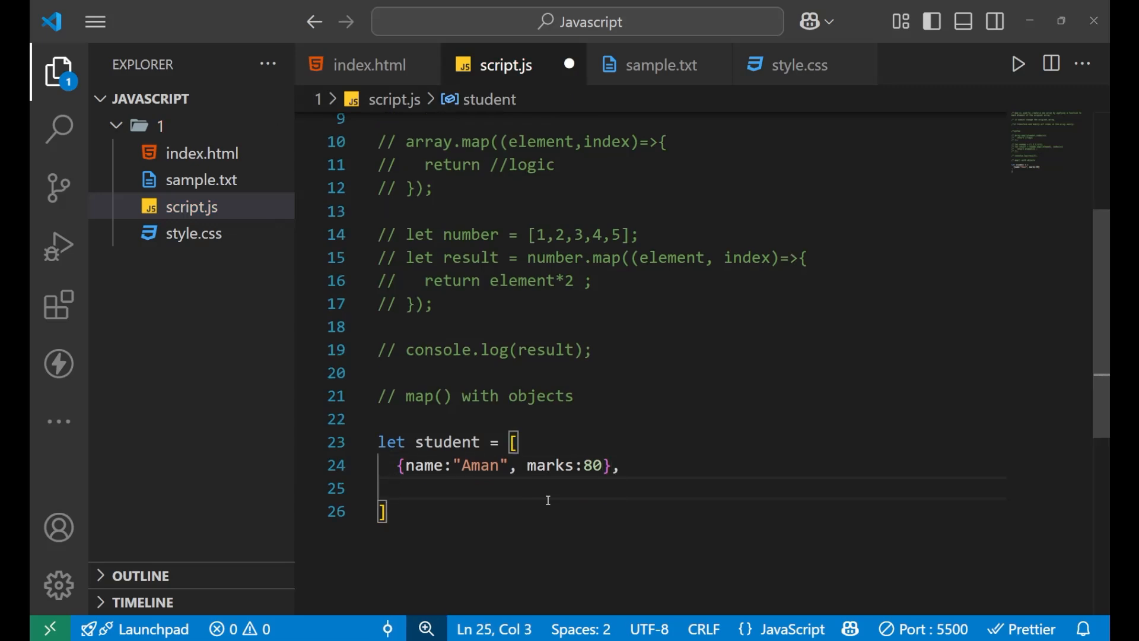
pyautogui.write('{')
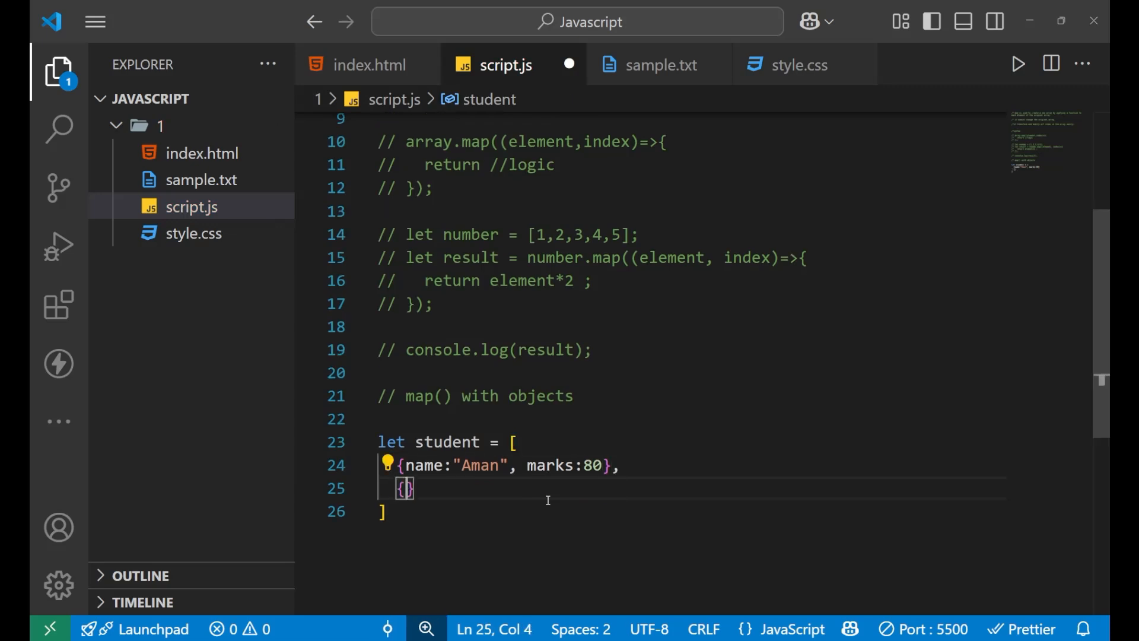
pyautogui.write('nm')
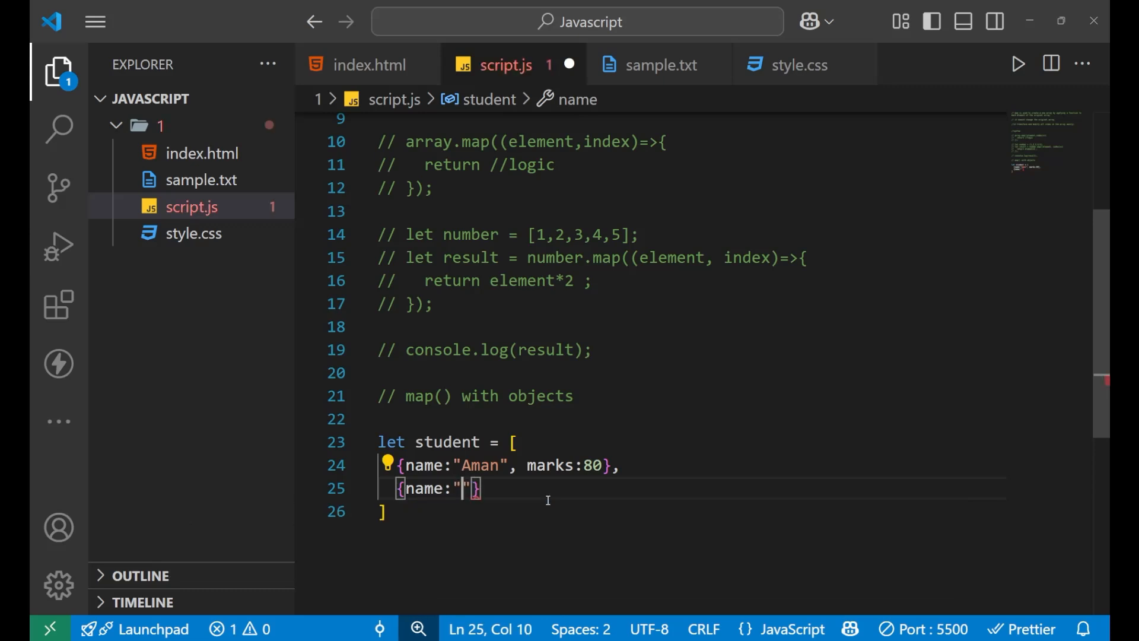
pyautogui.press('ctrl+s')
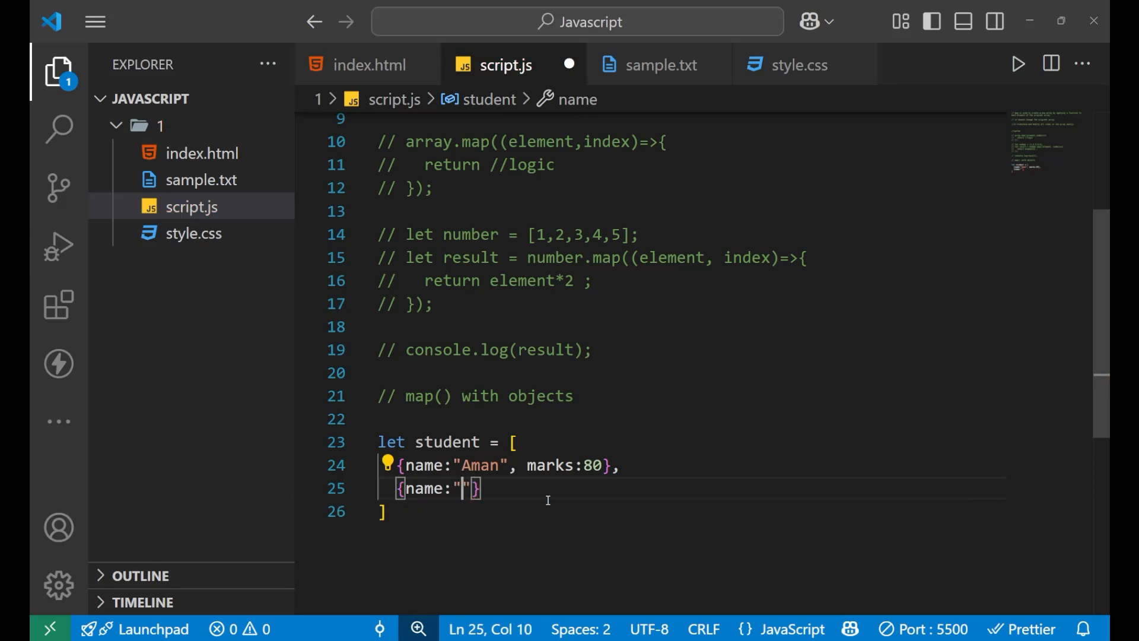
pyautogui.write('Sara",')
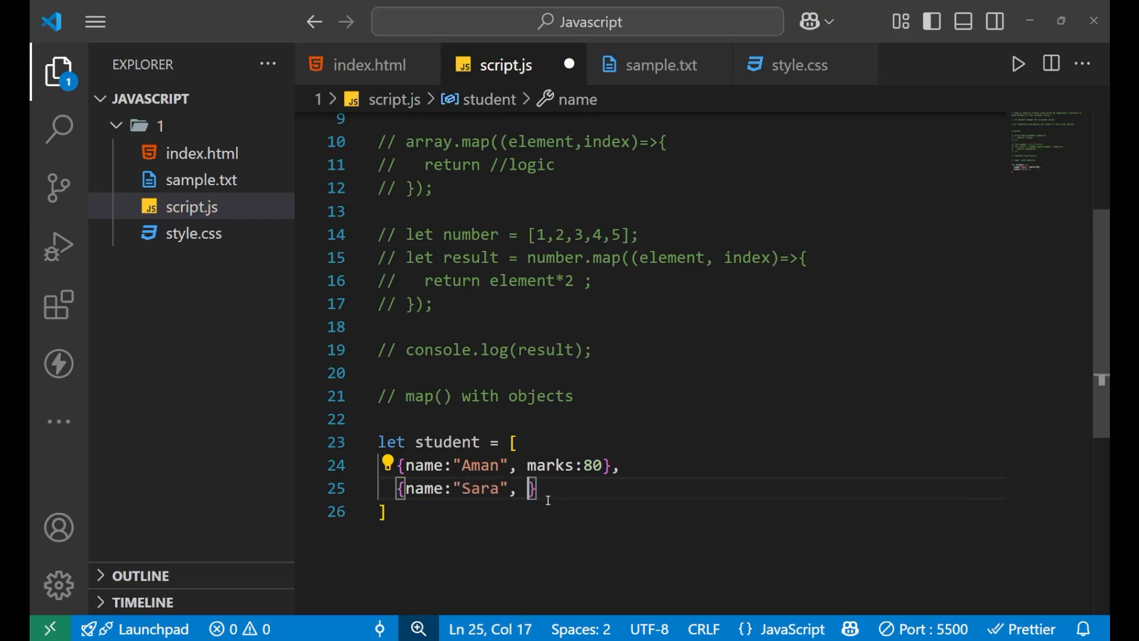
pyautogui.write('marks:')
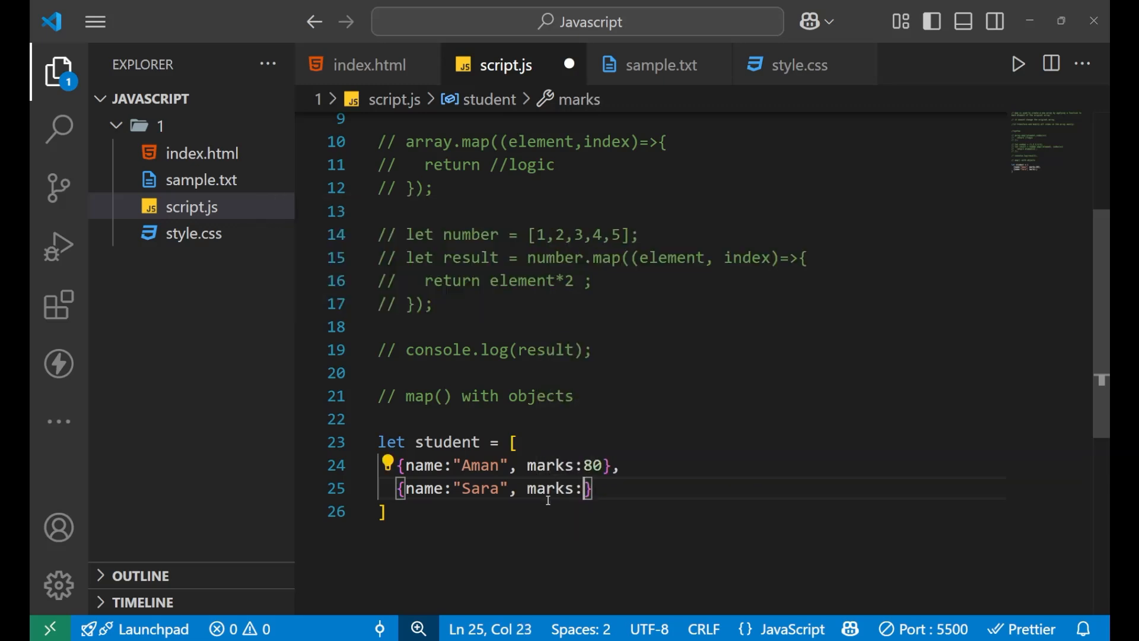
pyautogui.write('20')
pyautogui.click(692, 512)
pyautogui.write(';')
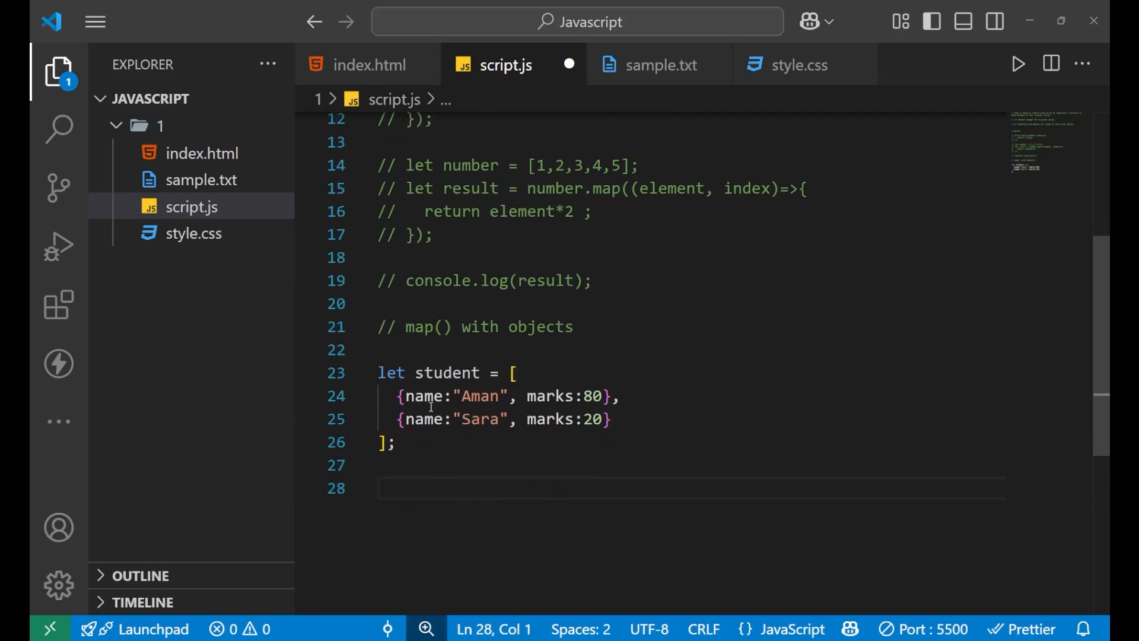
pyautogui.doubleClick(447, 373)
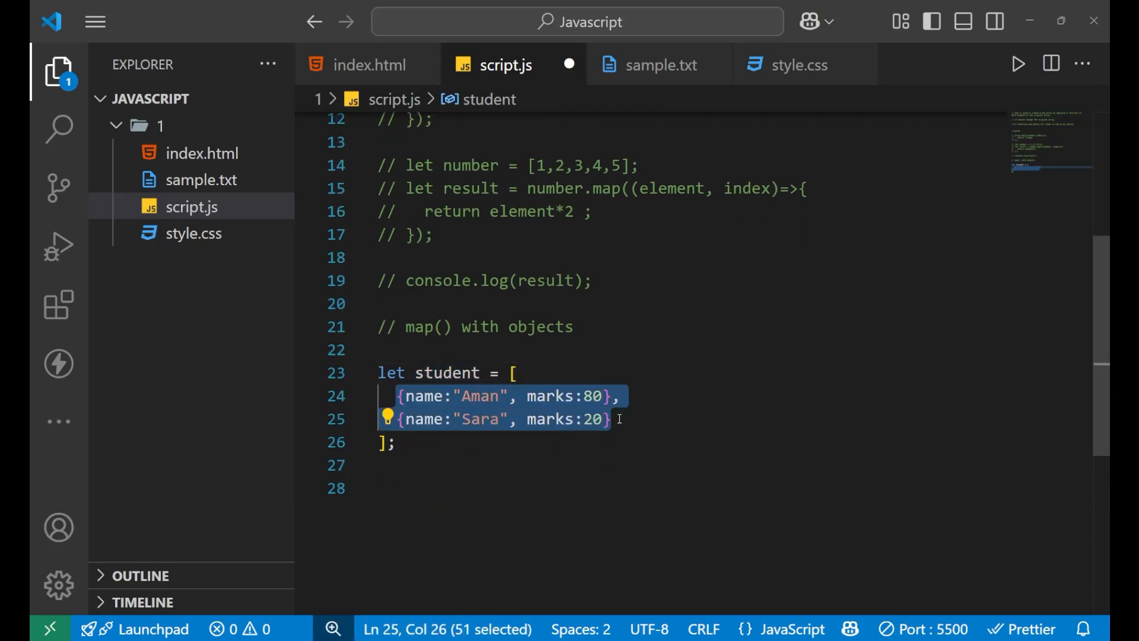
pyautogui.click(612, 419)
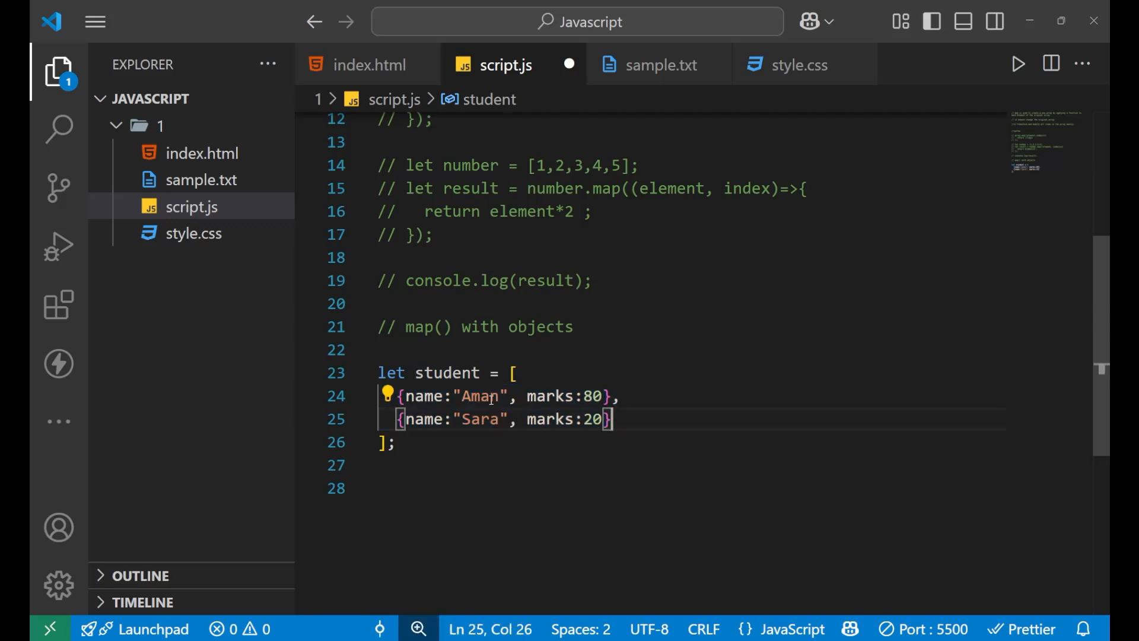
pyautogui.doubleClick(425, 396)
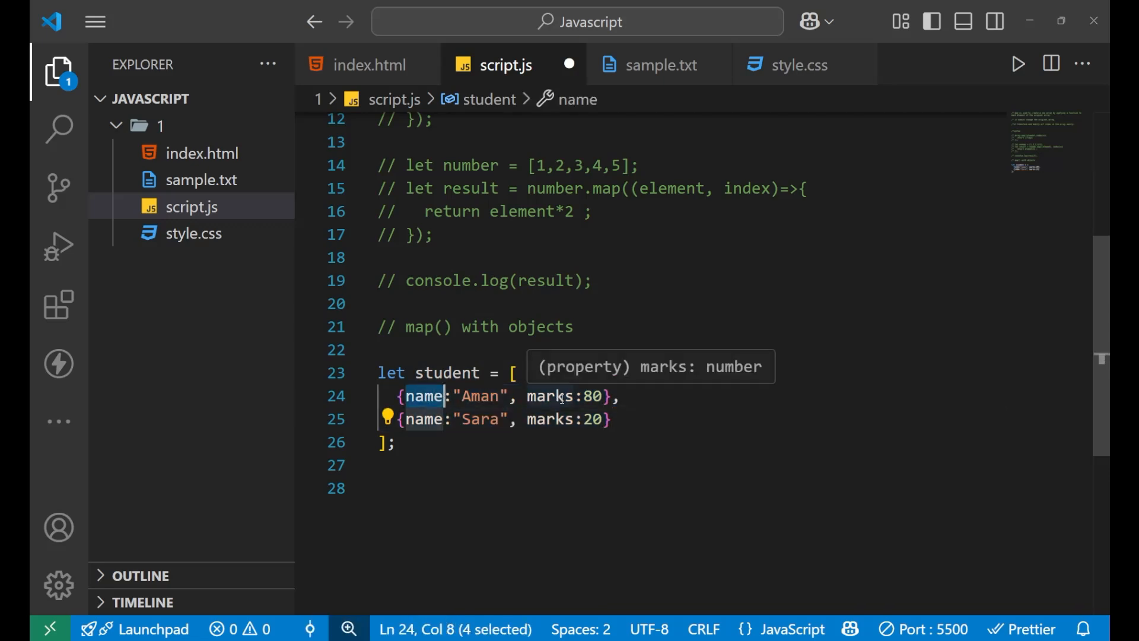
pyautogui.click(541, 466)
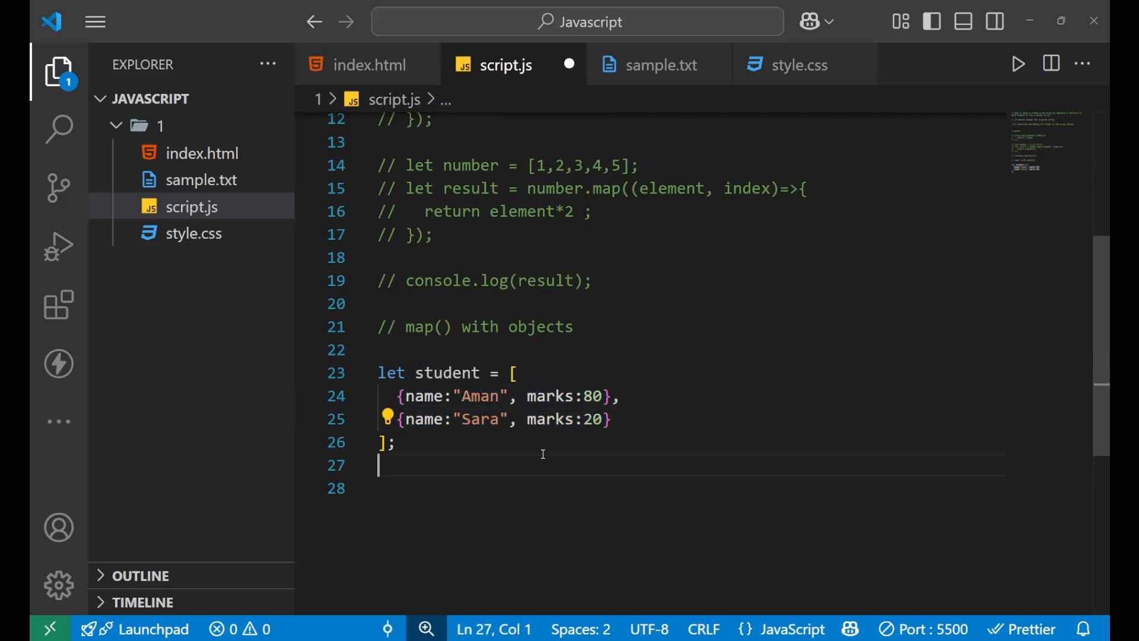
# Step: Declare a new 'let names' variable on line 29
pyautogui.write('1')
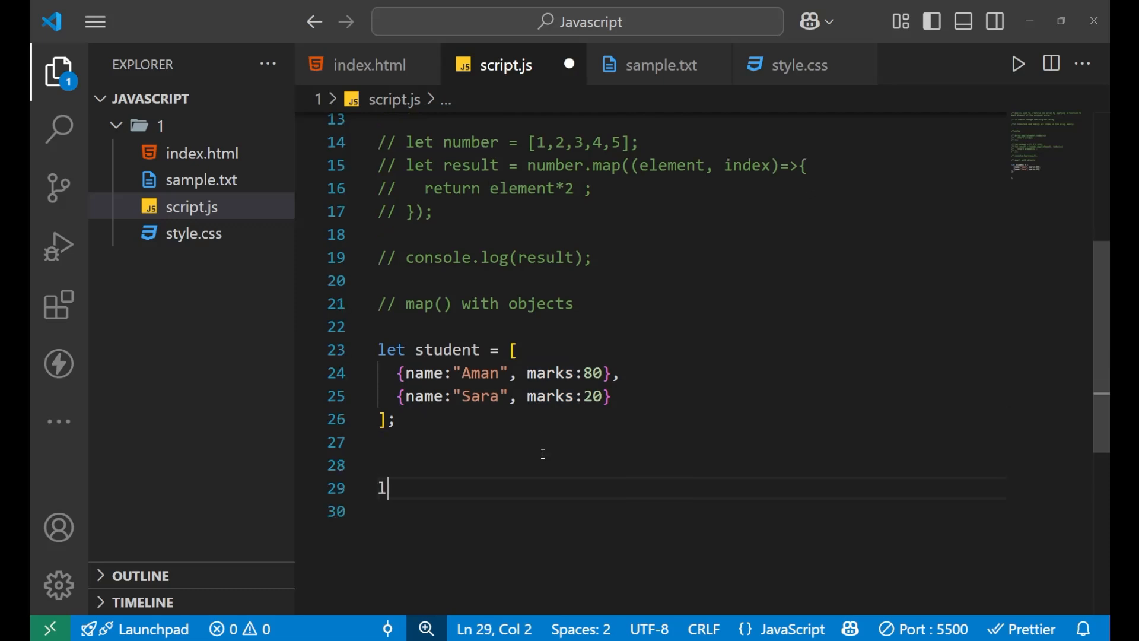
pyautogui.write('et')
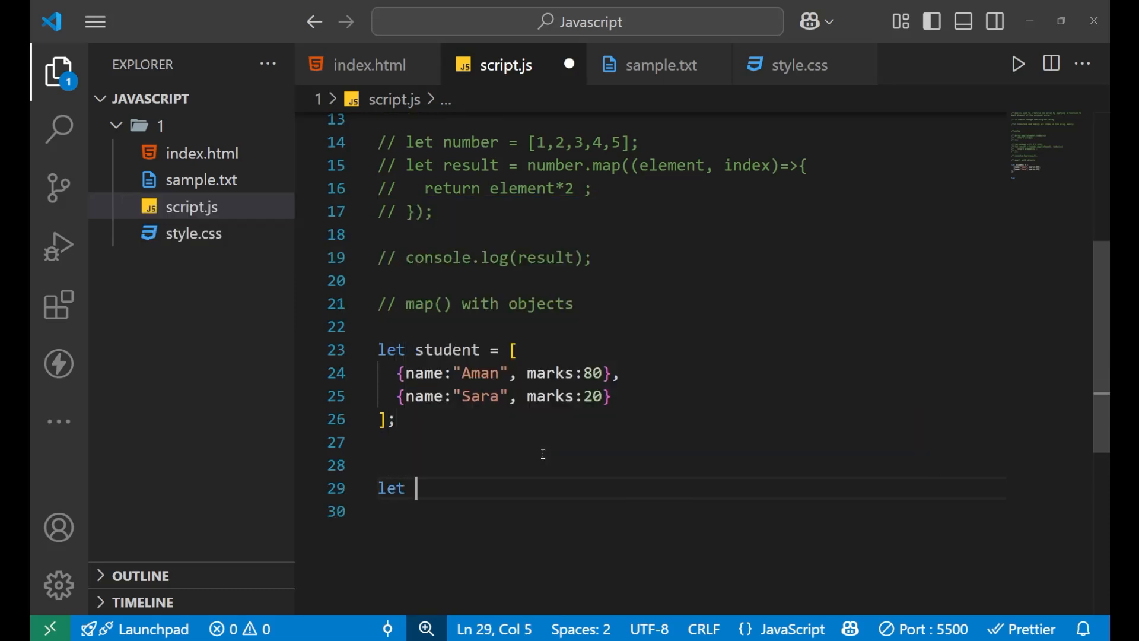
pyautogui.write('names')
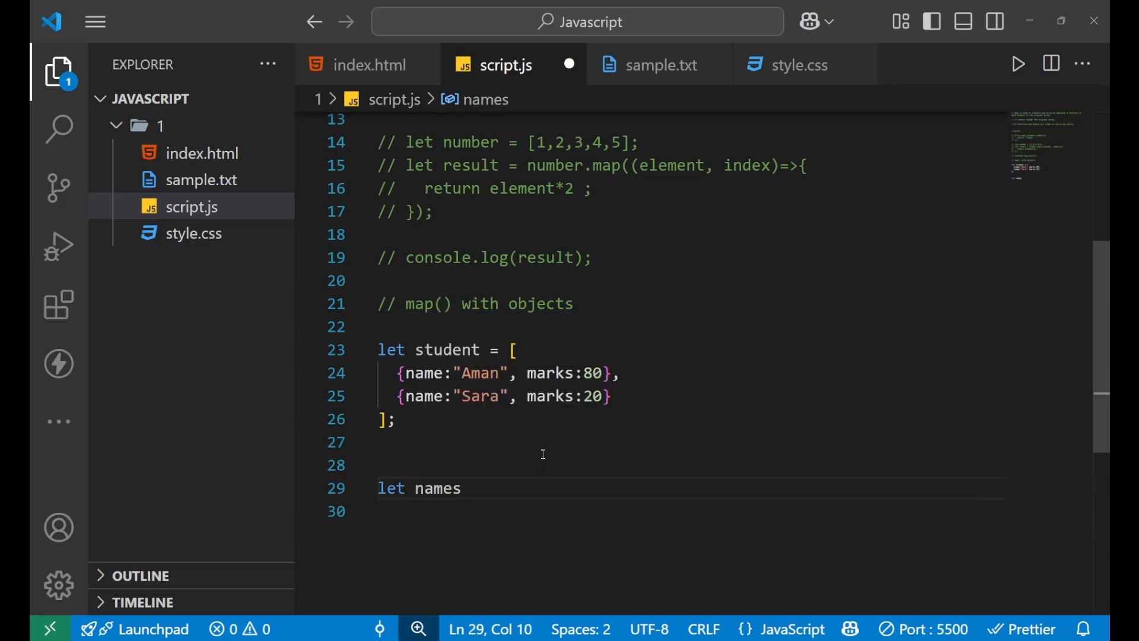
pyautogui.doubleClick(424, 373)
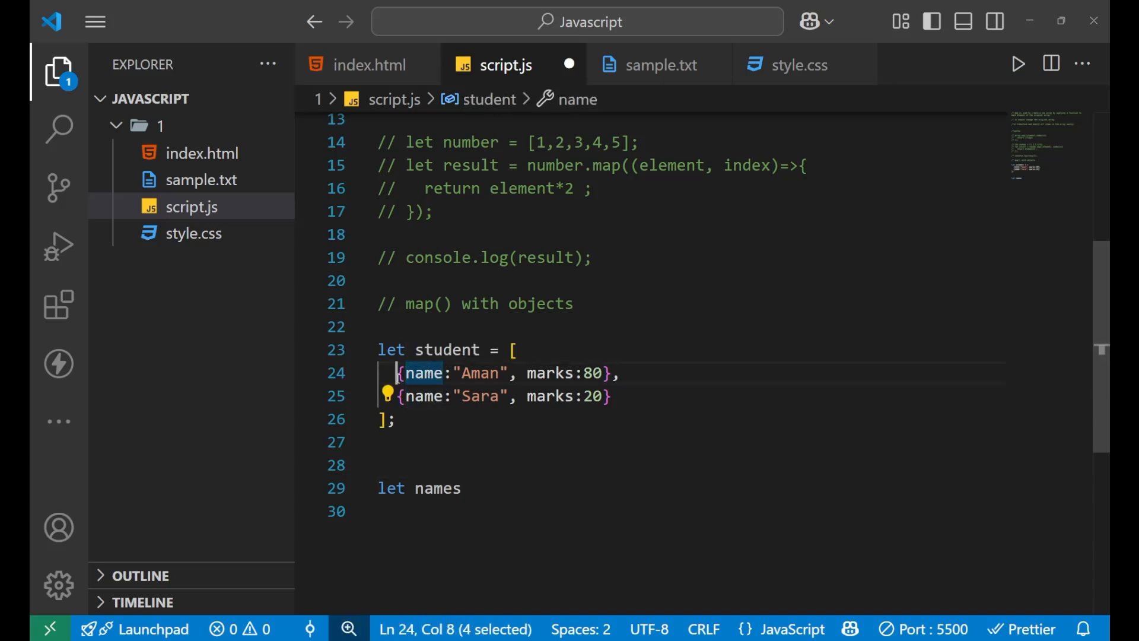
pyautogui.click(509, 349)
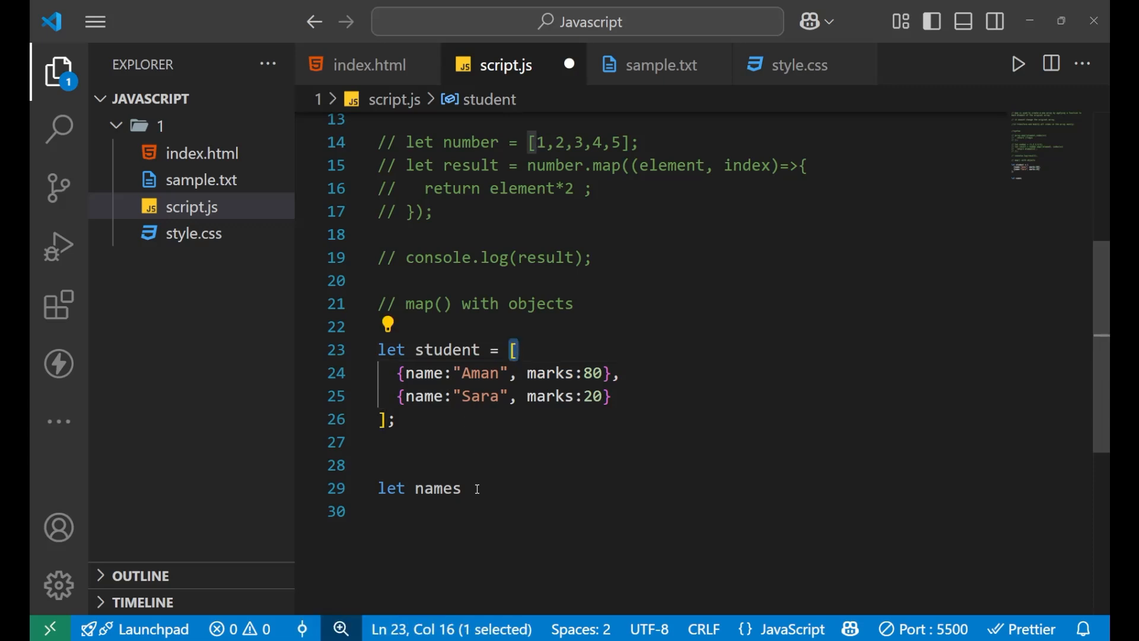
# Step: Assign names to student.map() with an empty arrow callback, referencing the student array
pyautogui.write('= student')
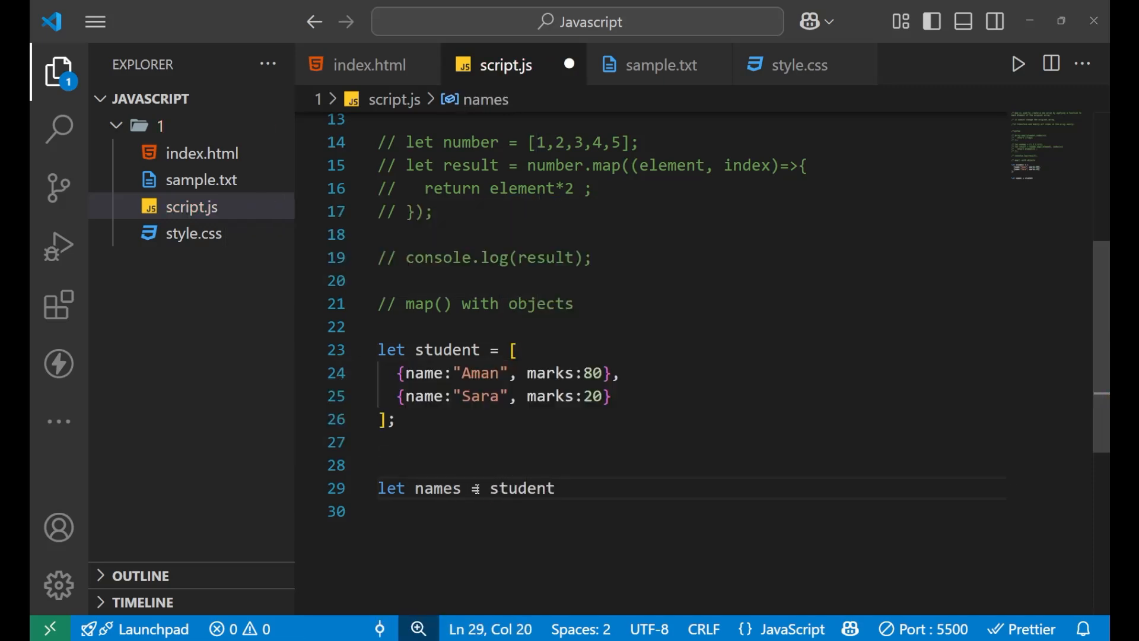
pyautogui.moveTo(561, 529)
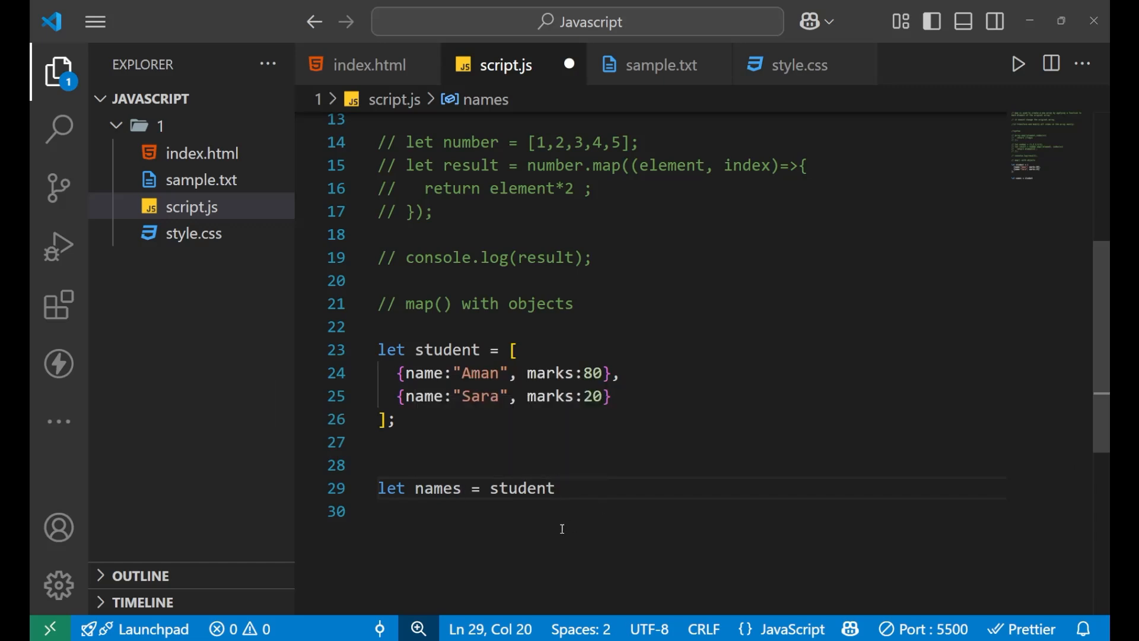
pyautogui.write('.map(()=>{')
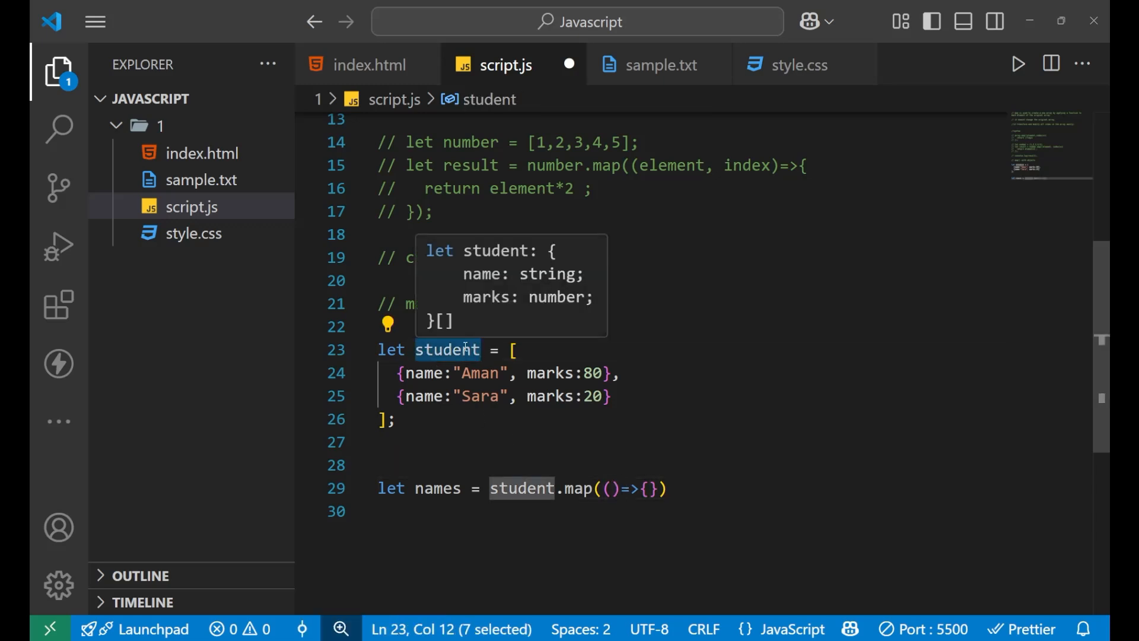
pyautogui.click(610, 488)
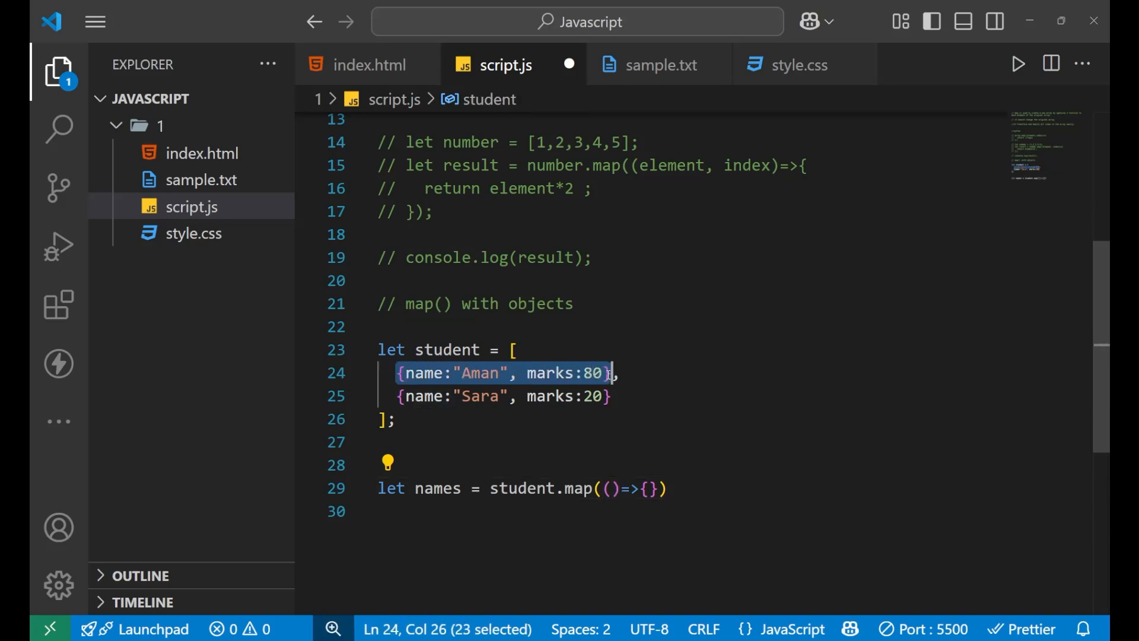
pyautogui.click(446, 349)
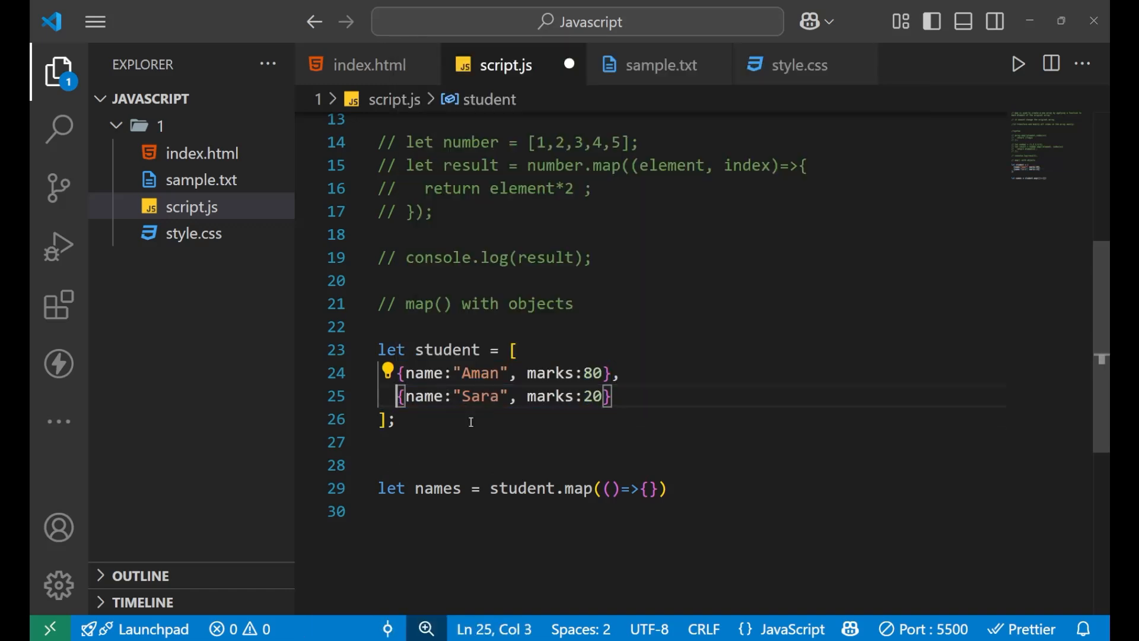
# Step: Give the map callback the parameters element and index
pyautogui.click(610, 487)
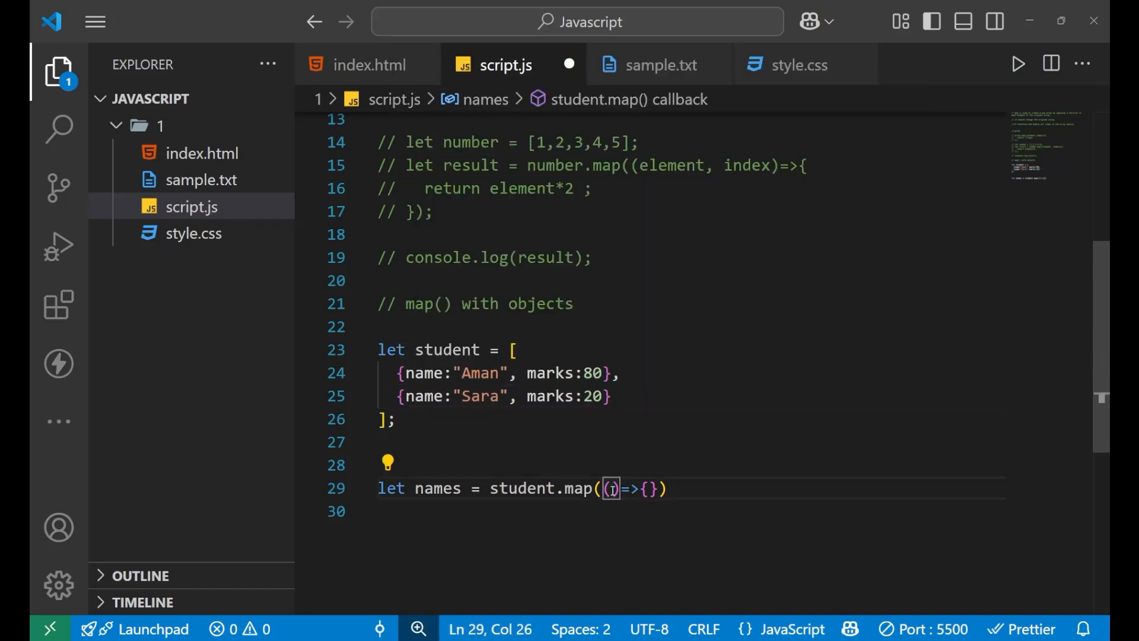
pyautogui.write('elem')
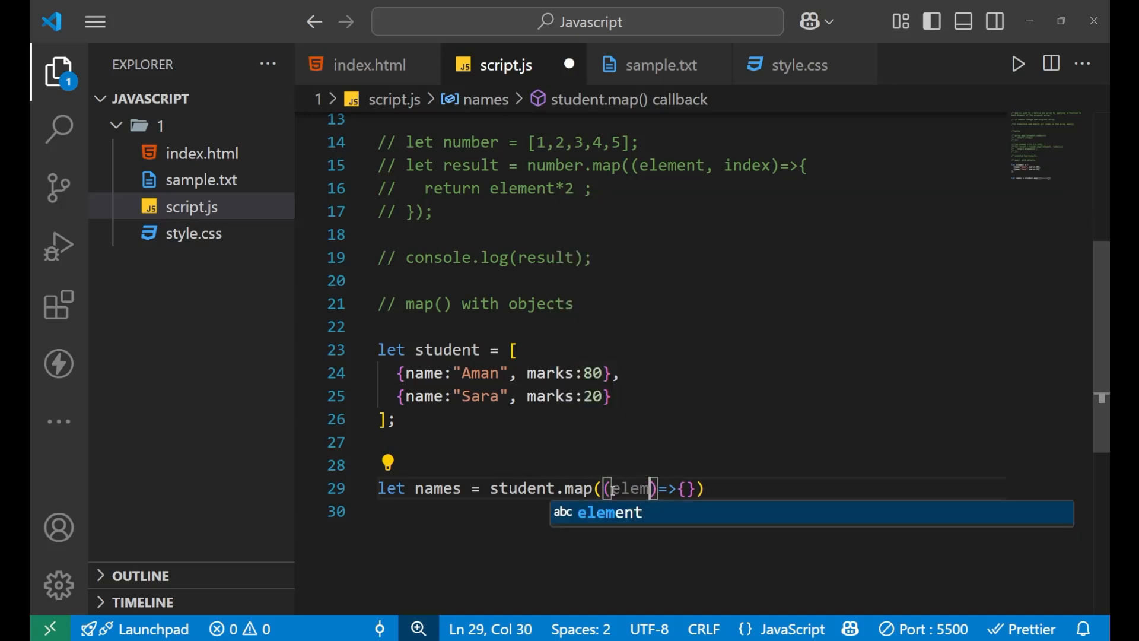
pyautogui.write(',index')
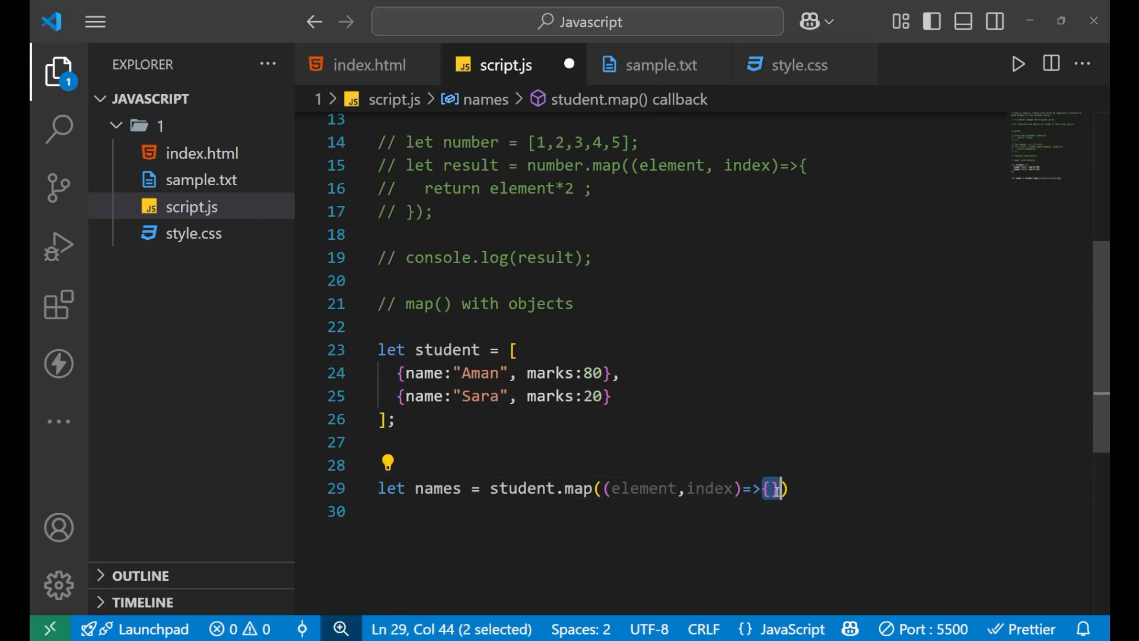
# Step: Drop the braces and make the callback return element.name, ending the line with );
pyautogui.click(772, 487)
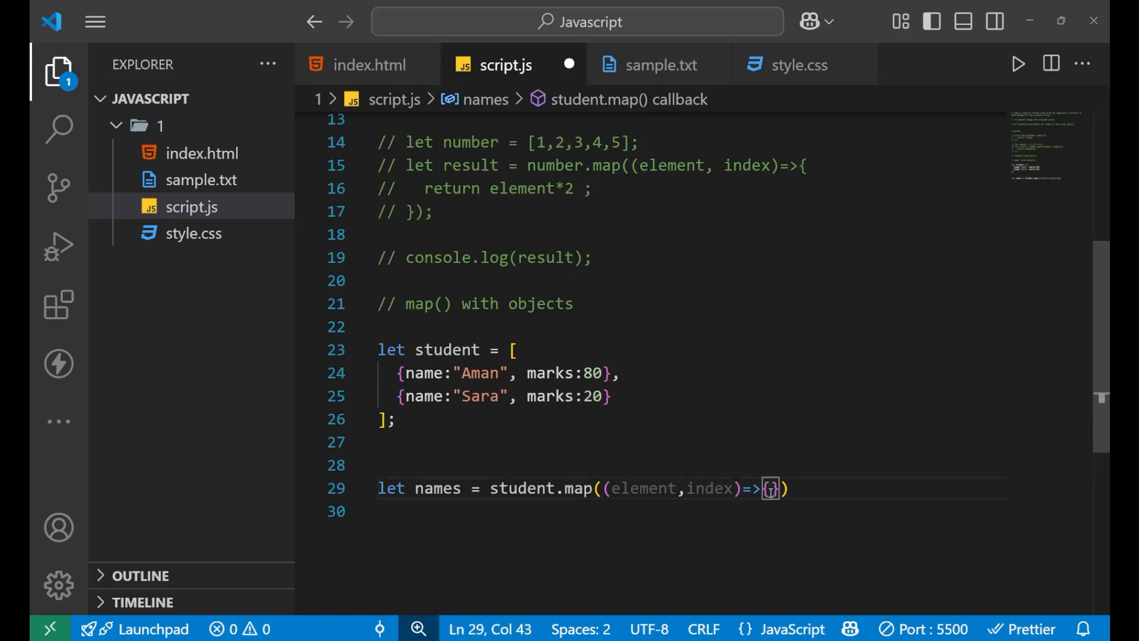
pyautogui.write('return')
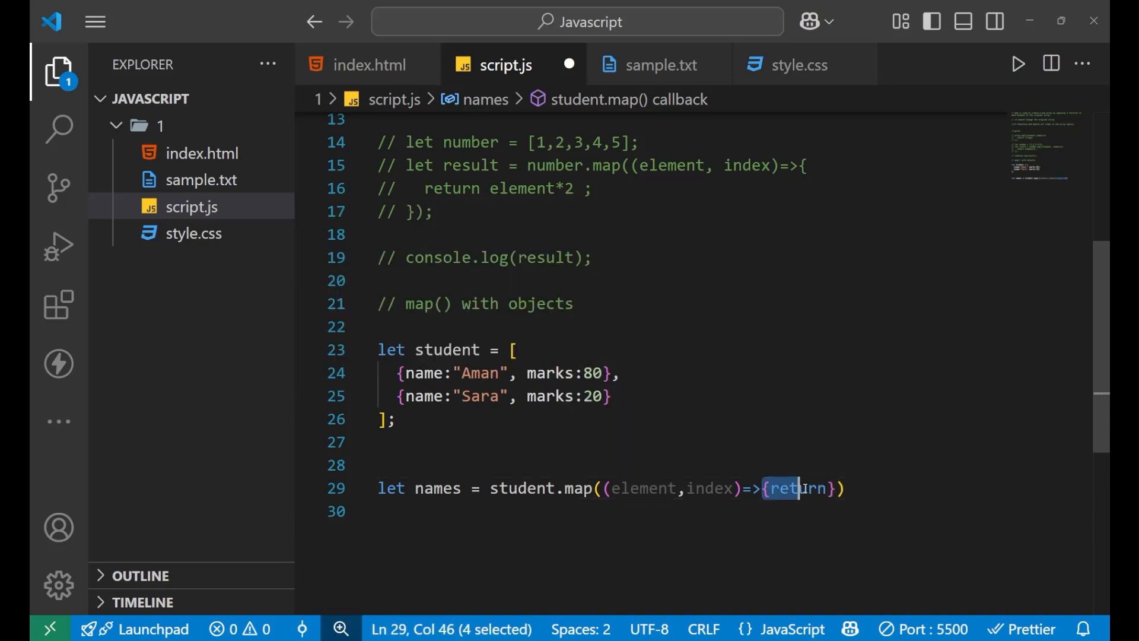
pyautogui.press('Backspace')
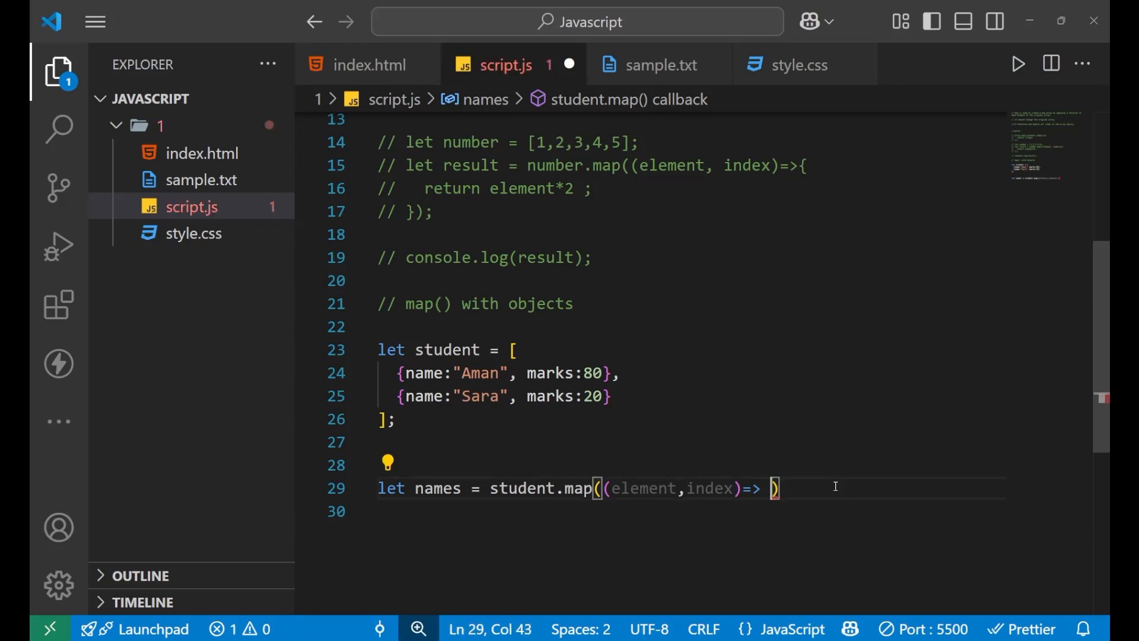
pyautogui.write('stude')
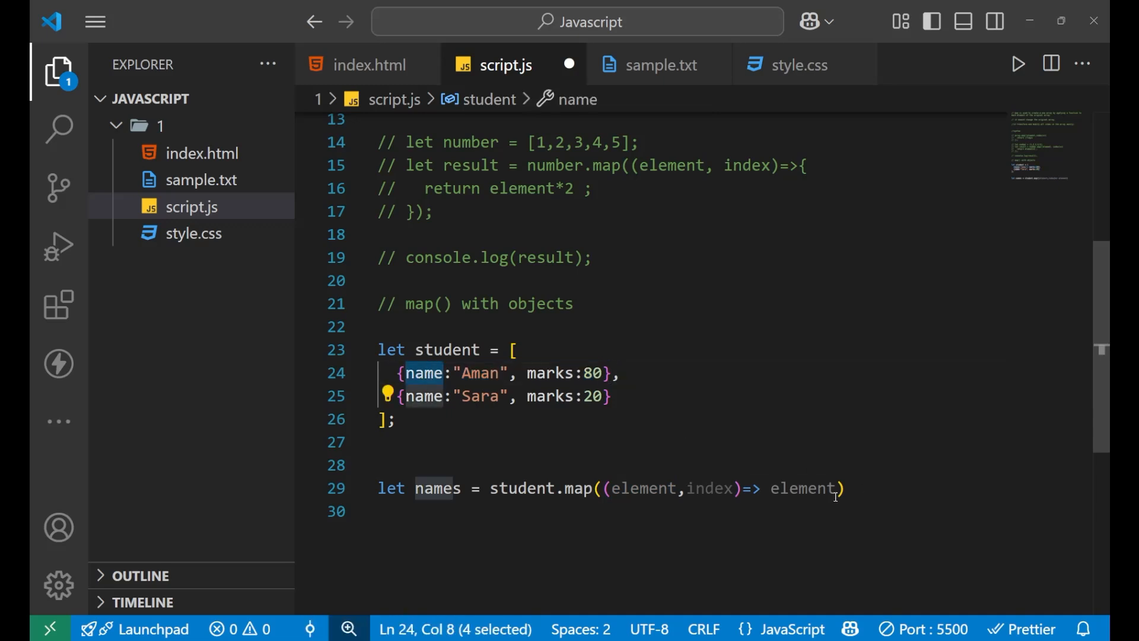
pyautogui.write('.name')
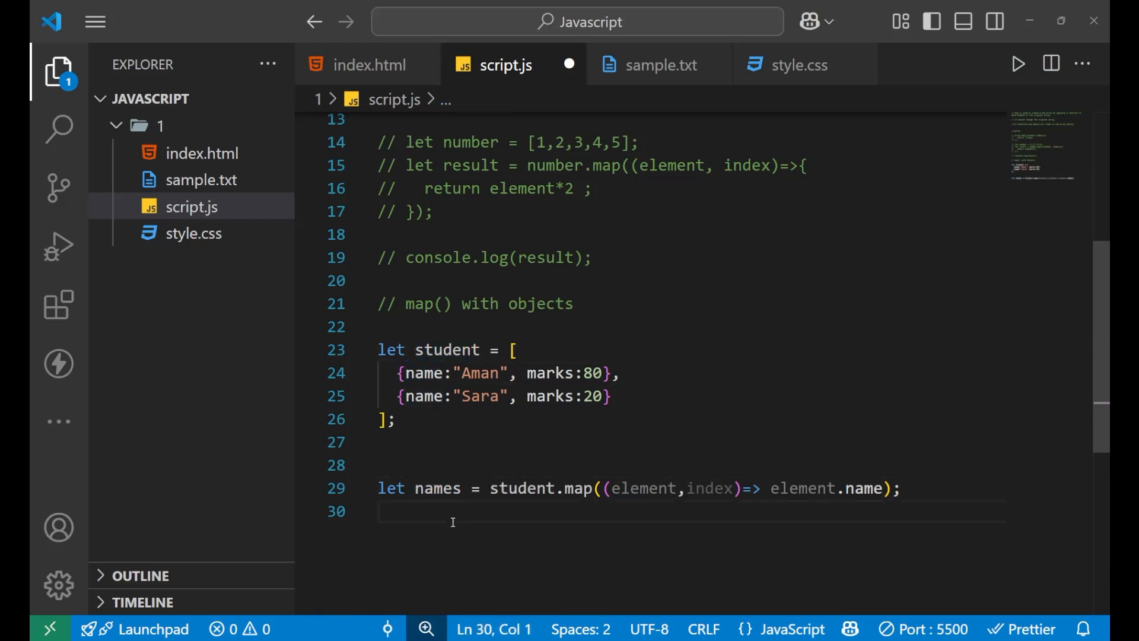
# Step: Log the names array with console.log(names); and leave blank lines below it
pyautogui.write('console.log();')
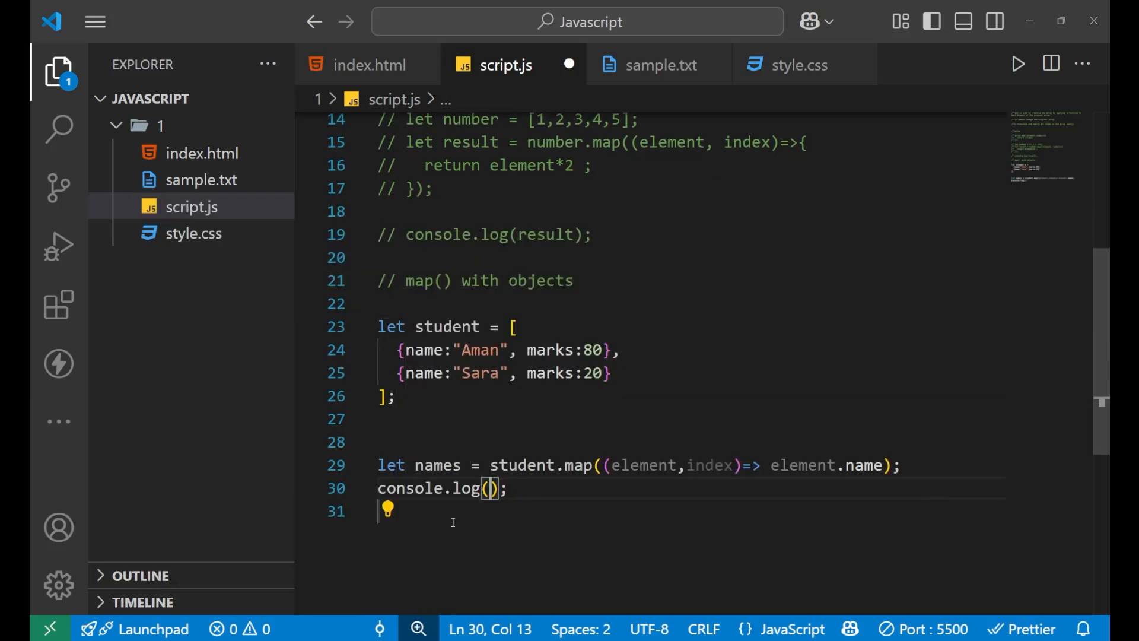
pyautogui.write('names')
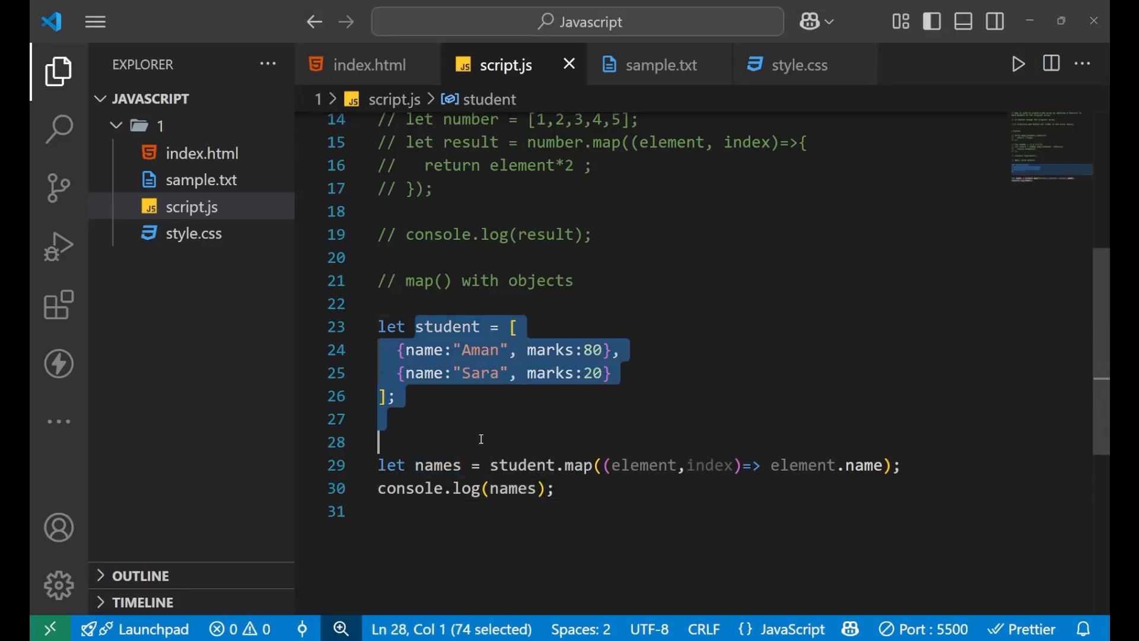
pyautogui.click(491, 417)
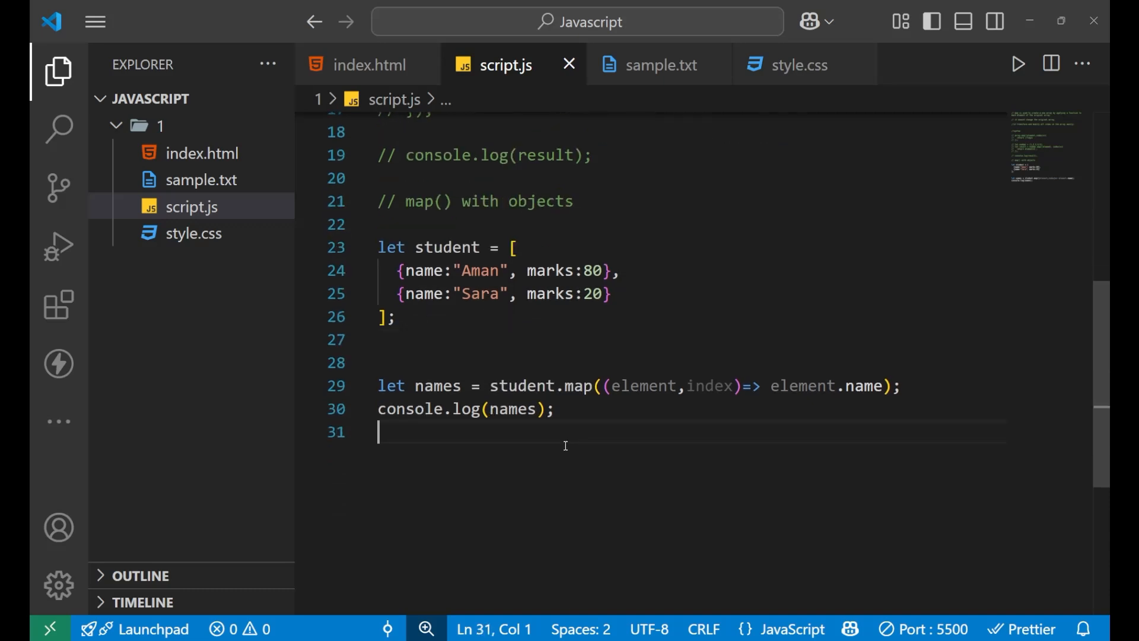
pyautogui.press('Enter')
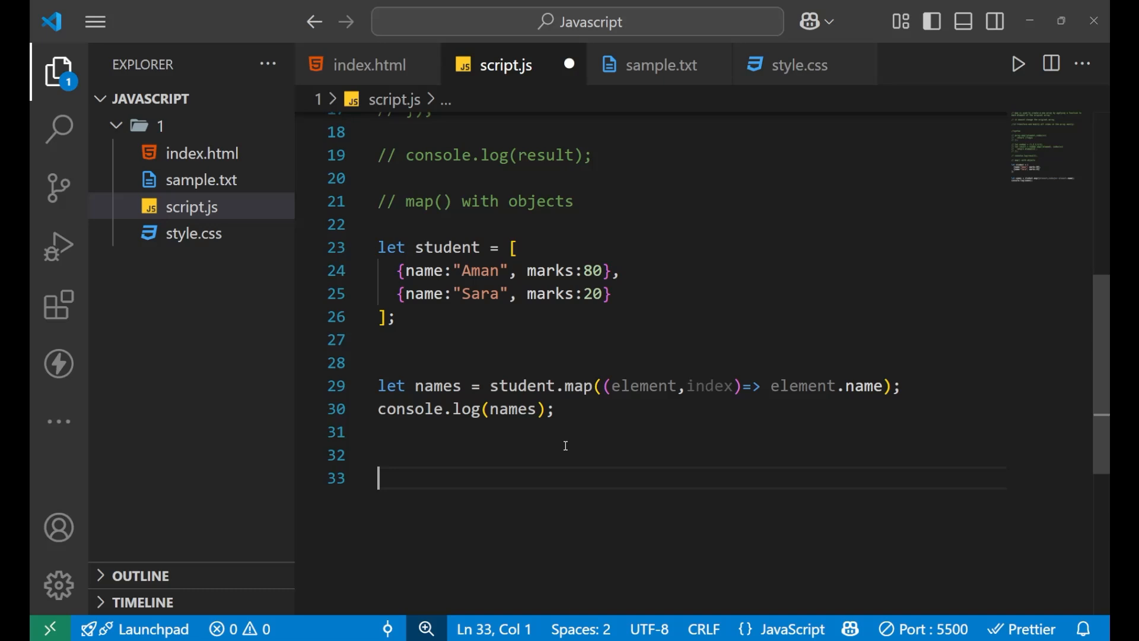
# Step: Add a '// mind' heading and the note 'map always return a new array'
pyautogui.write('mind')
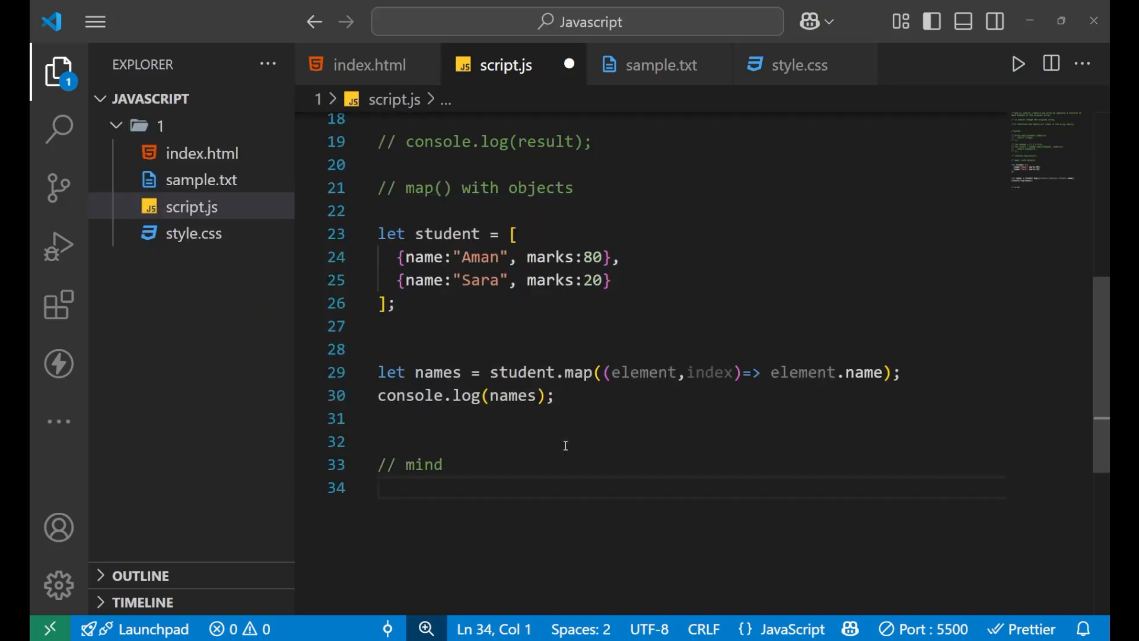
pyautogui.write('map alwa')
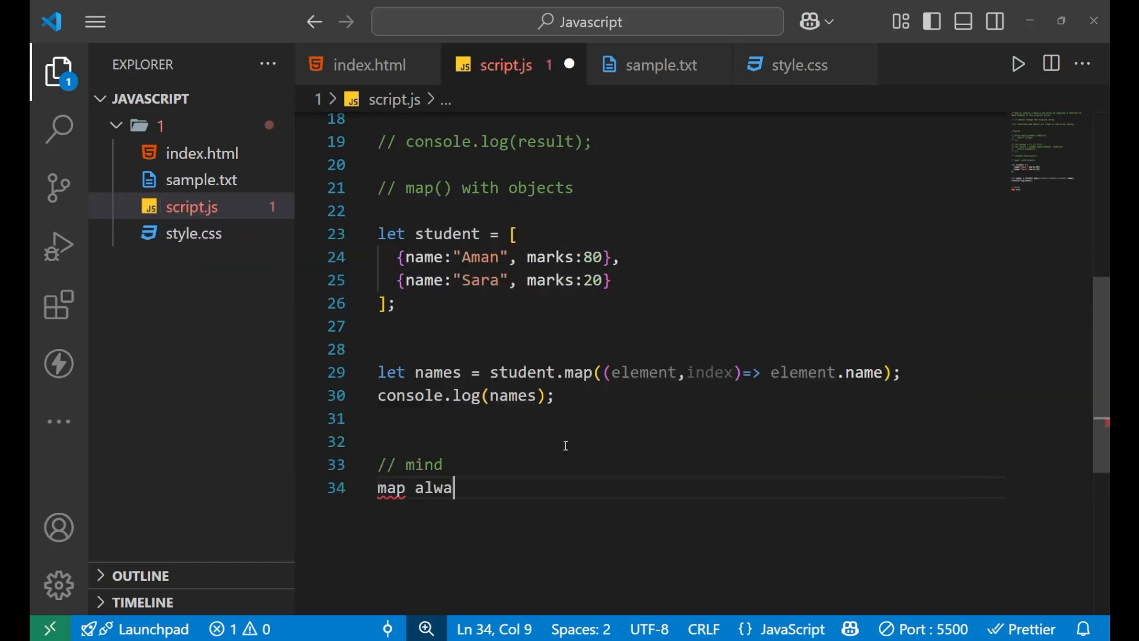
pyautogui.write('ys return a')
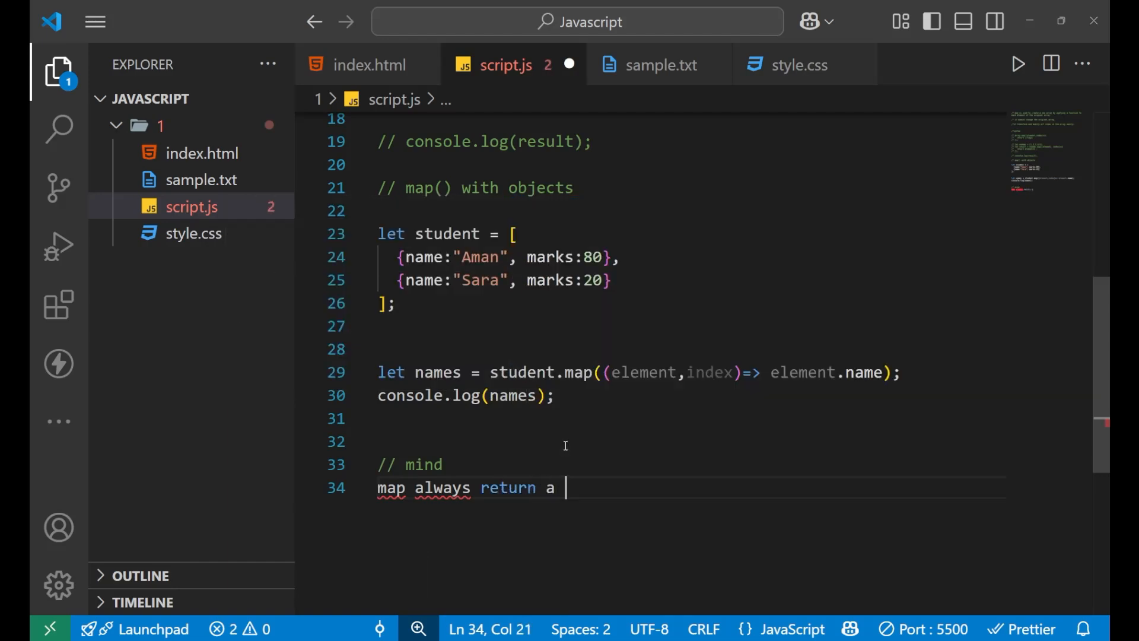
pyautogui.write('new array')
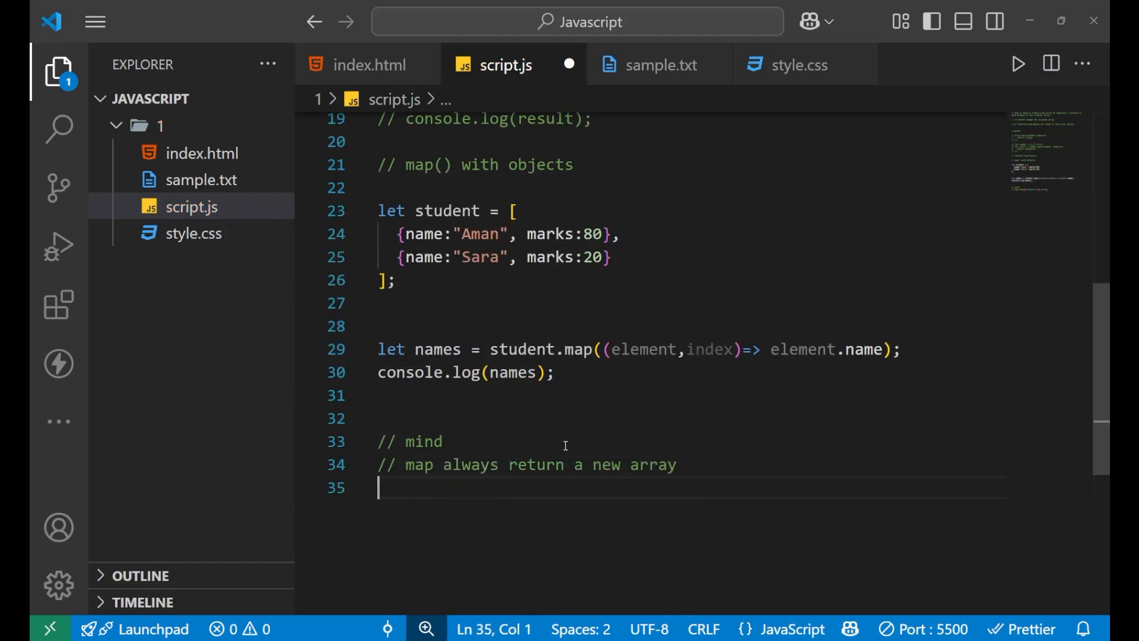
# Step: Add the note 'original array is unchanged' as a second comment line
pyautogui.write('orig')
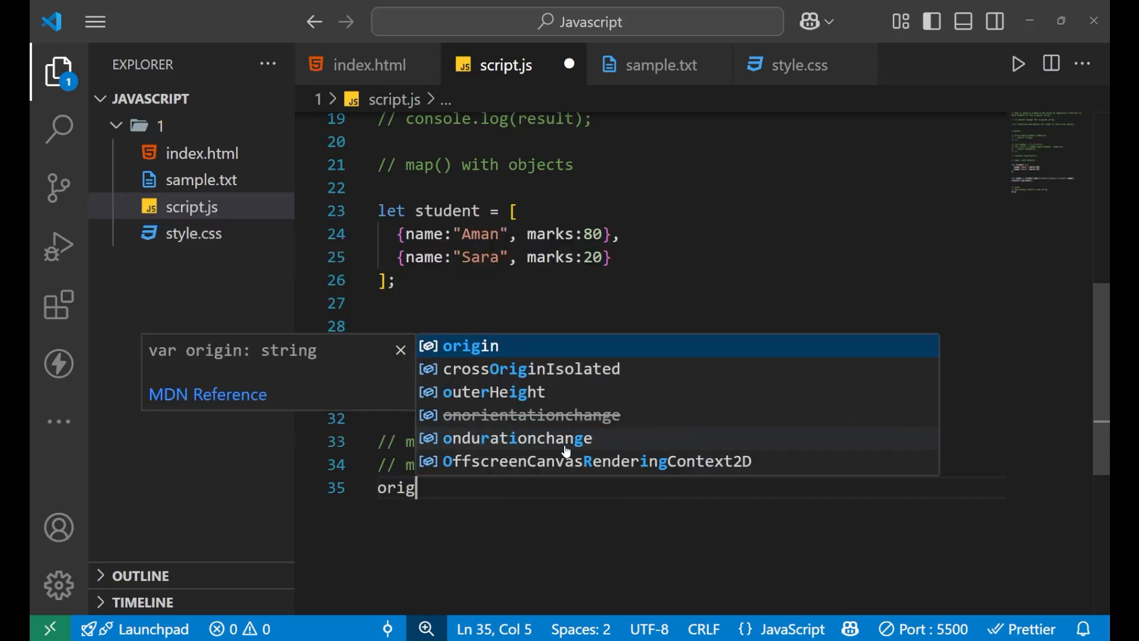
pyautogui.write('original i')
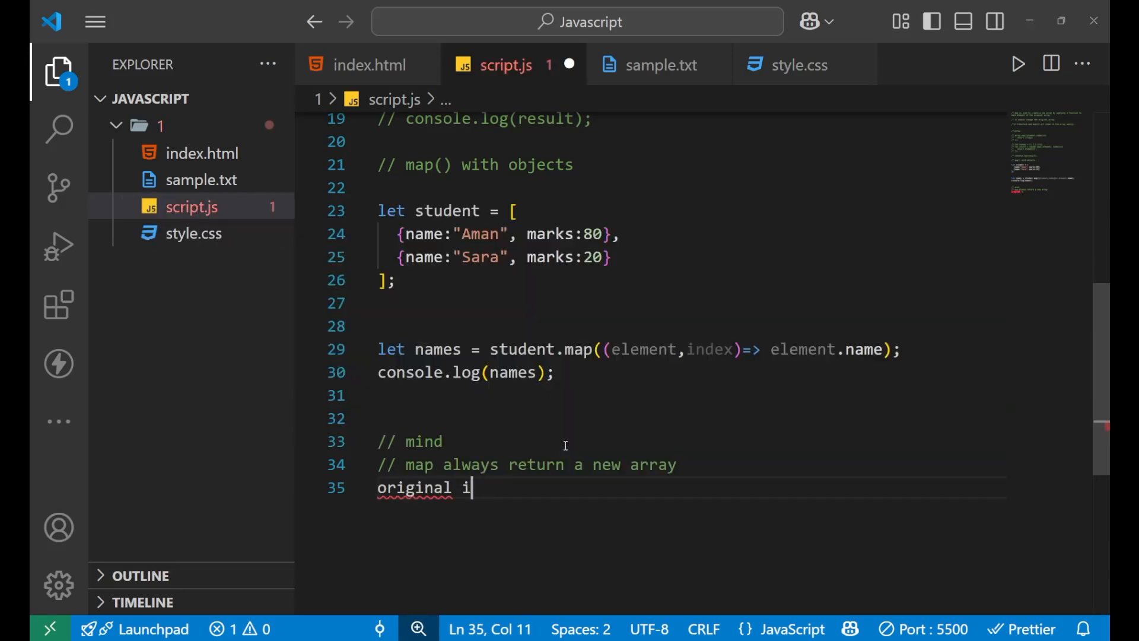
pyautogui.write('array is')
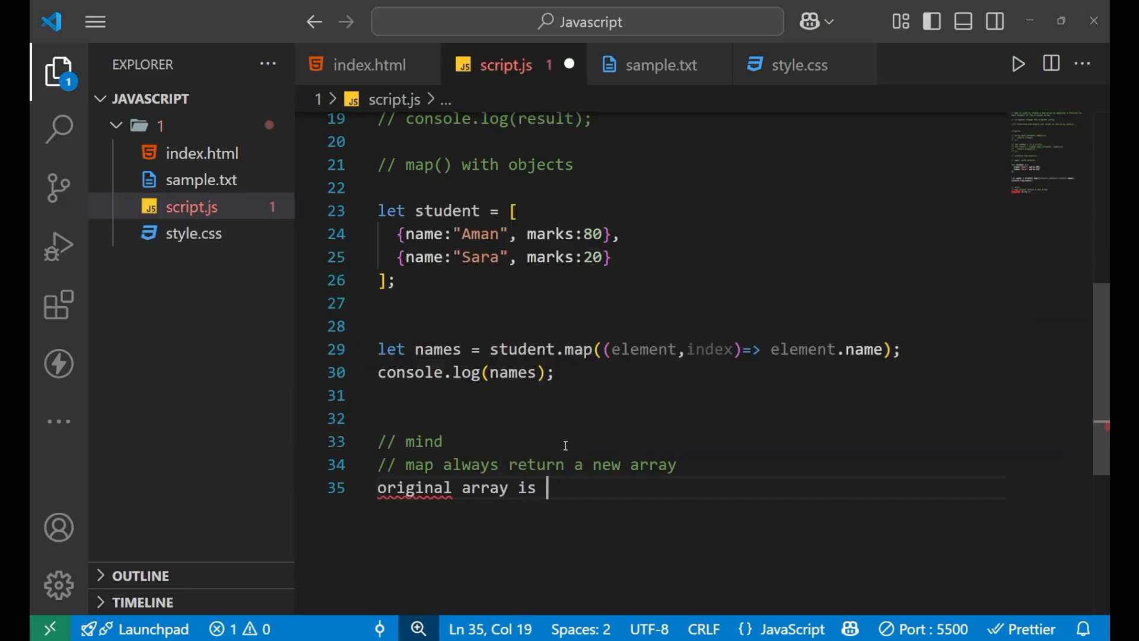
pyautogui.write('unchanges')
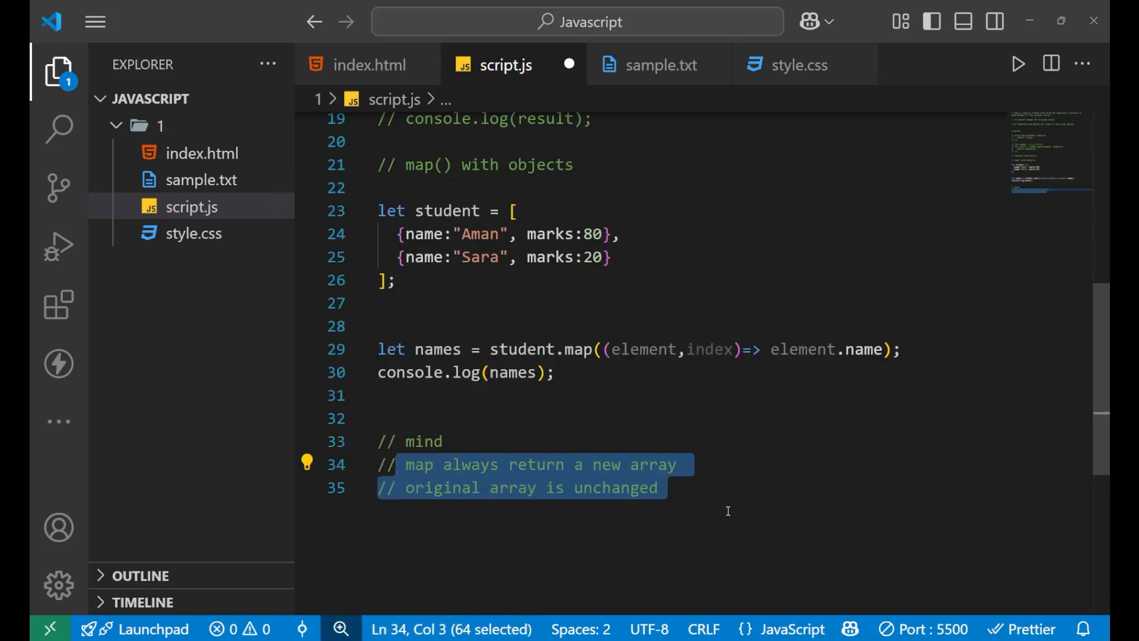
pyautogui.click(718, 488)
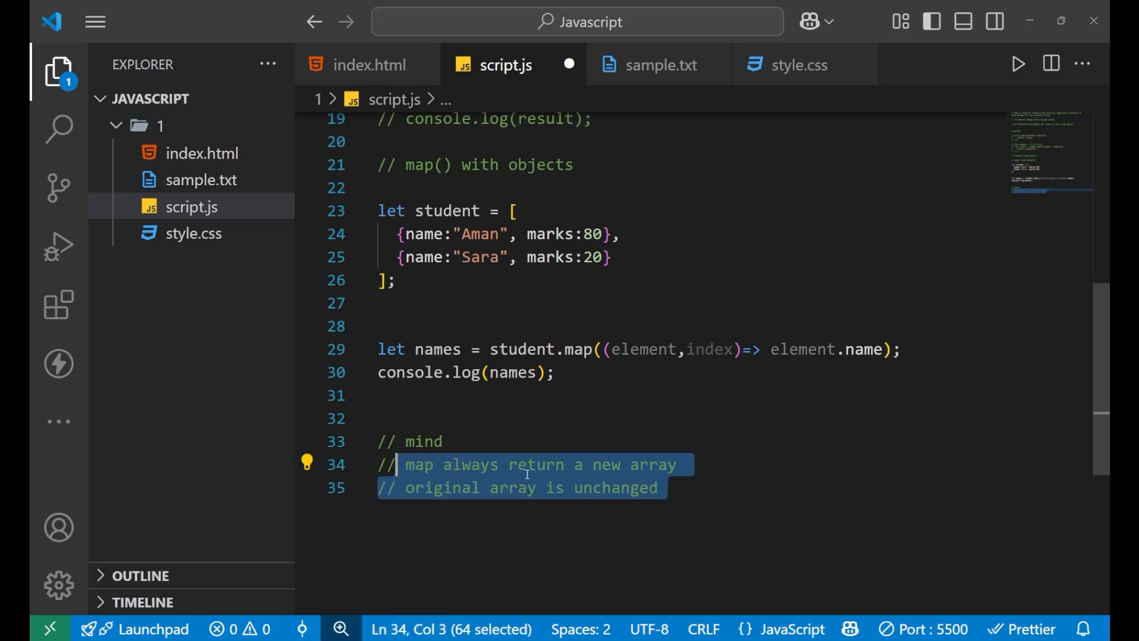
pyautogui.click(725, 498)
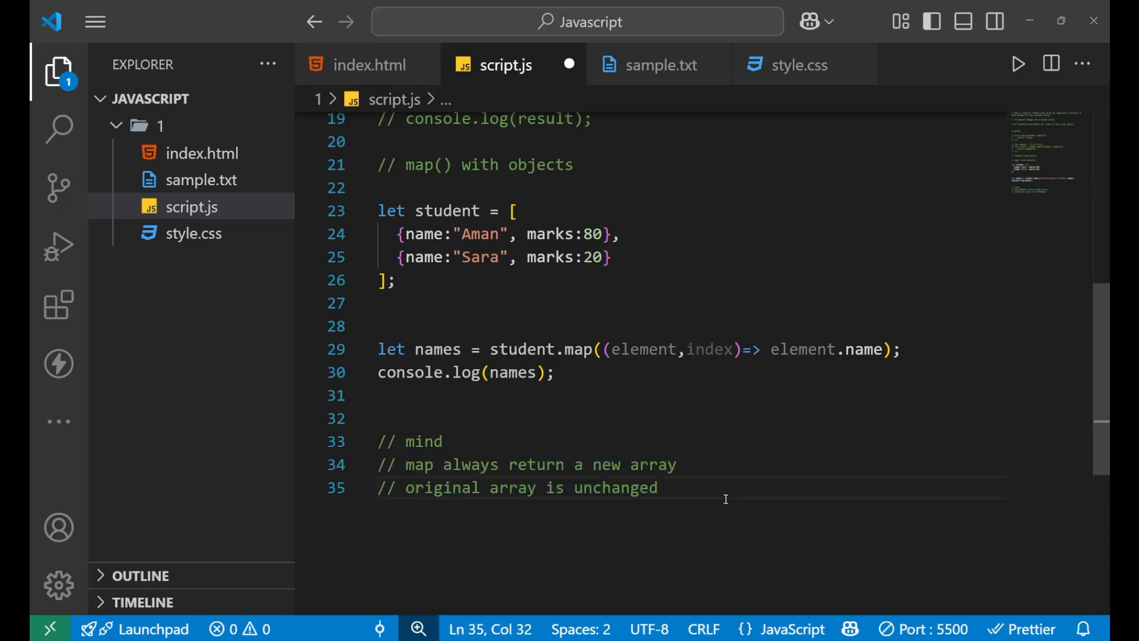